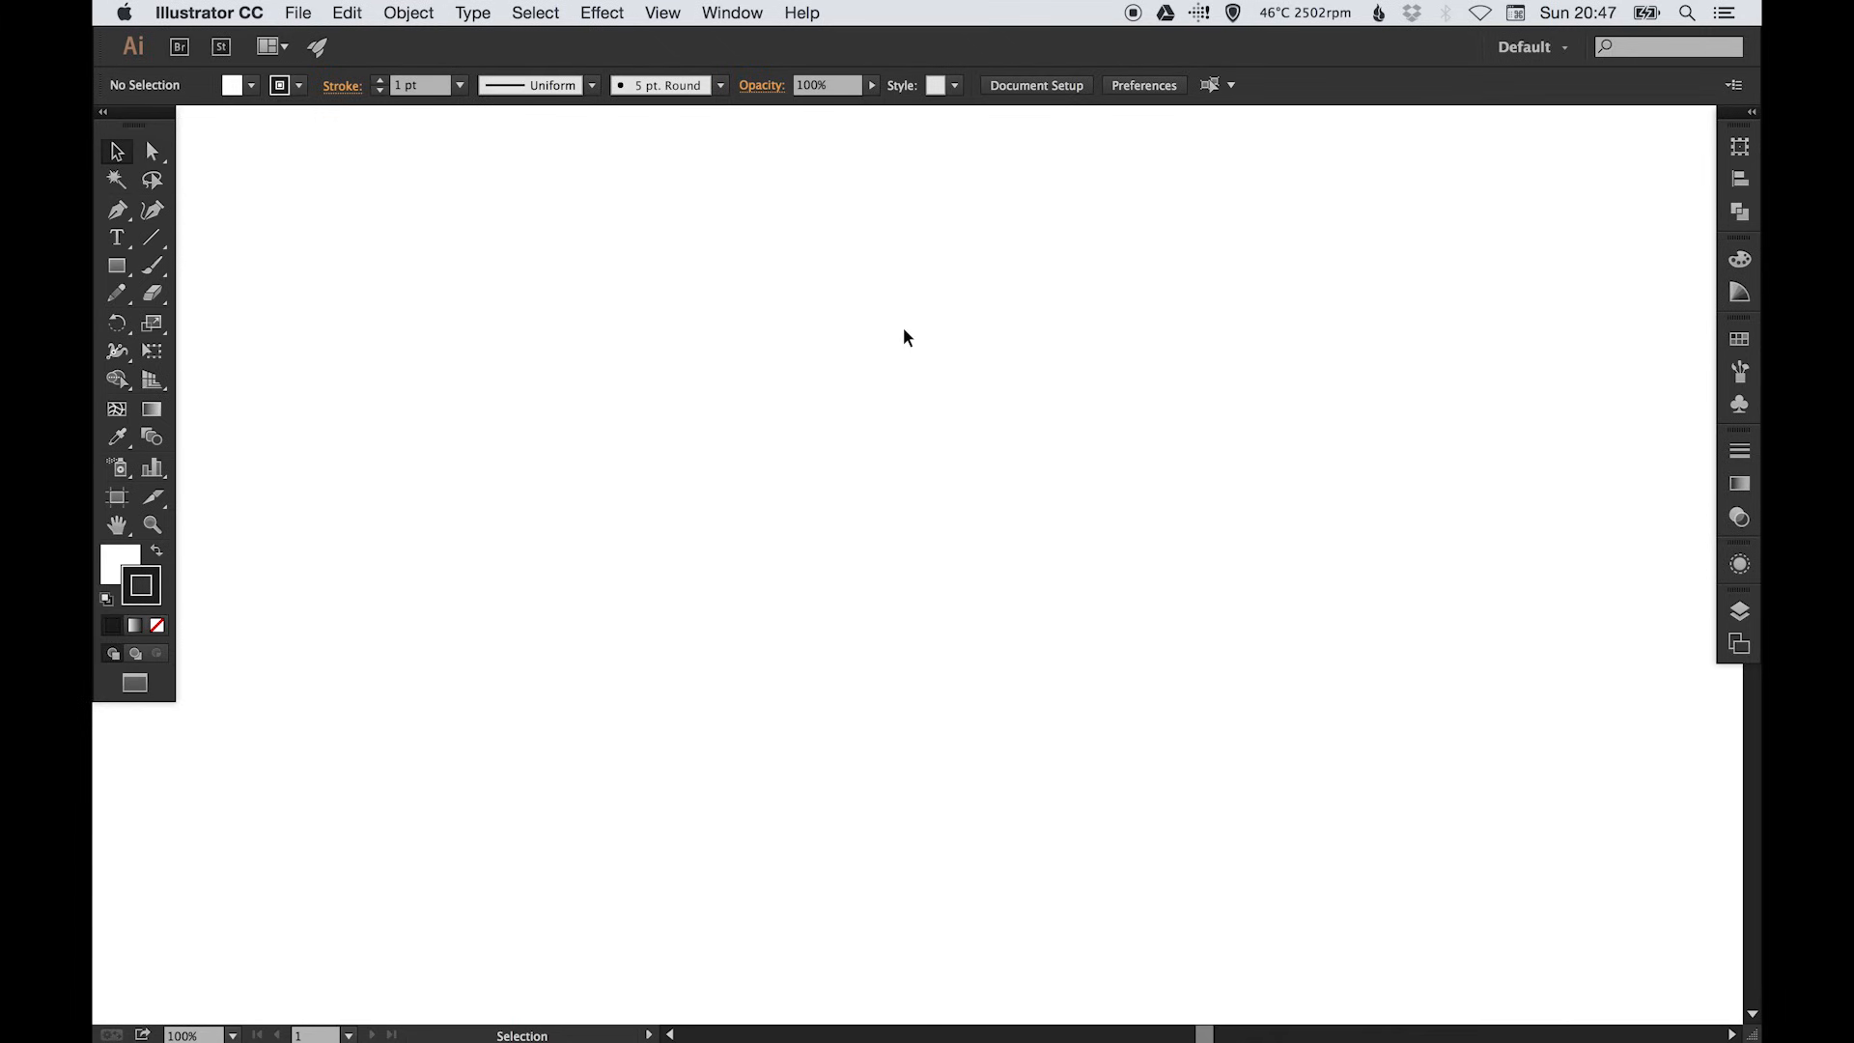
mouse_move(117, 208)
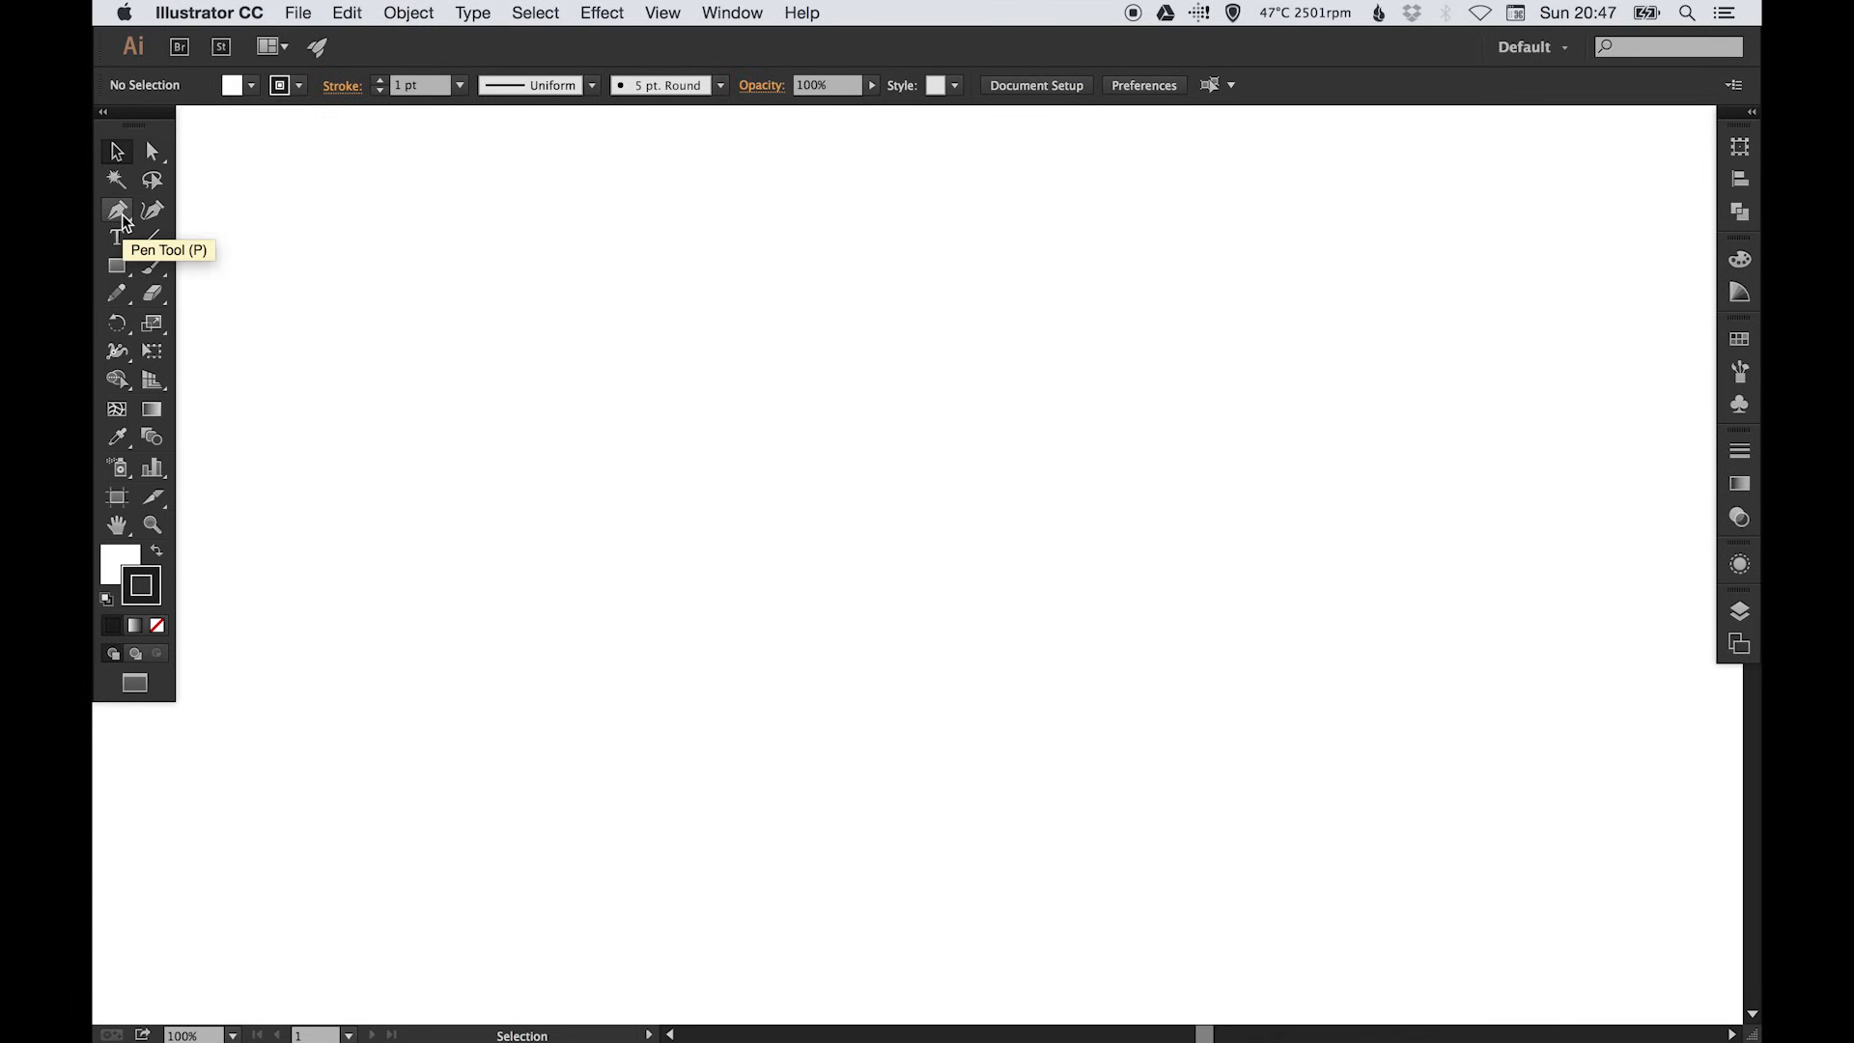
- Activate the Pen Tool (P) from the toolbar's pen flyout
click(116, 207)
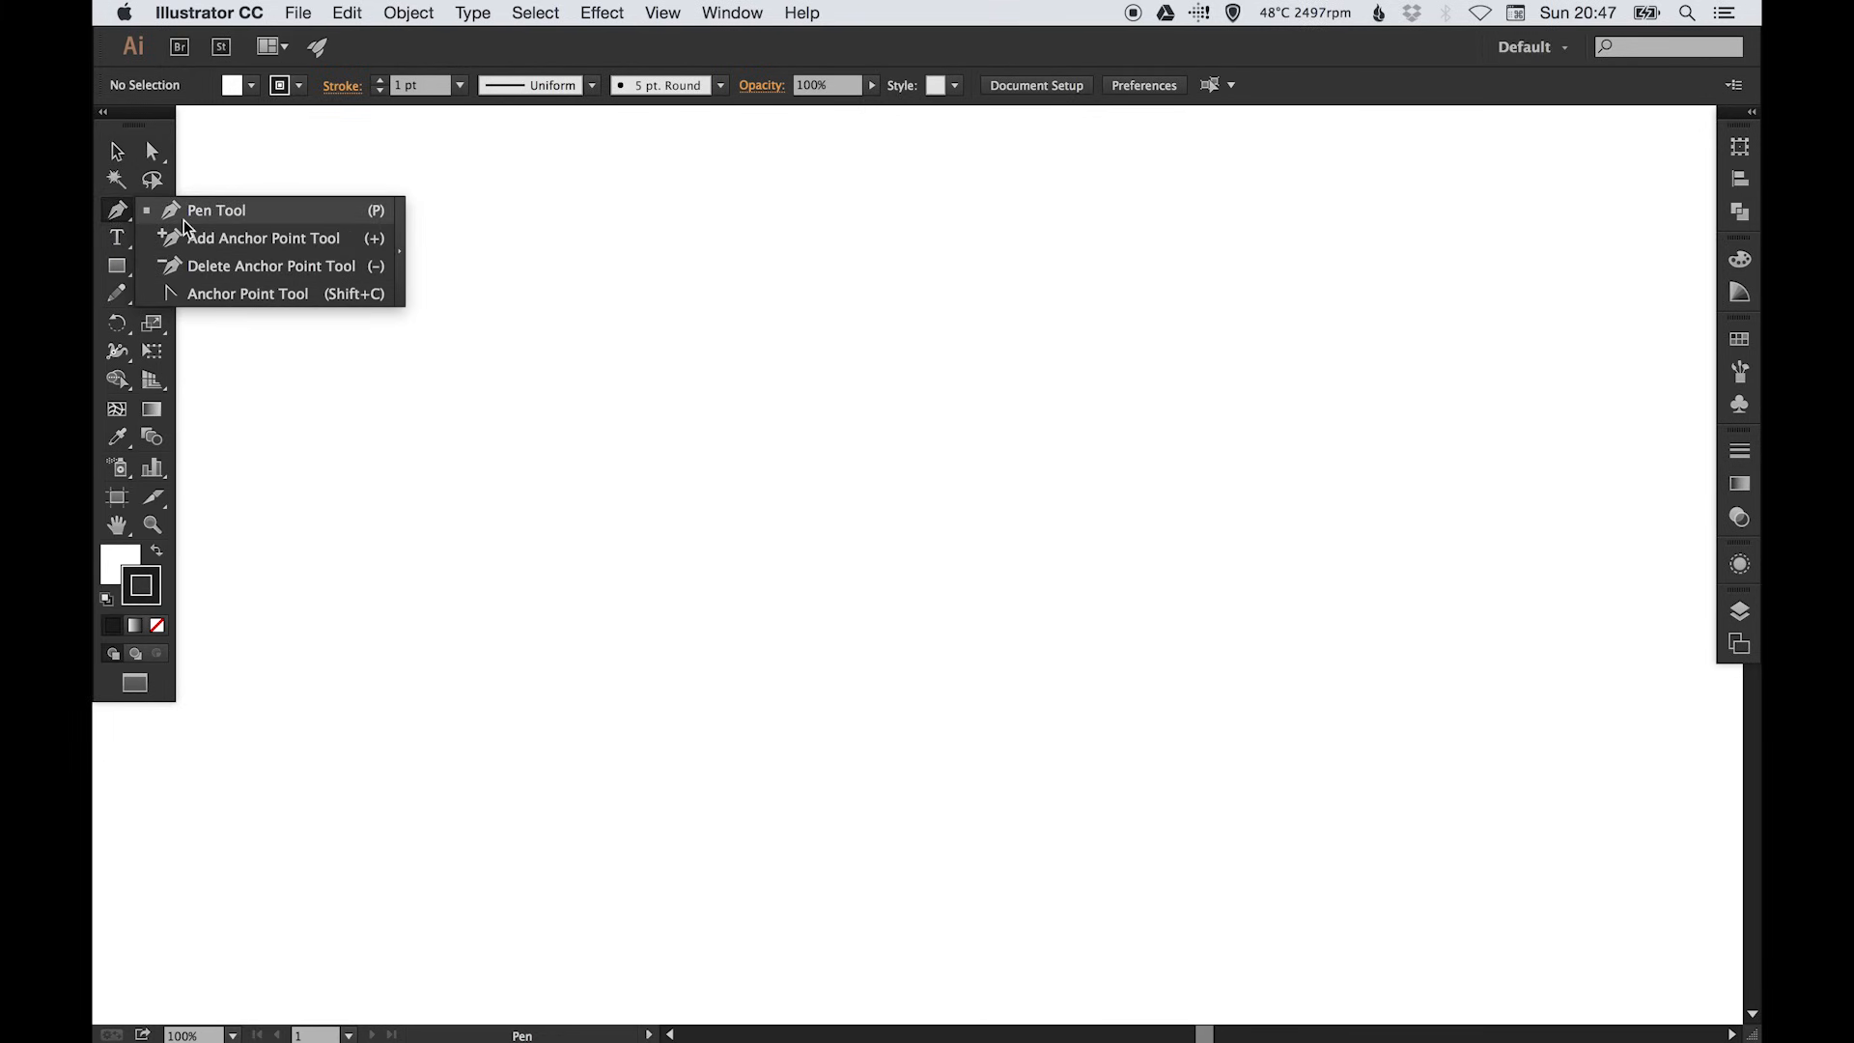
mouse_move(264, 215)
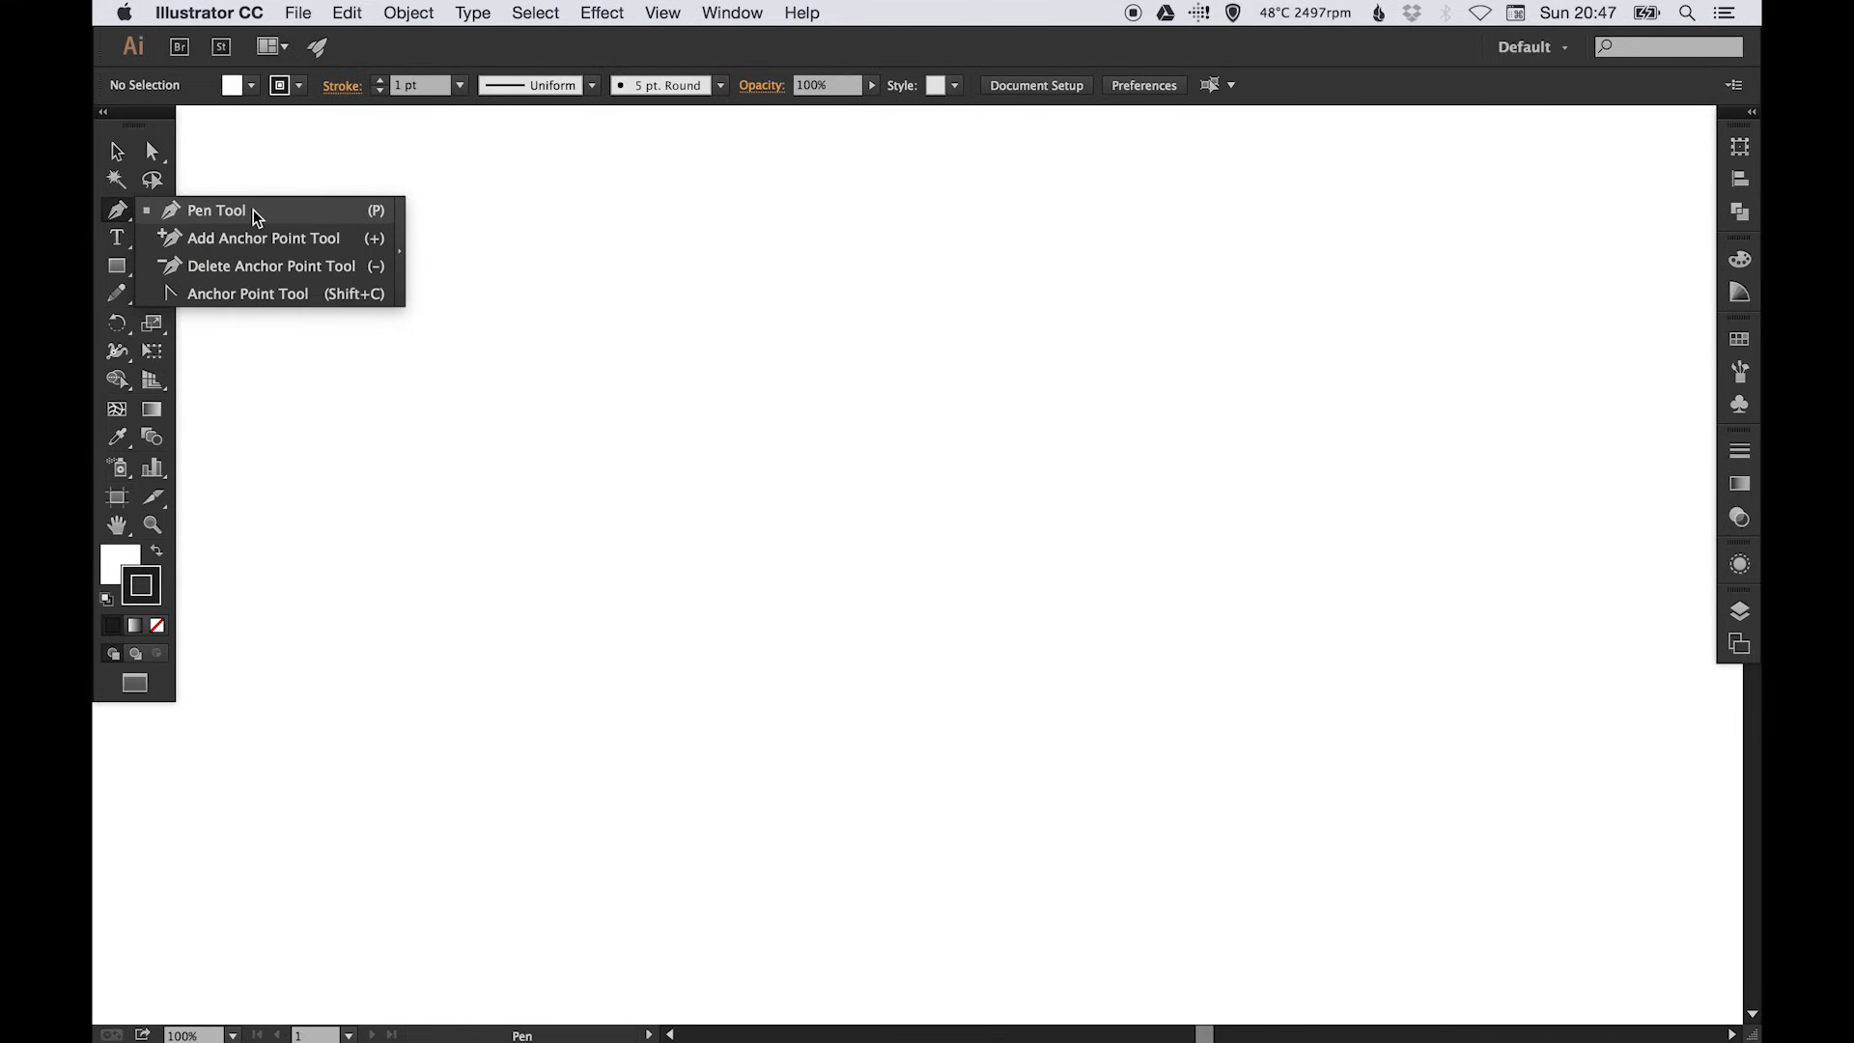
click(218, 211)
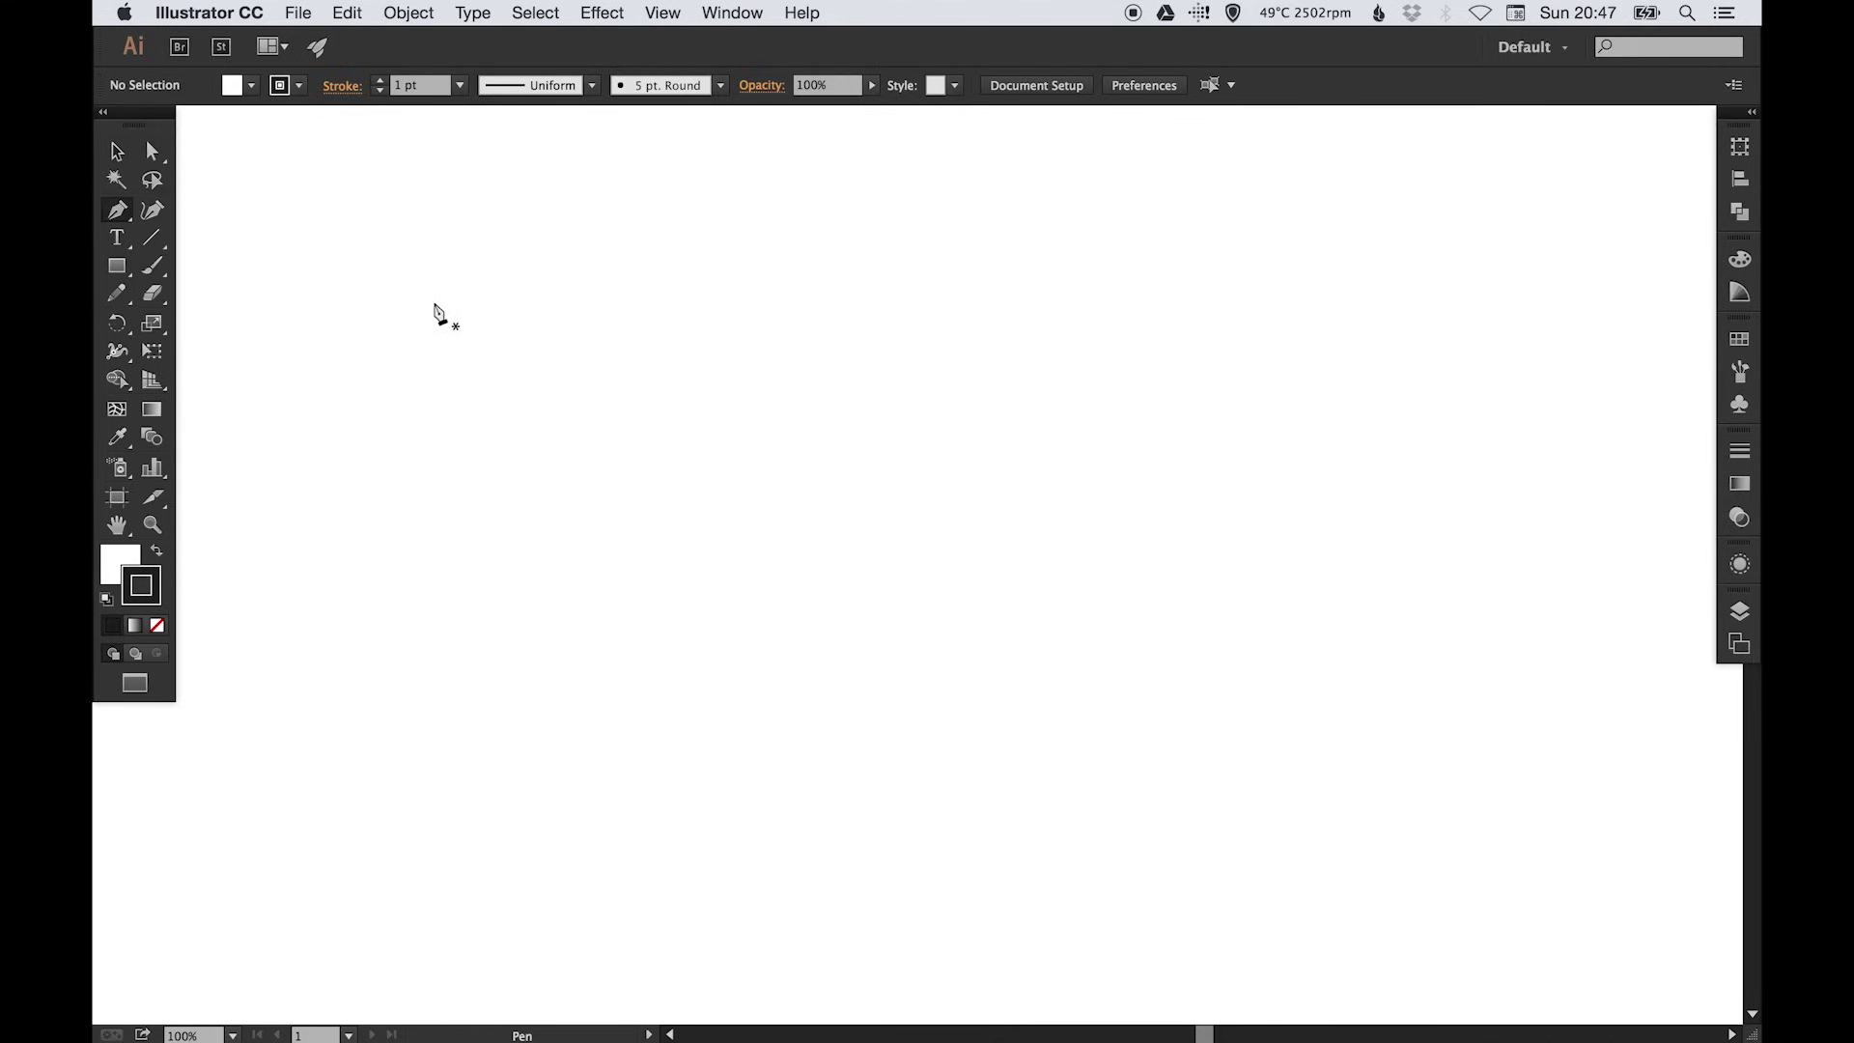
drag(428, 313, 496, 293)
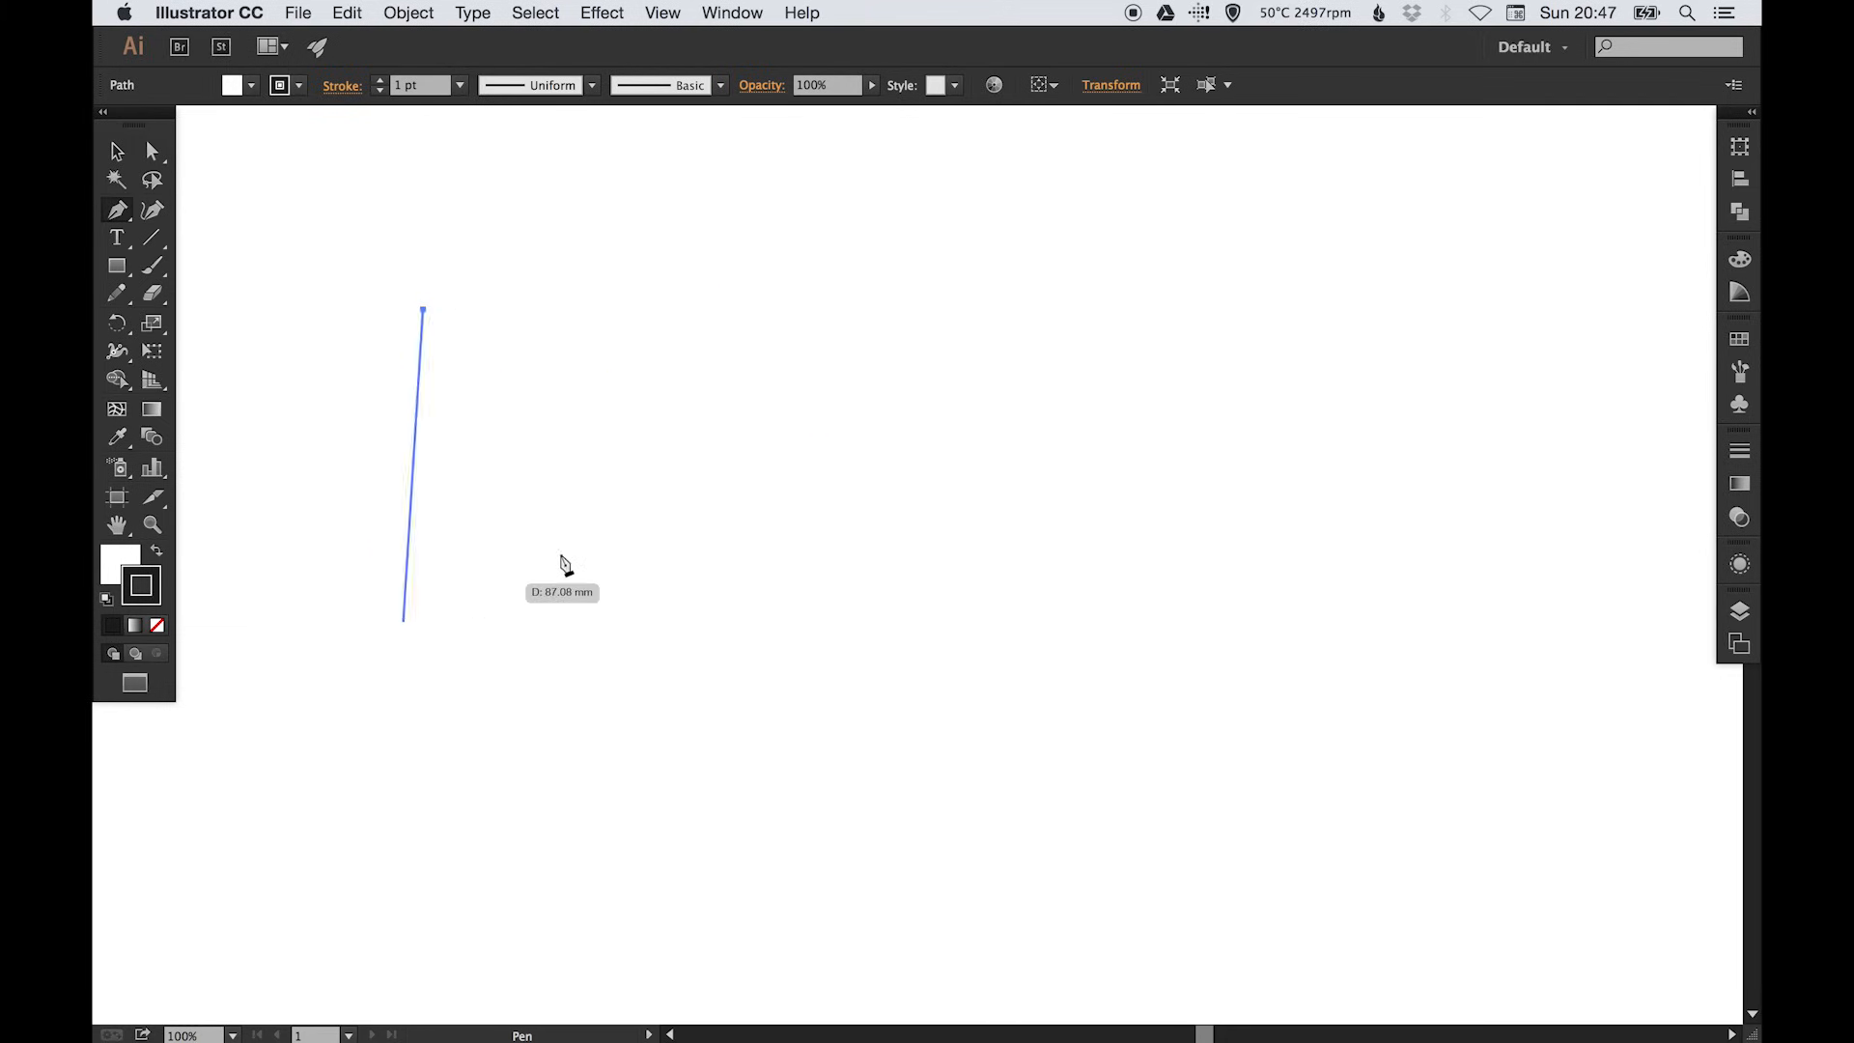
click(1057, 312)
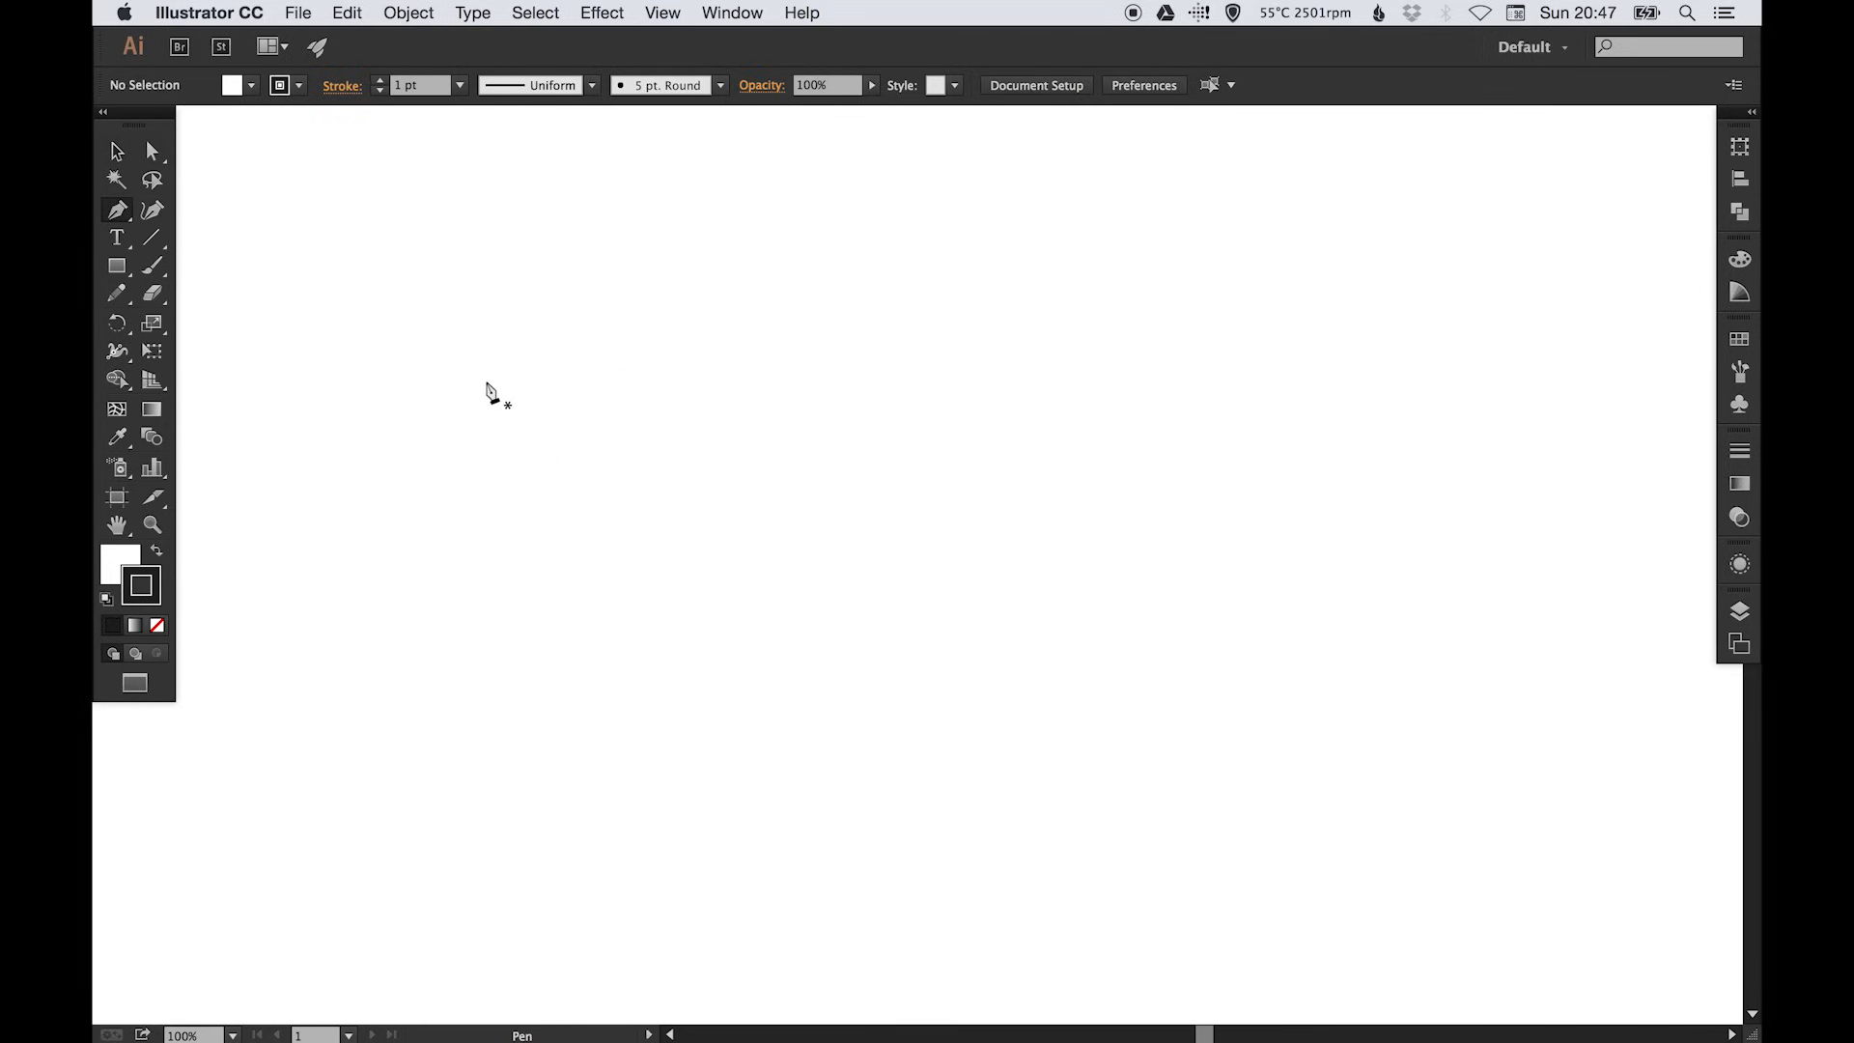
mouse_move(390, 544)
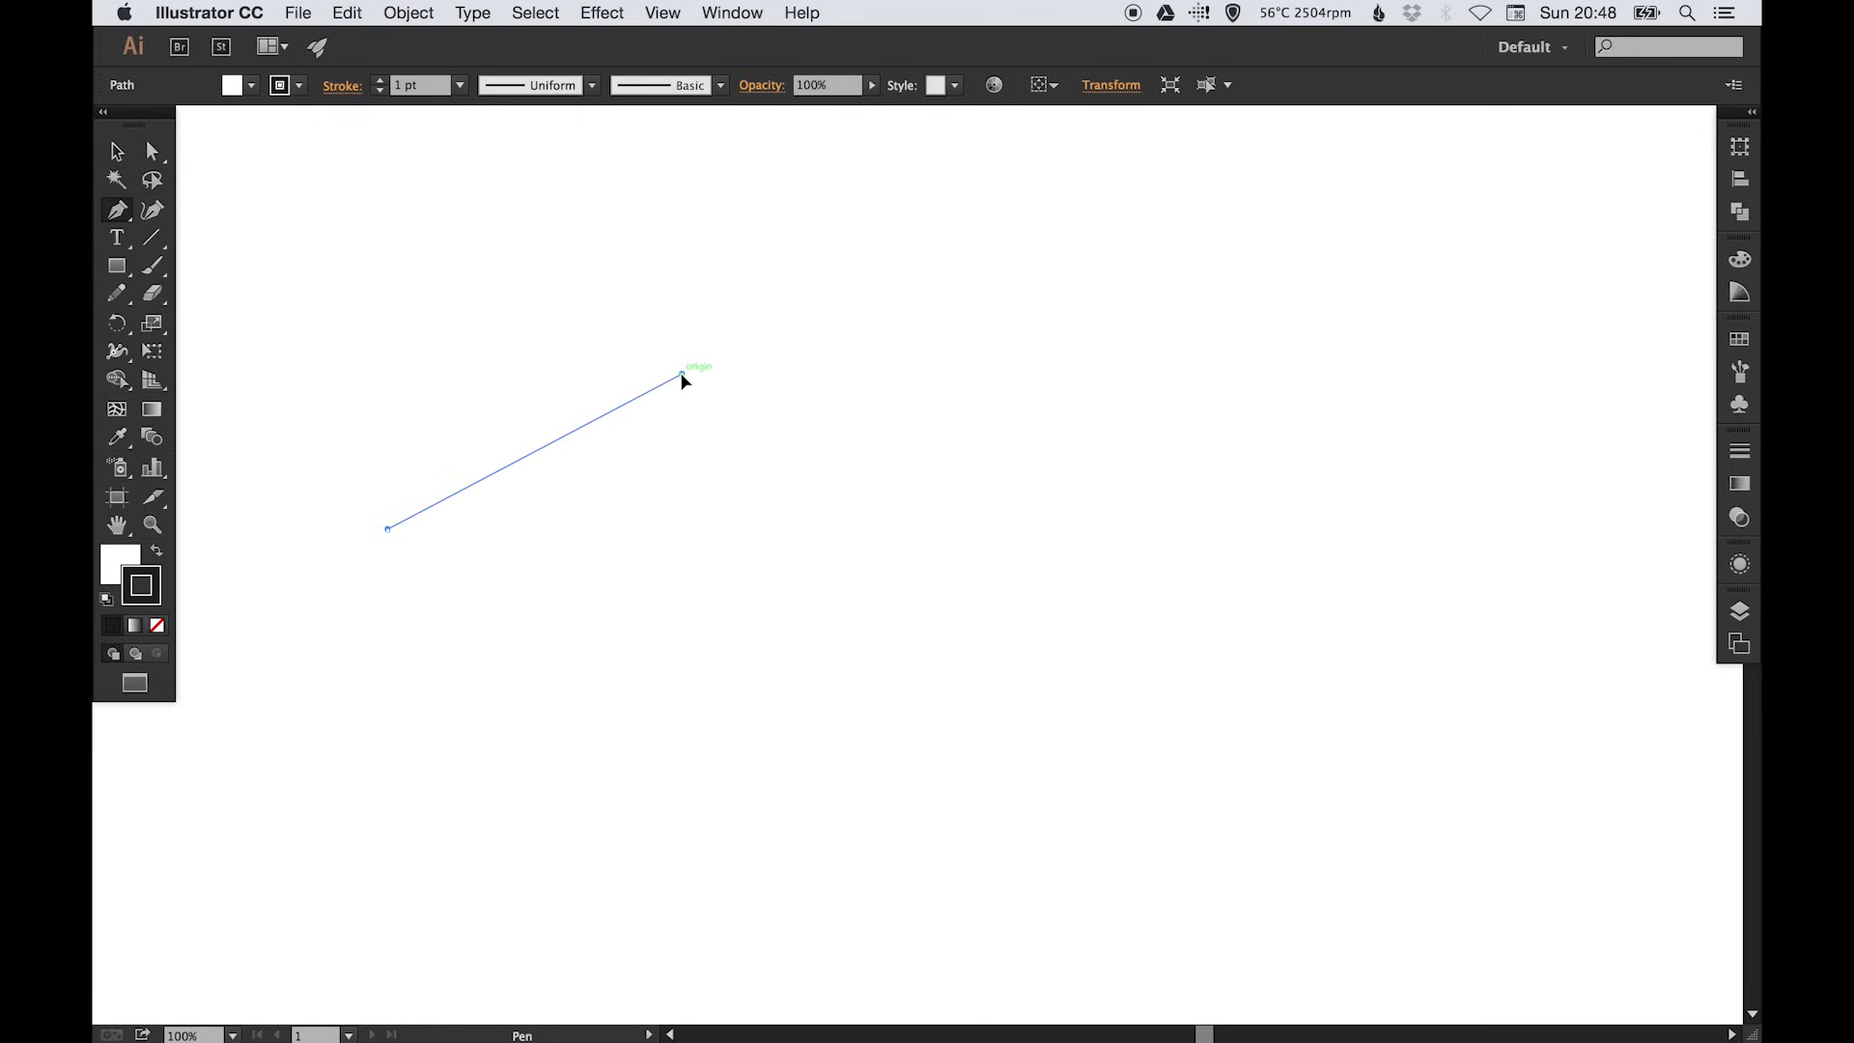
- Drag out curved anchors forming an arch that rises and comes down at its right end
drag(681, 375, 807, 407)
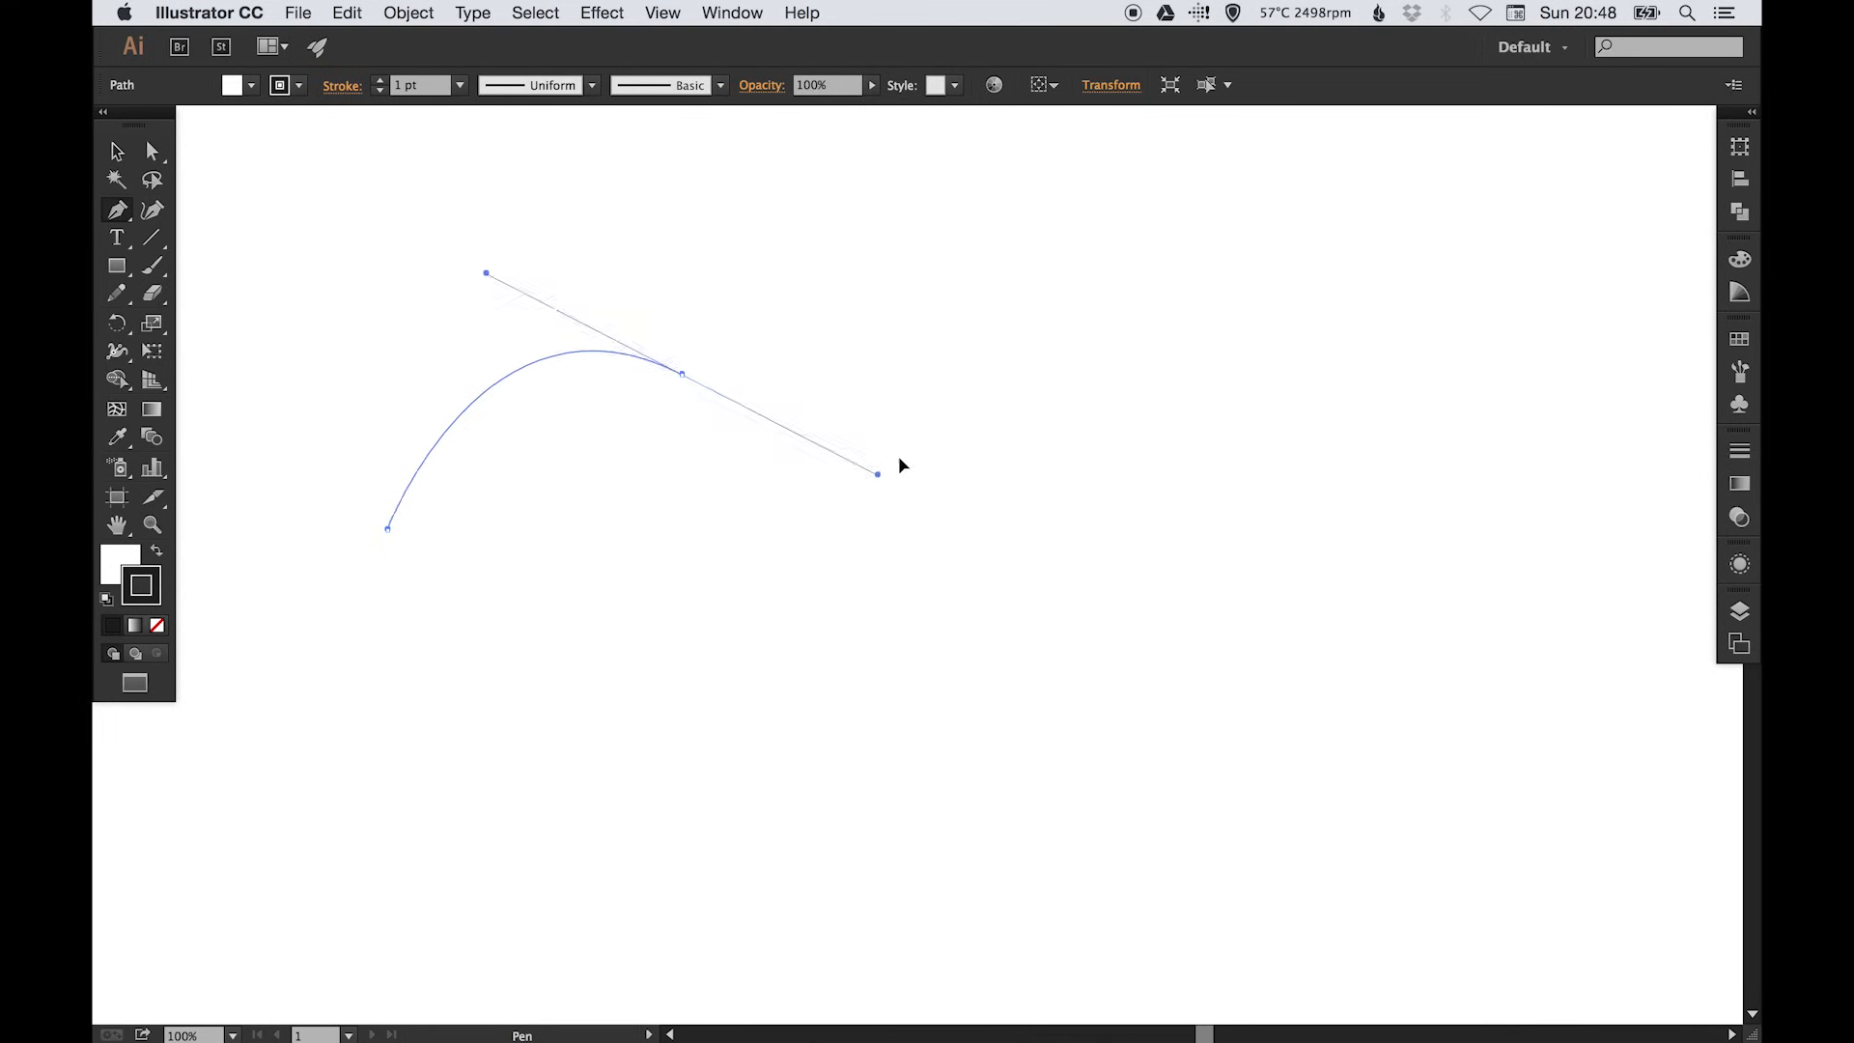
drag(876, 473, 949, 410)
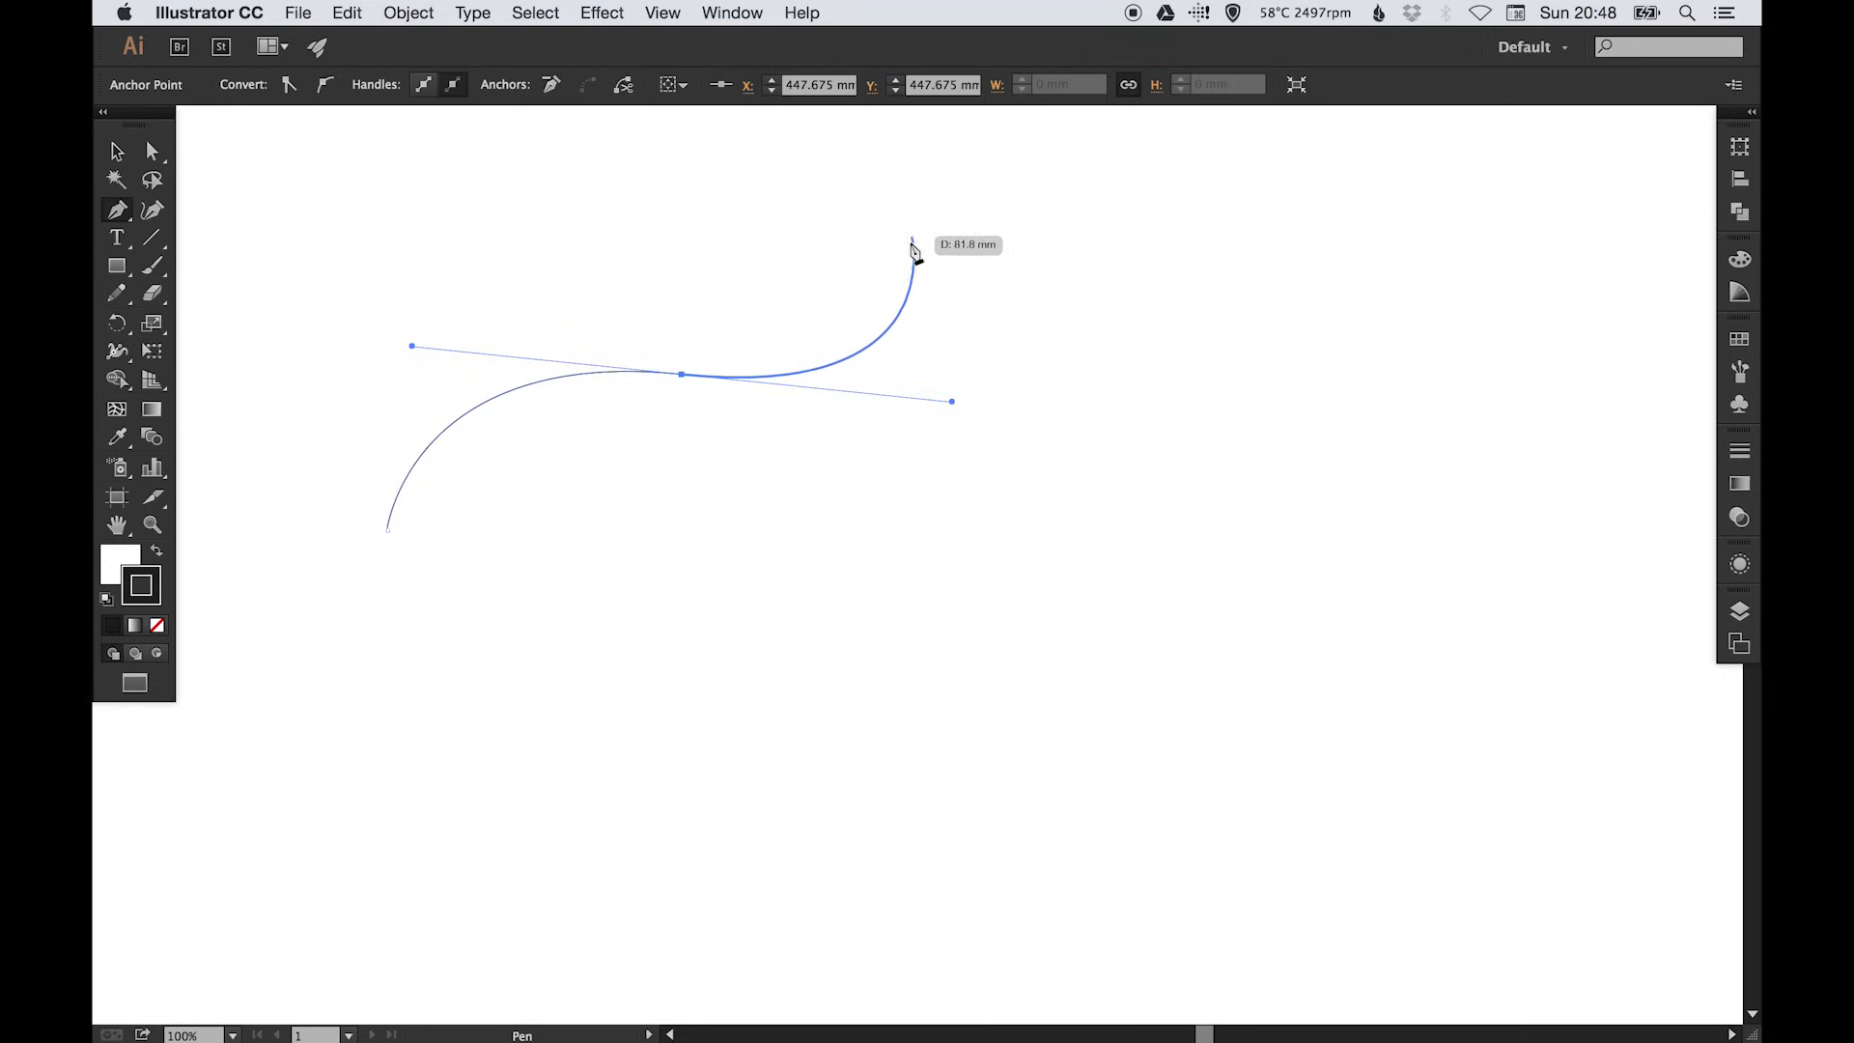
mouse_move(910, 247)
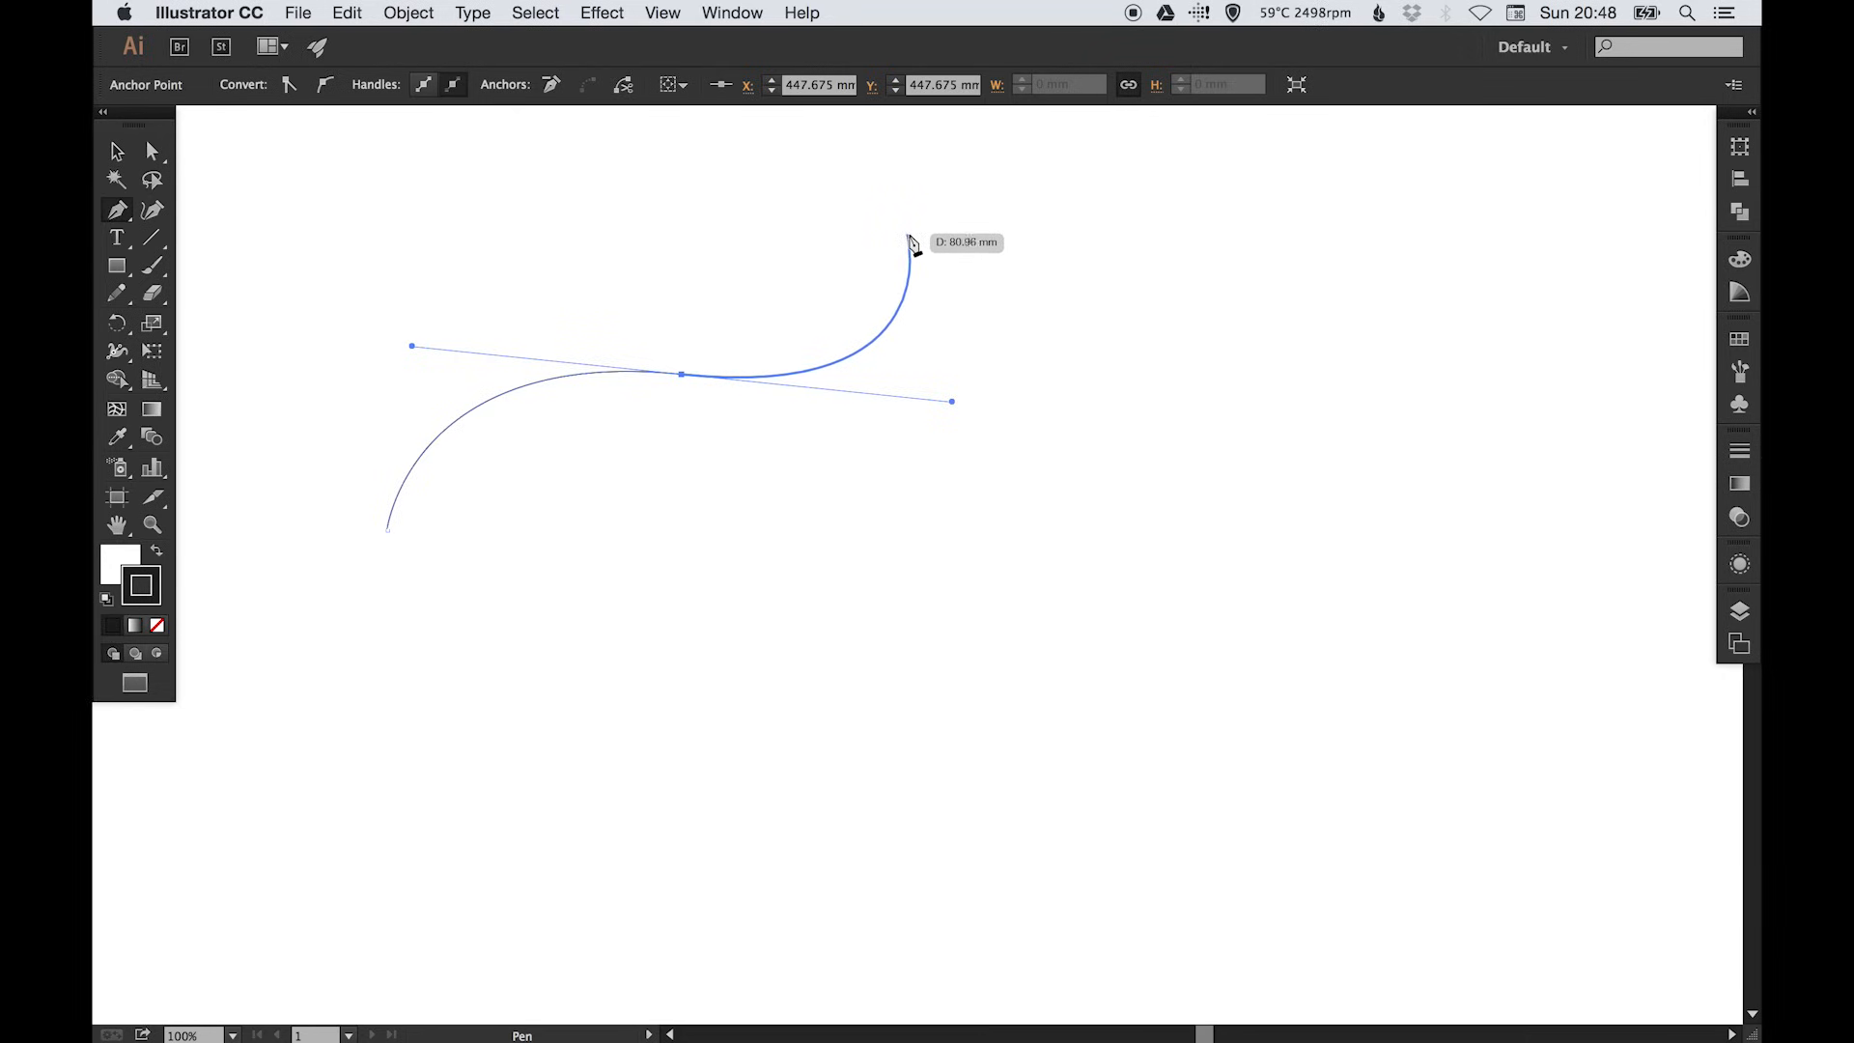
mouse_move(914, 234)
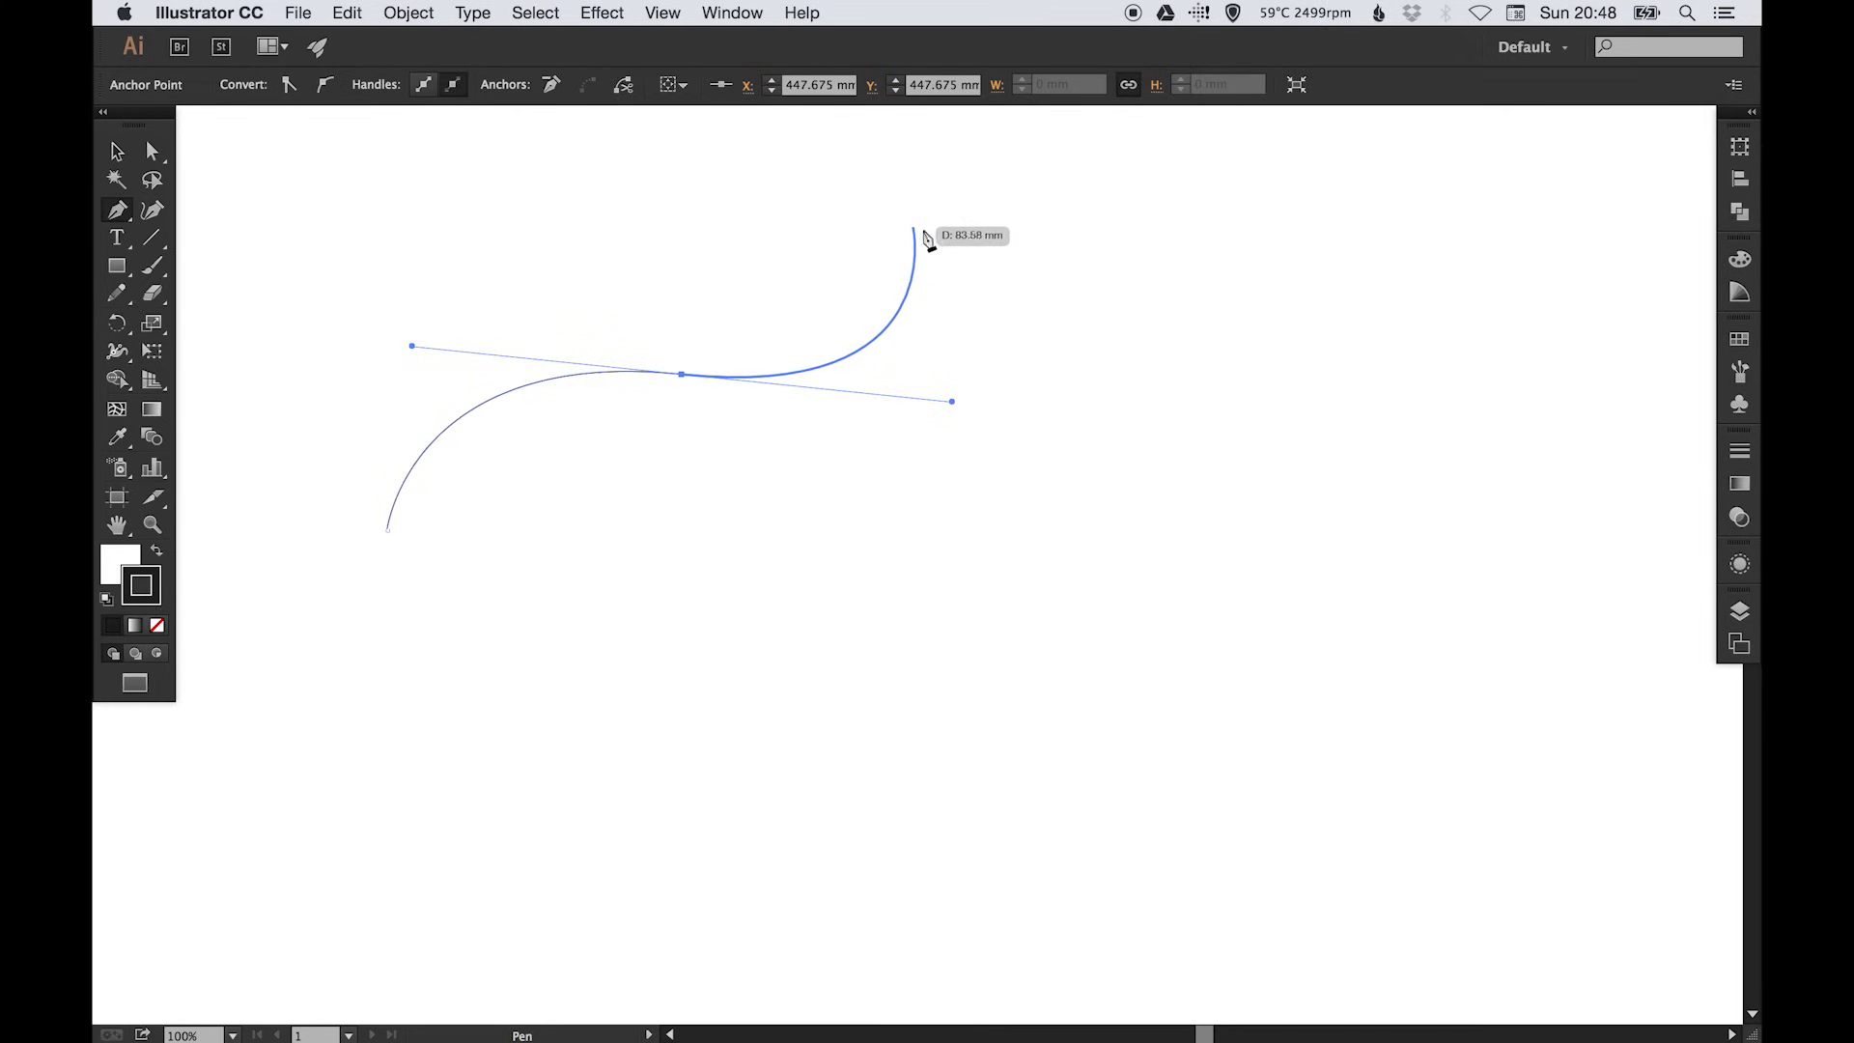
drag(925, 233, 921, 597)
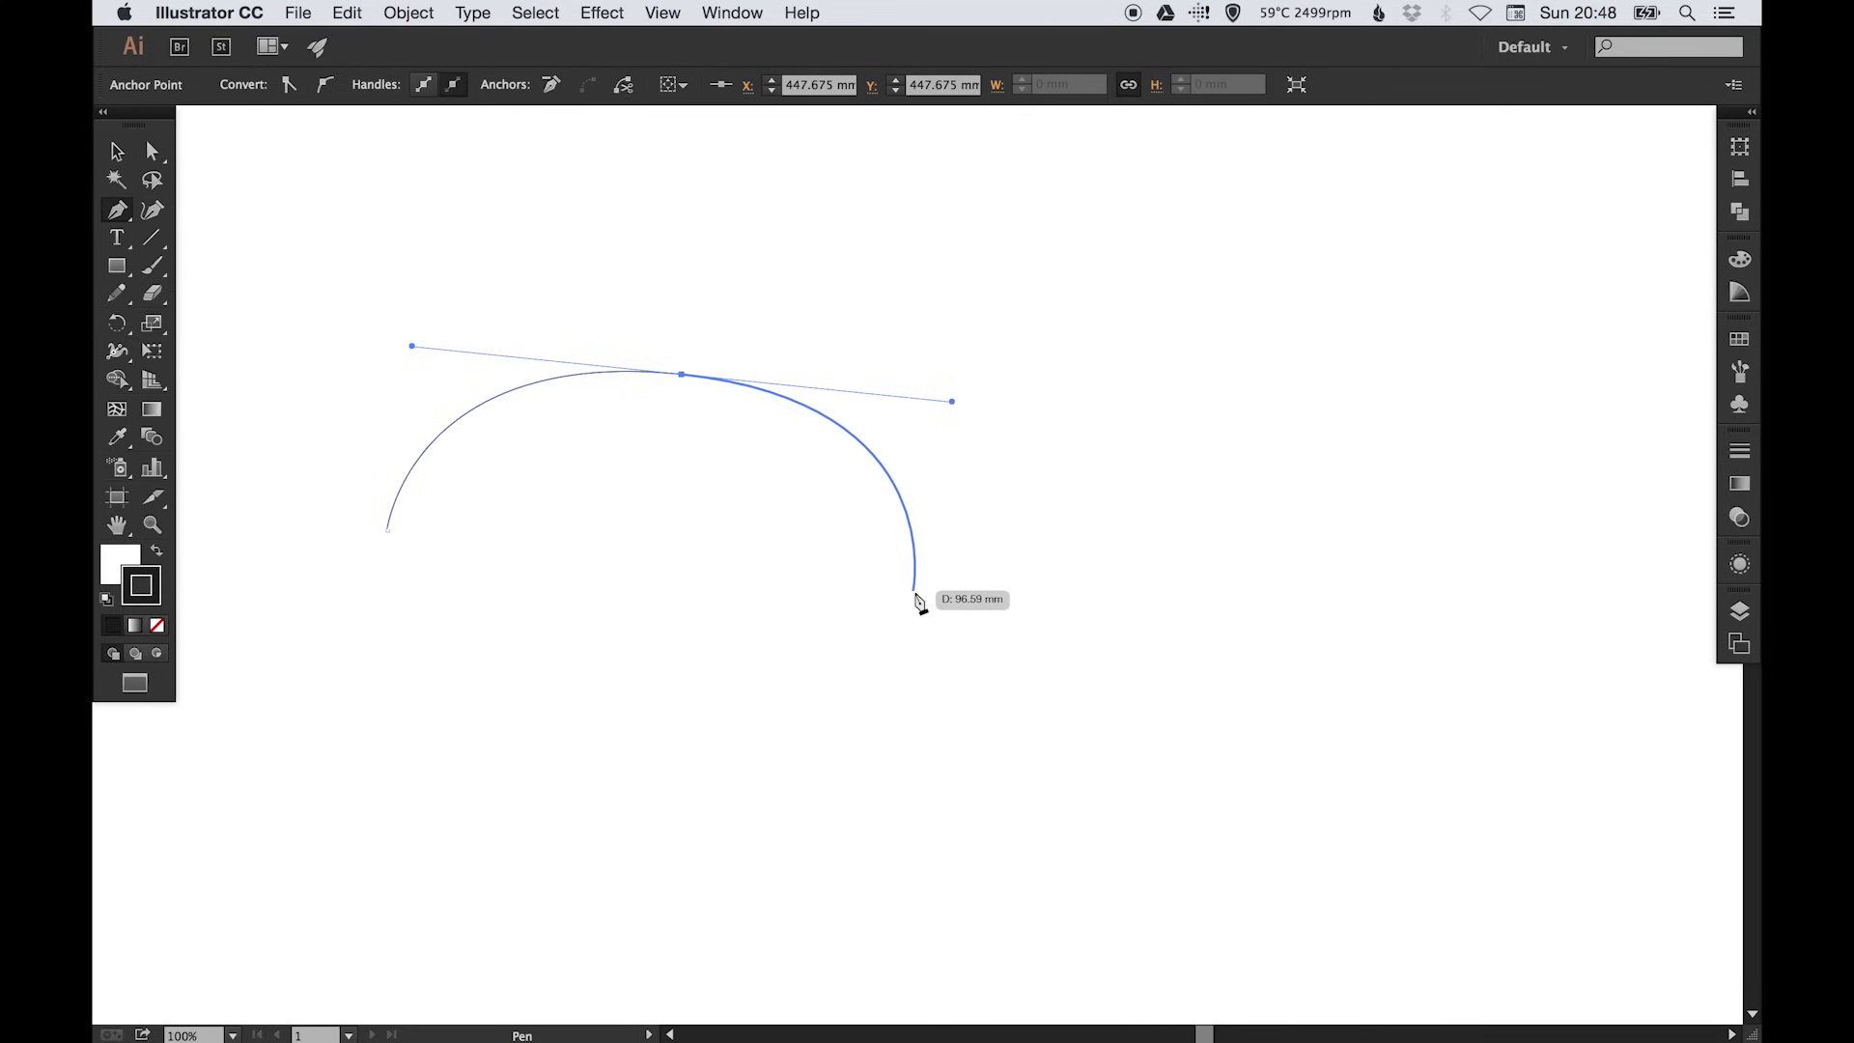
drag(914, 596, 994, 588)
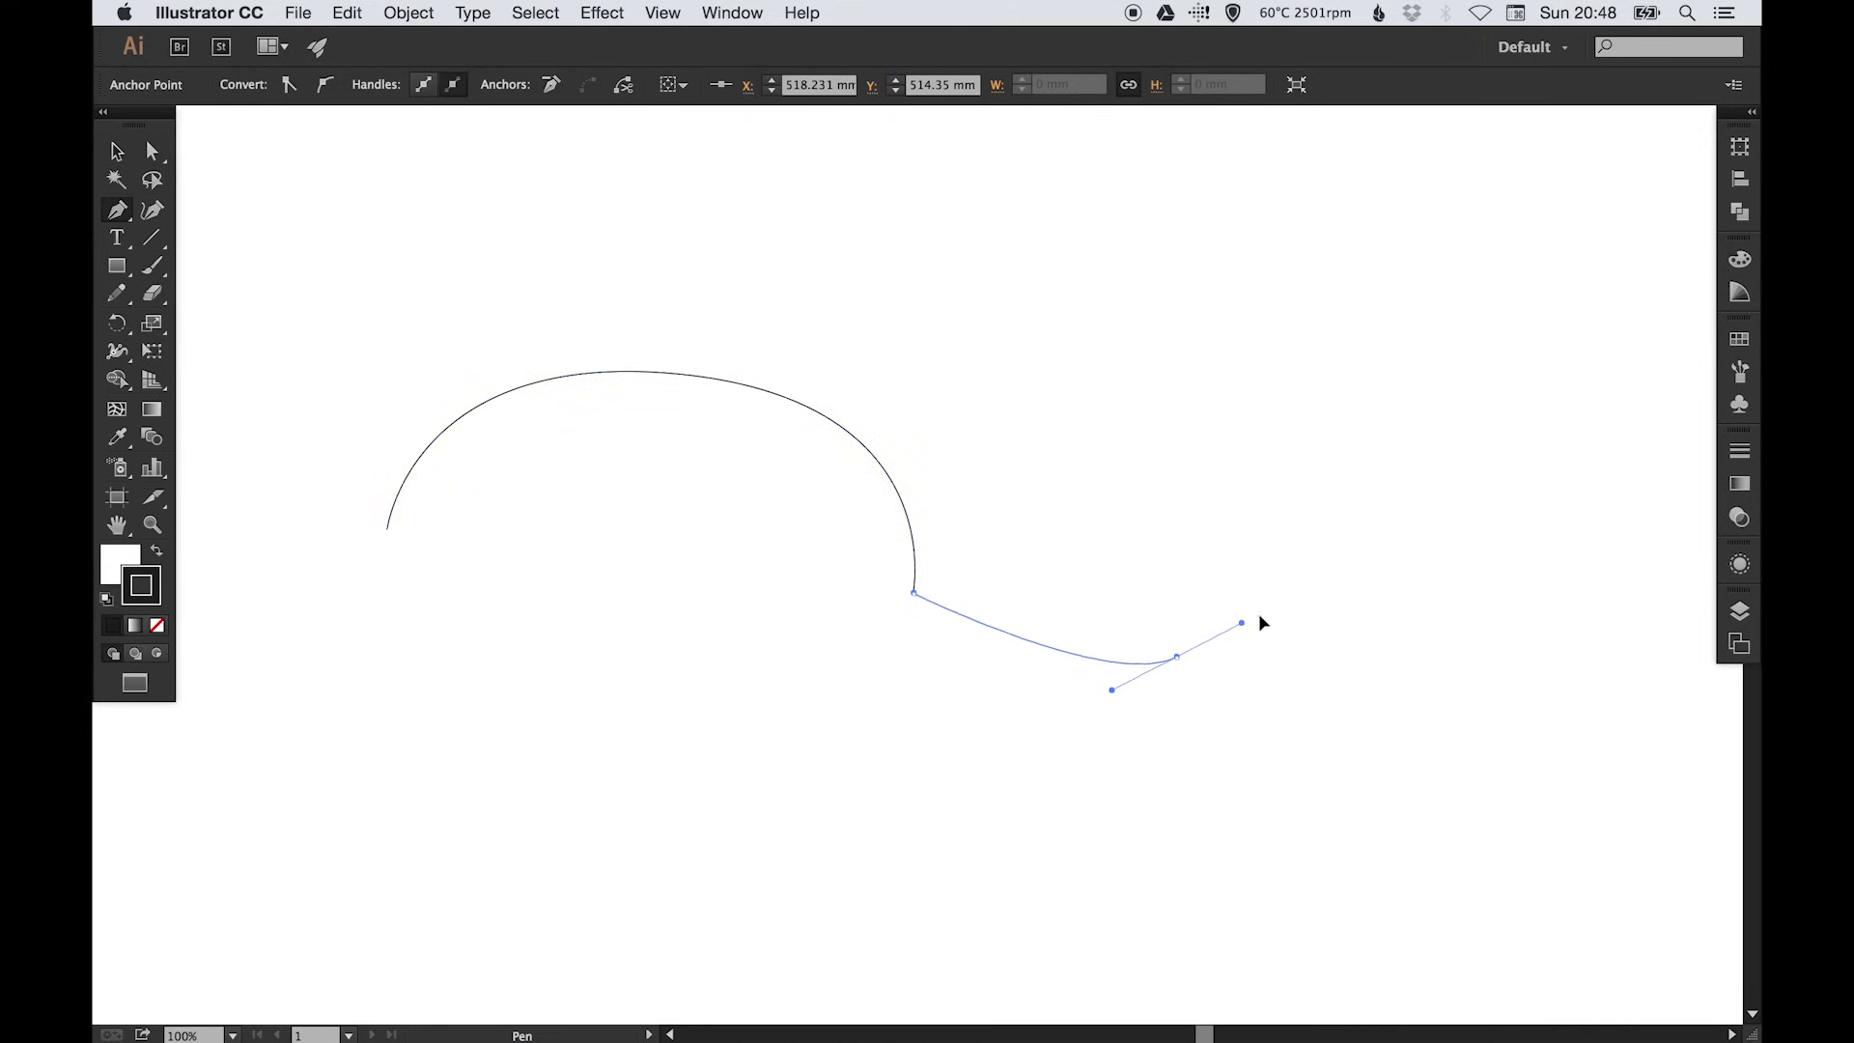
- Extend the path with a curving tail and corner points, closing it at the starting anchor
drag(1240, 623, 1476, 464)
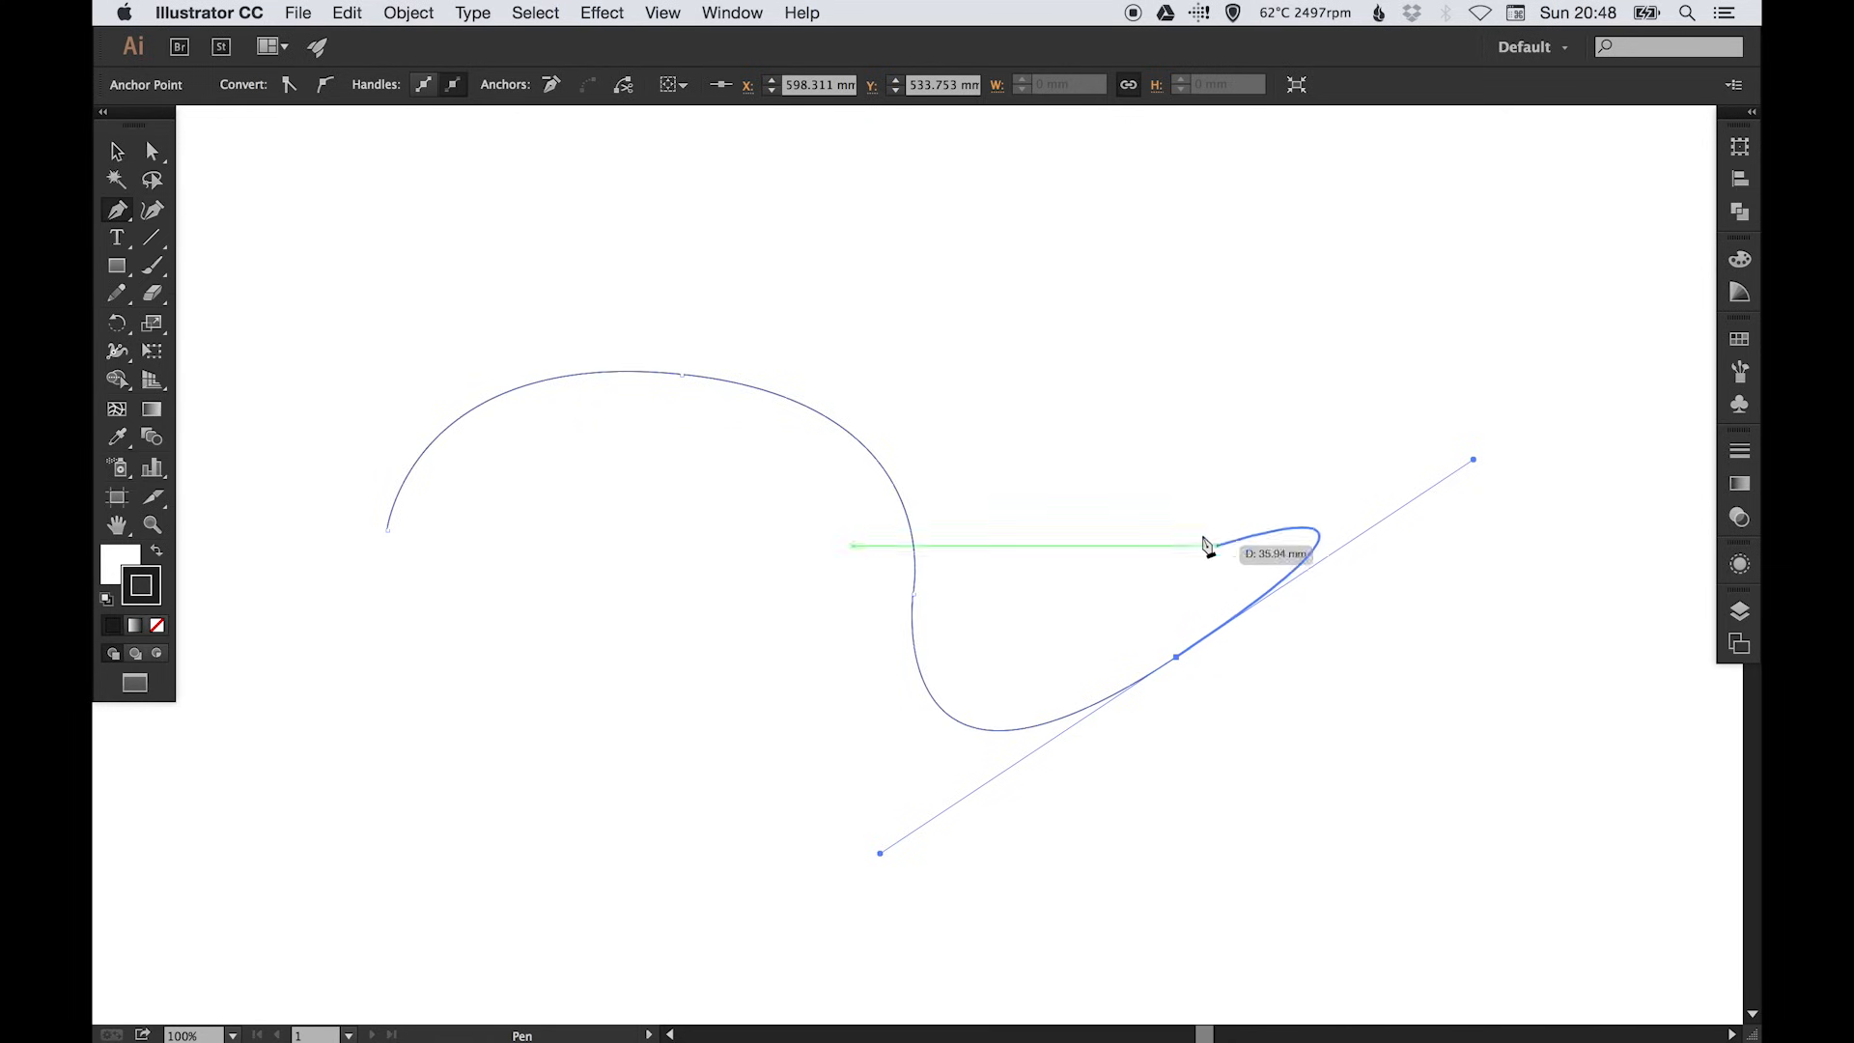
click(1176, 658)
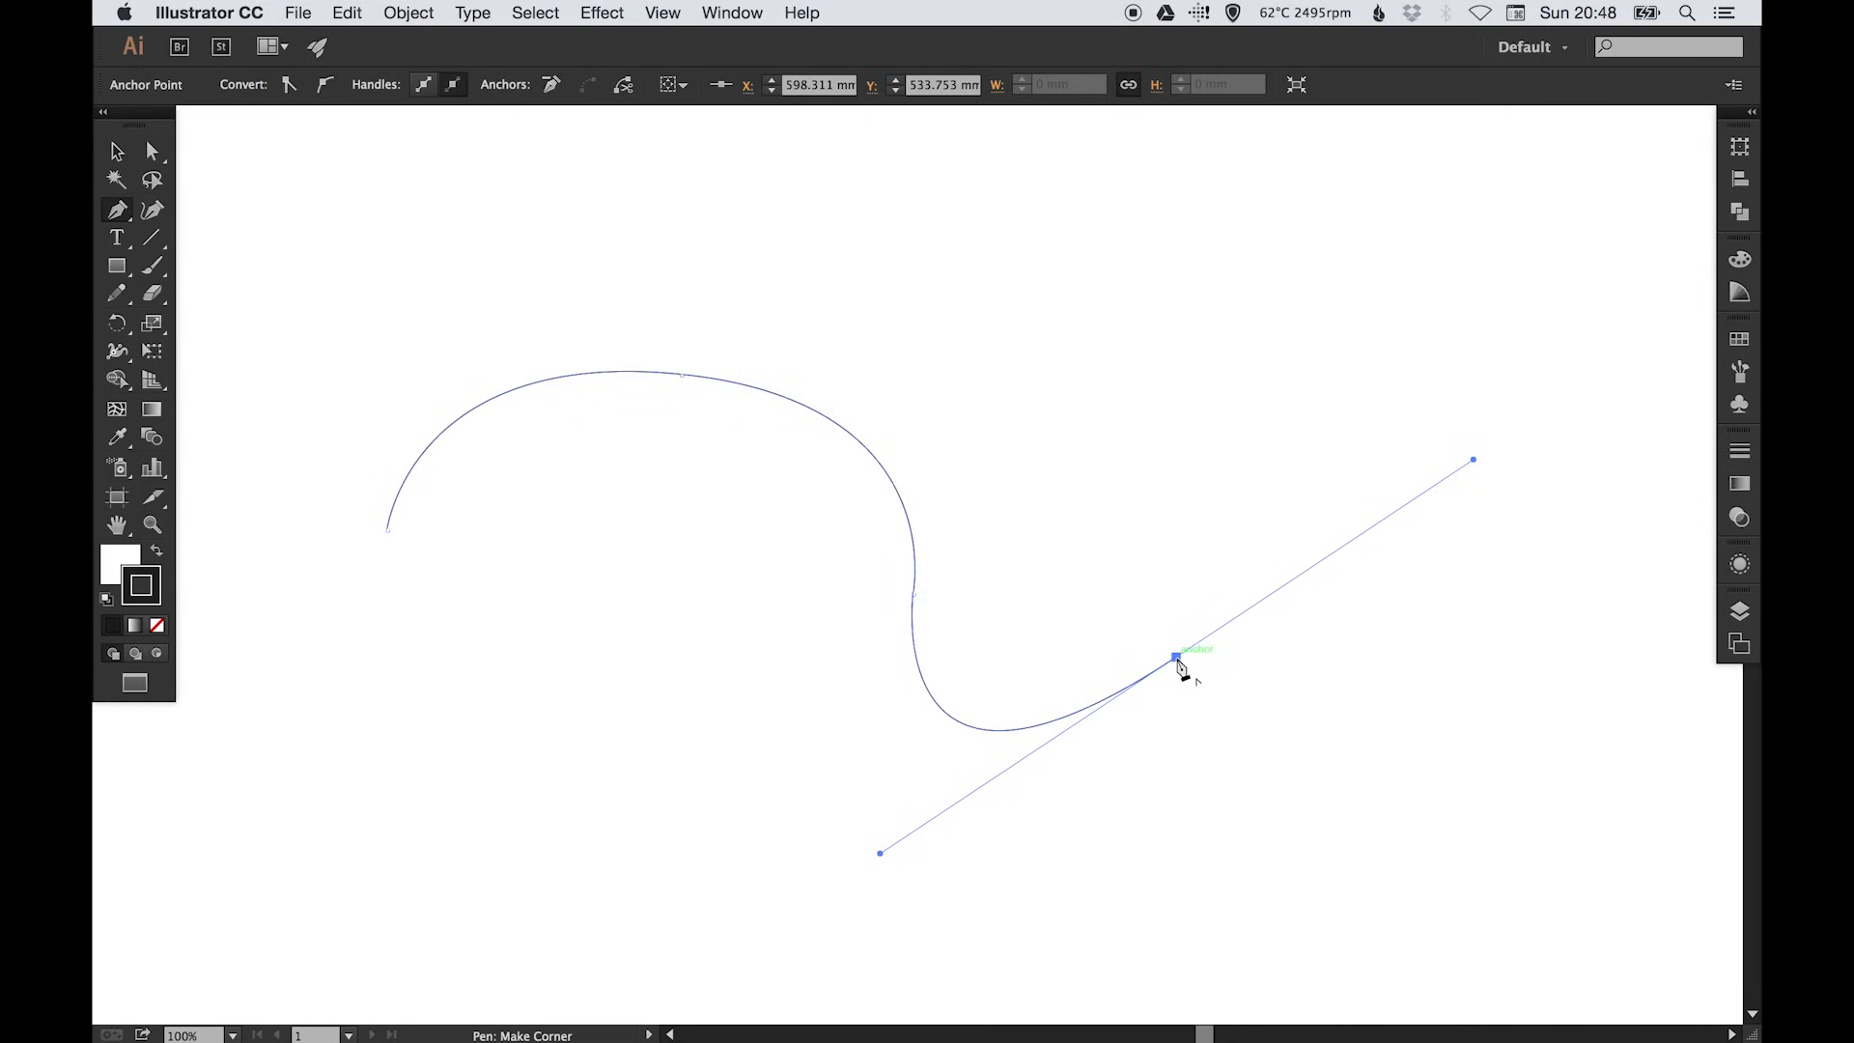
click(1175, 654)
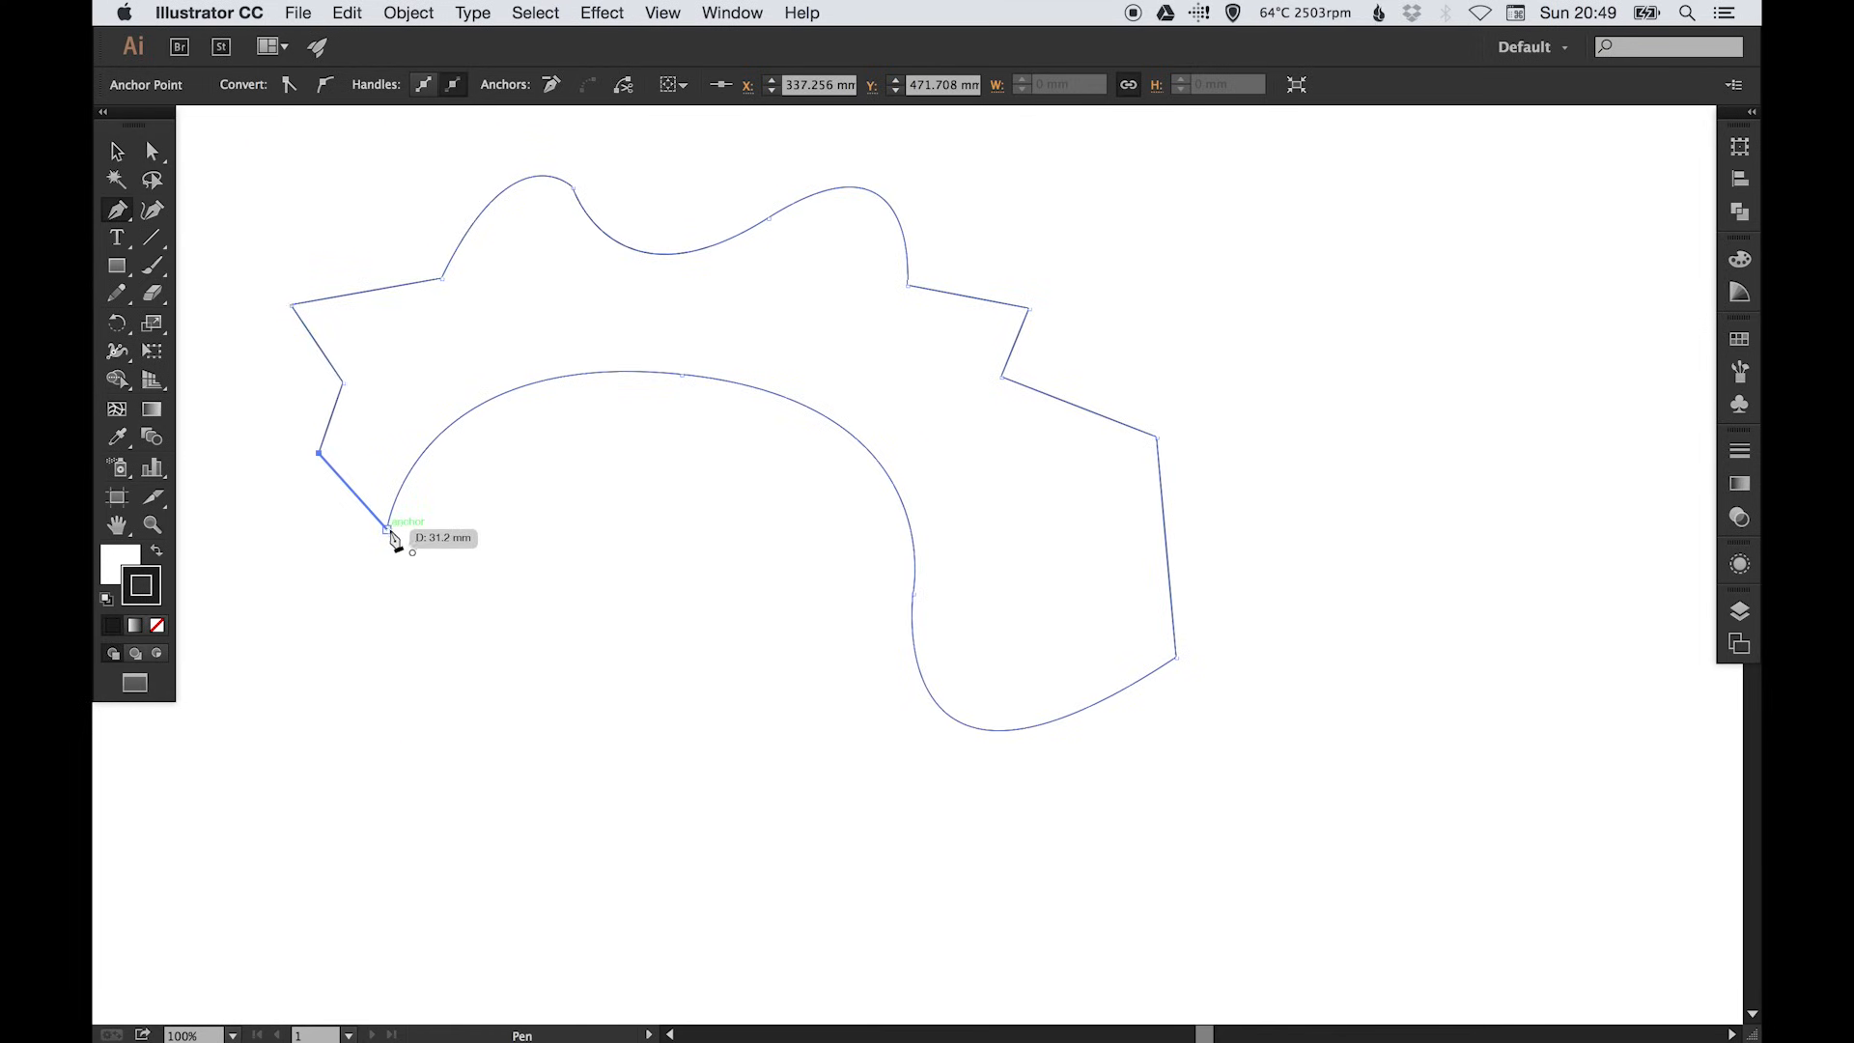
drag(390, 532, 999, 485)
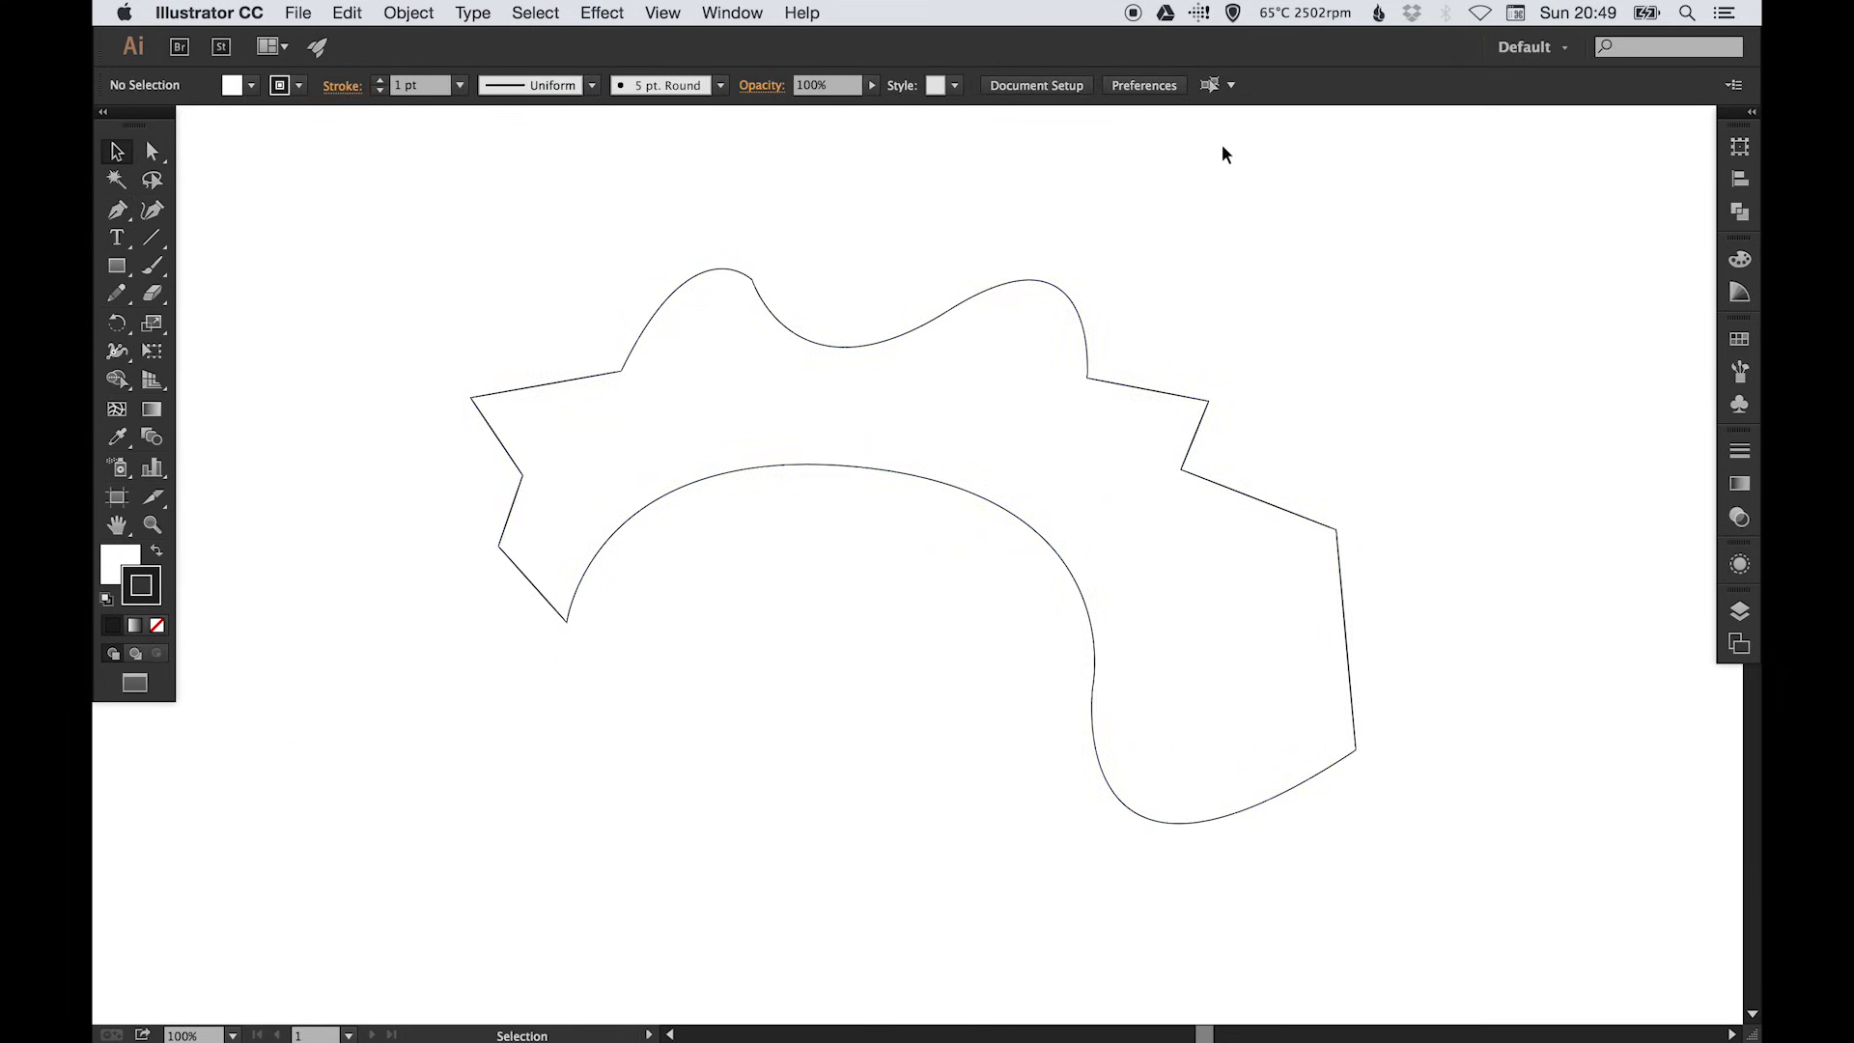
mouse_move(876, 283)
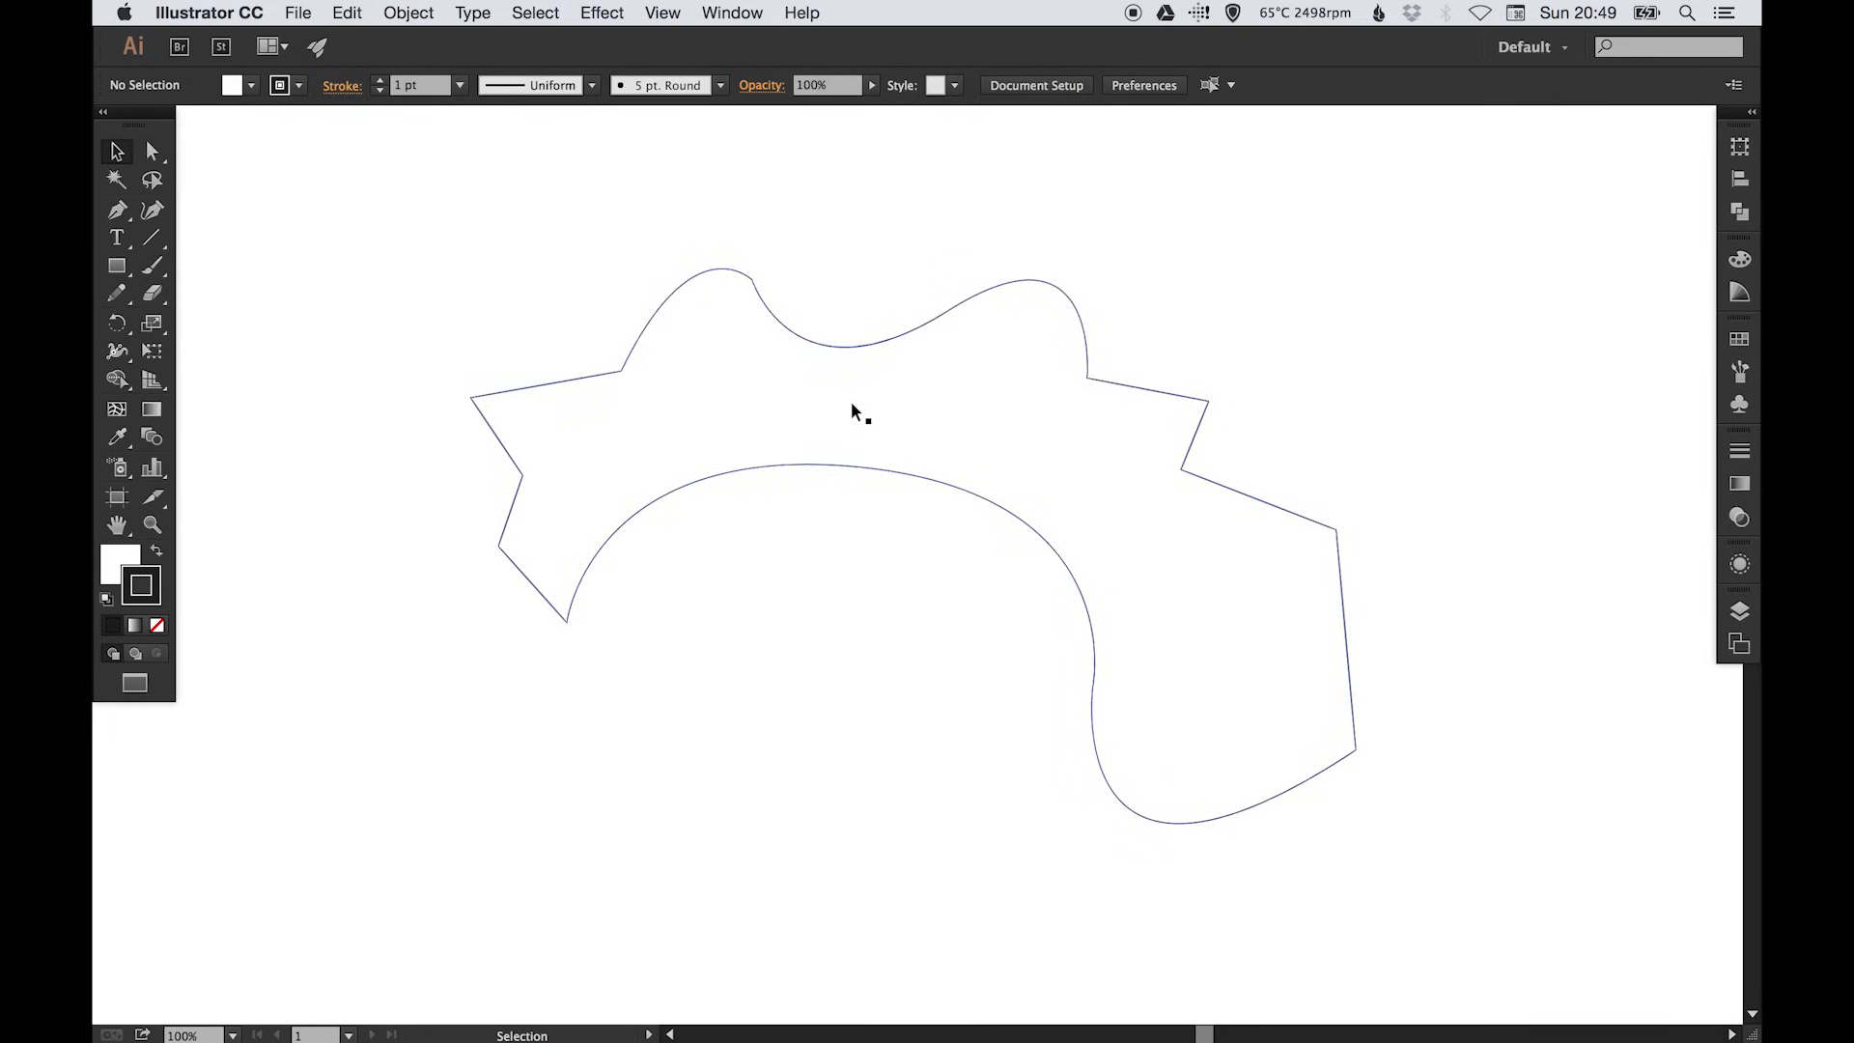
mouse_move(862, 413)
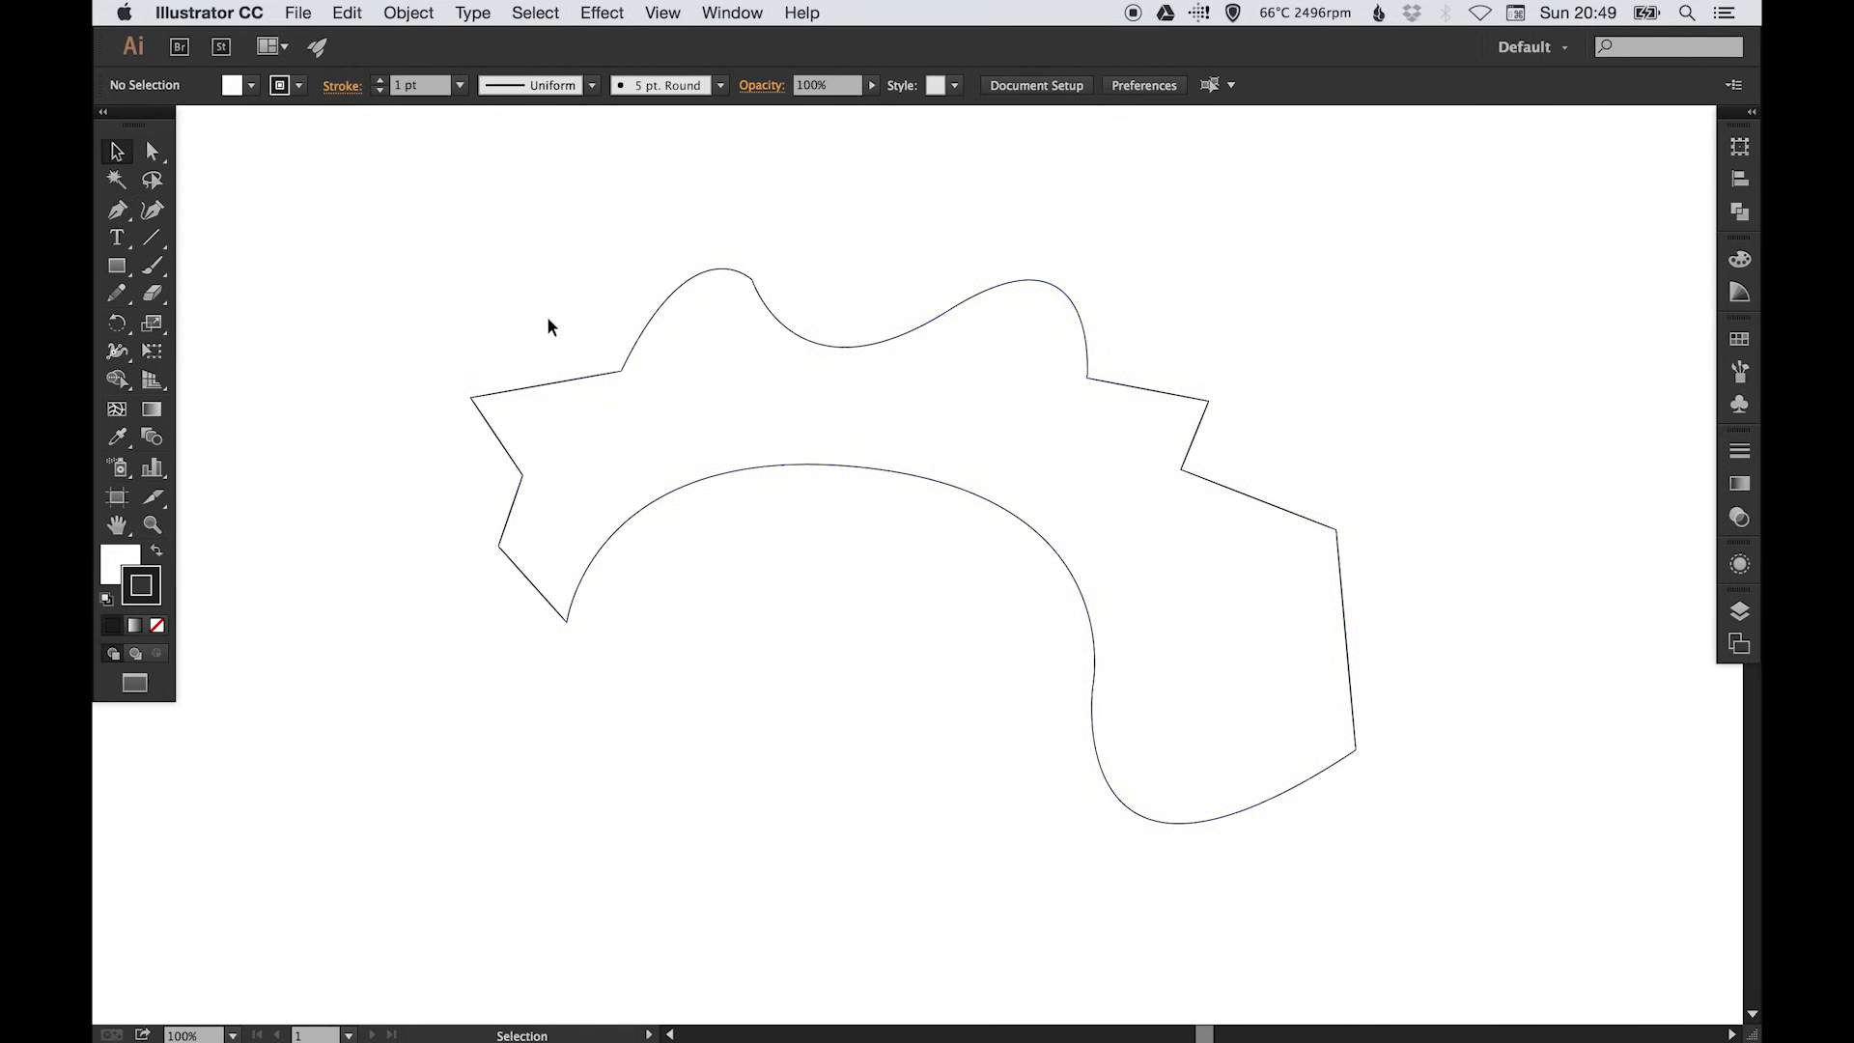
- Open the Pen tool flyout with the Add, Delete and Anchor Point tools
click(116, 207)
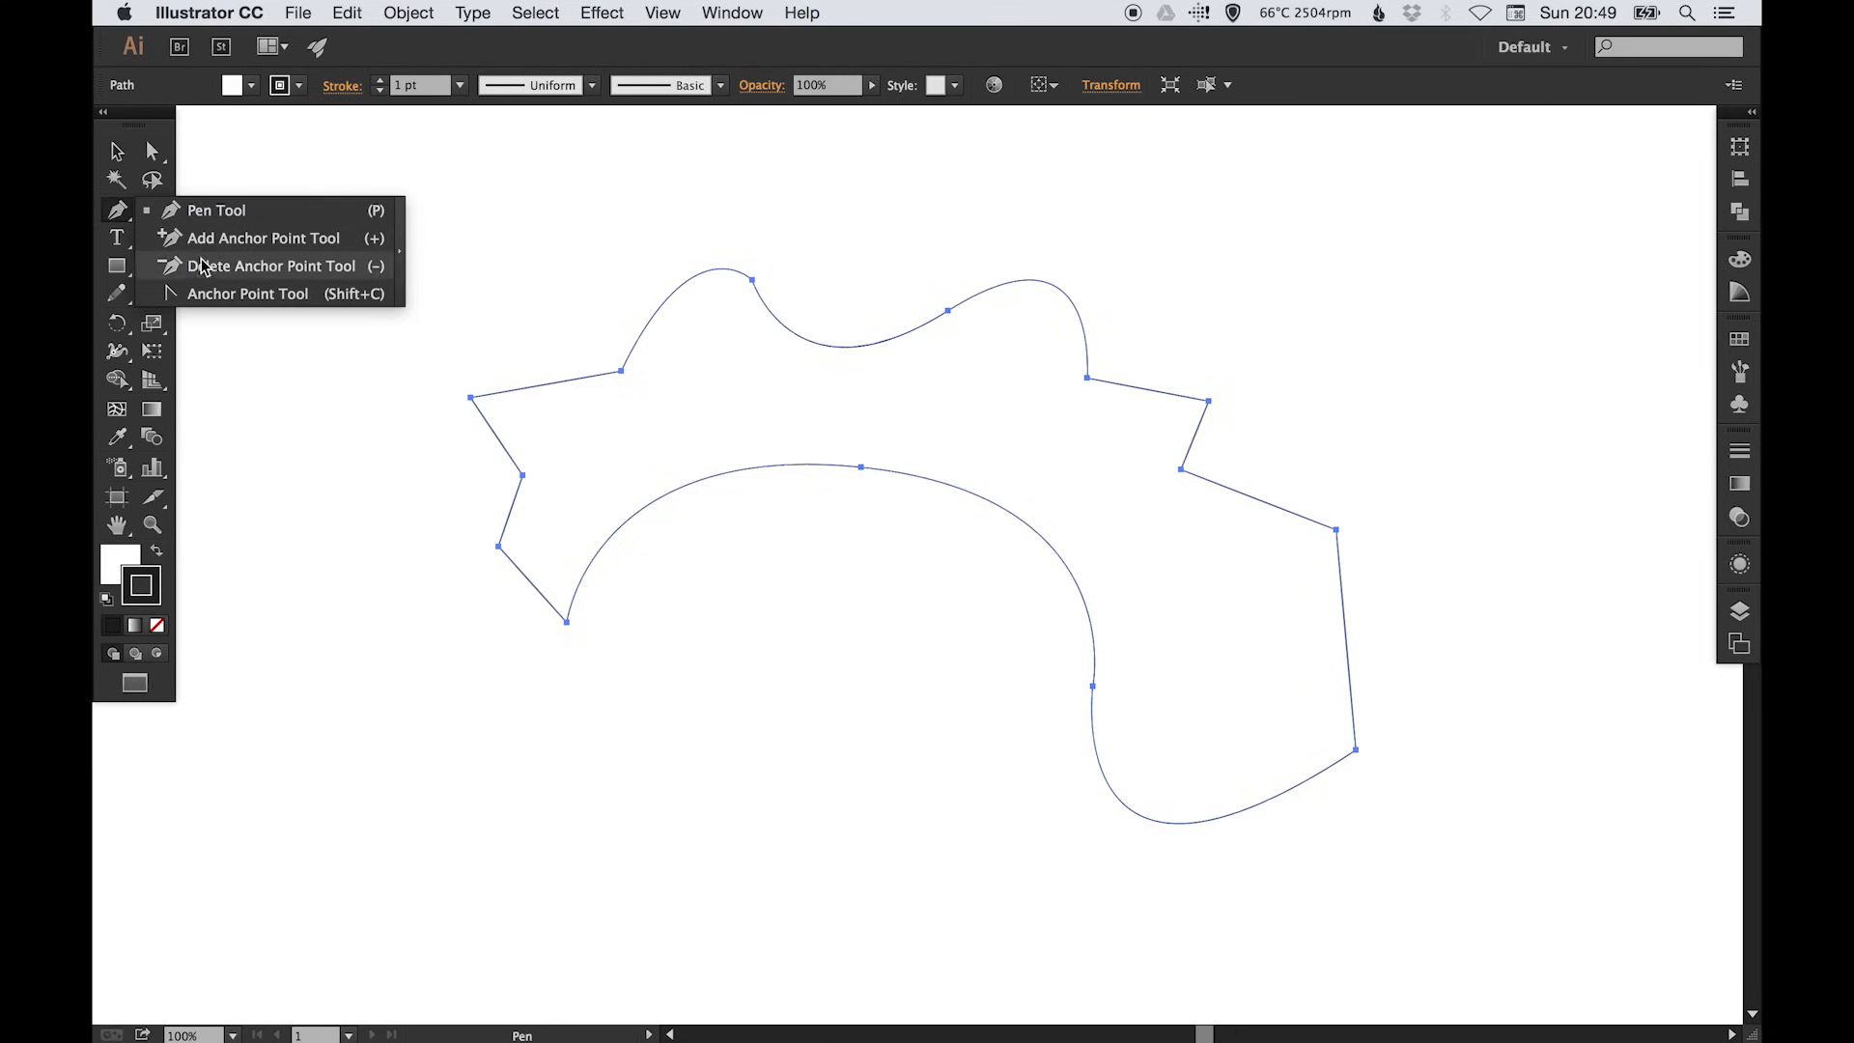
mouse_move(239, 242)
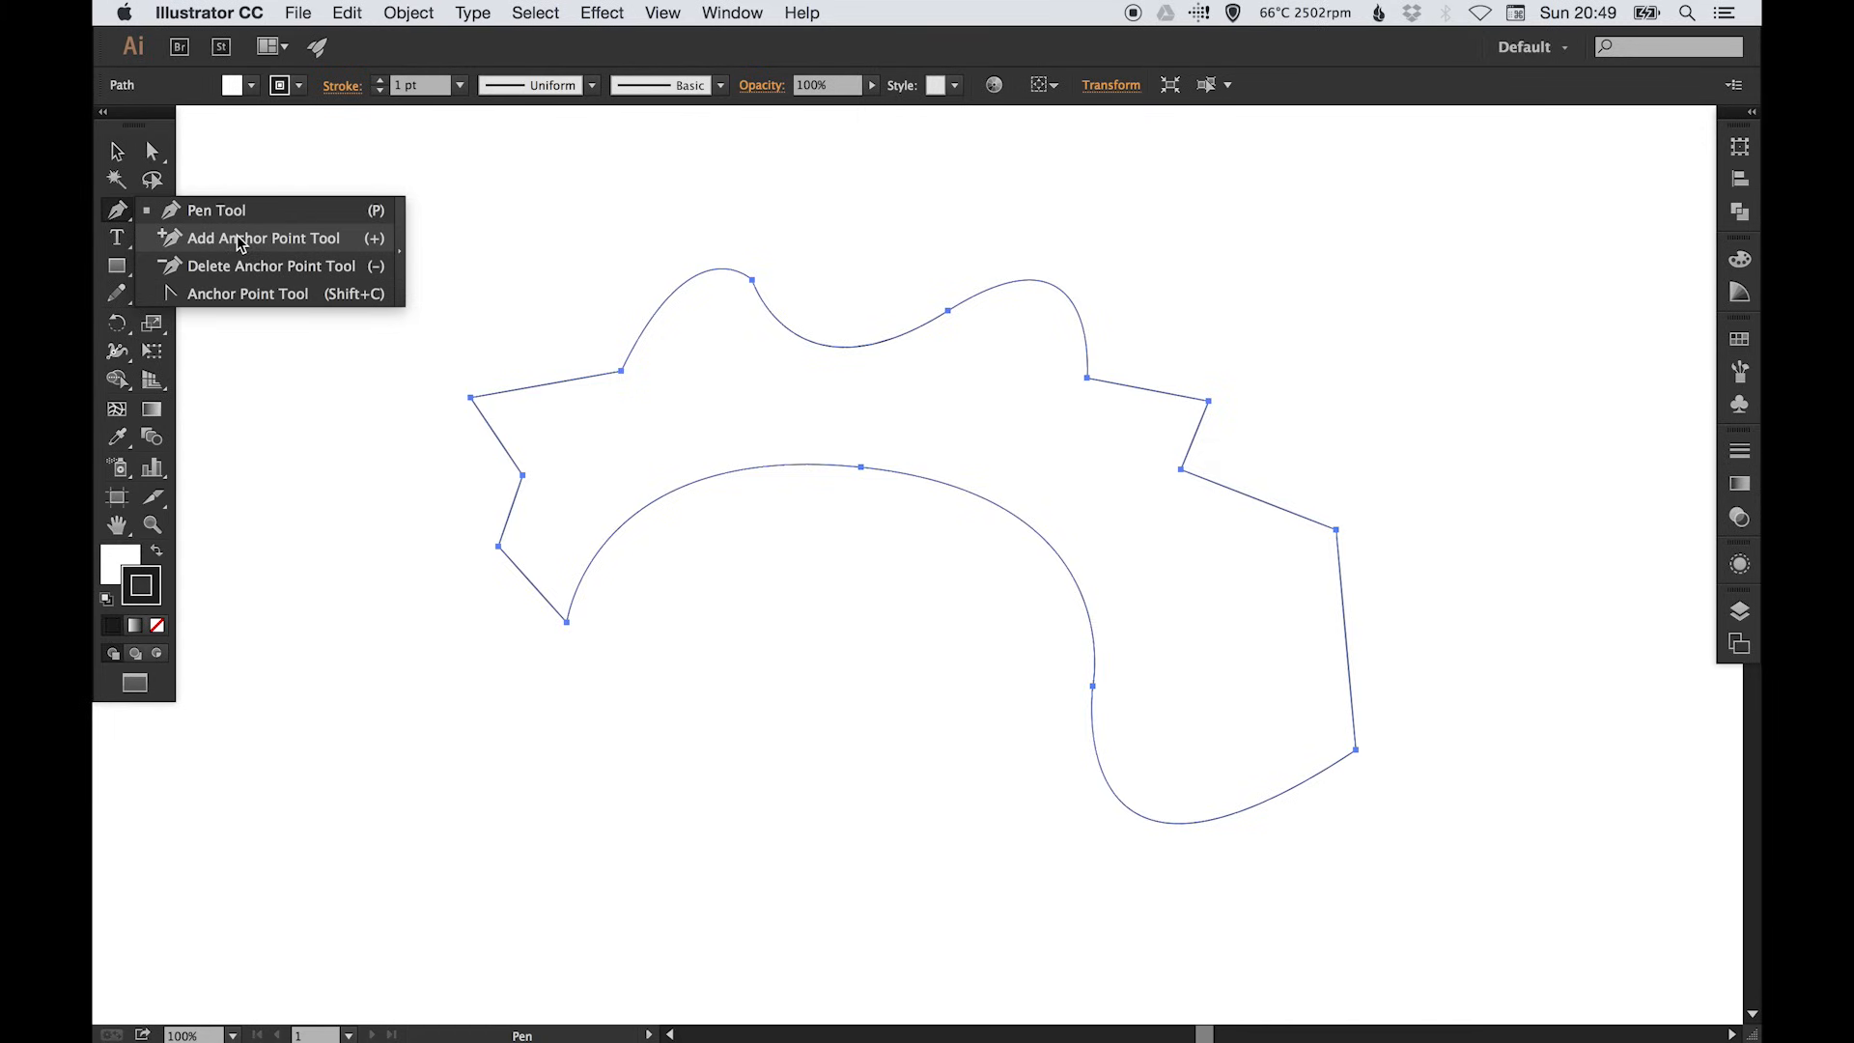
- Add an anchor on the upper-left edge, pull it into a spike, and raise the top bump
click(262, 237)
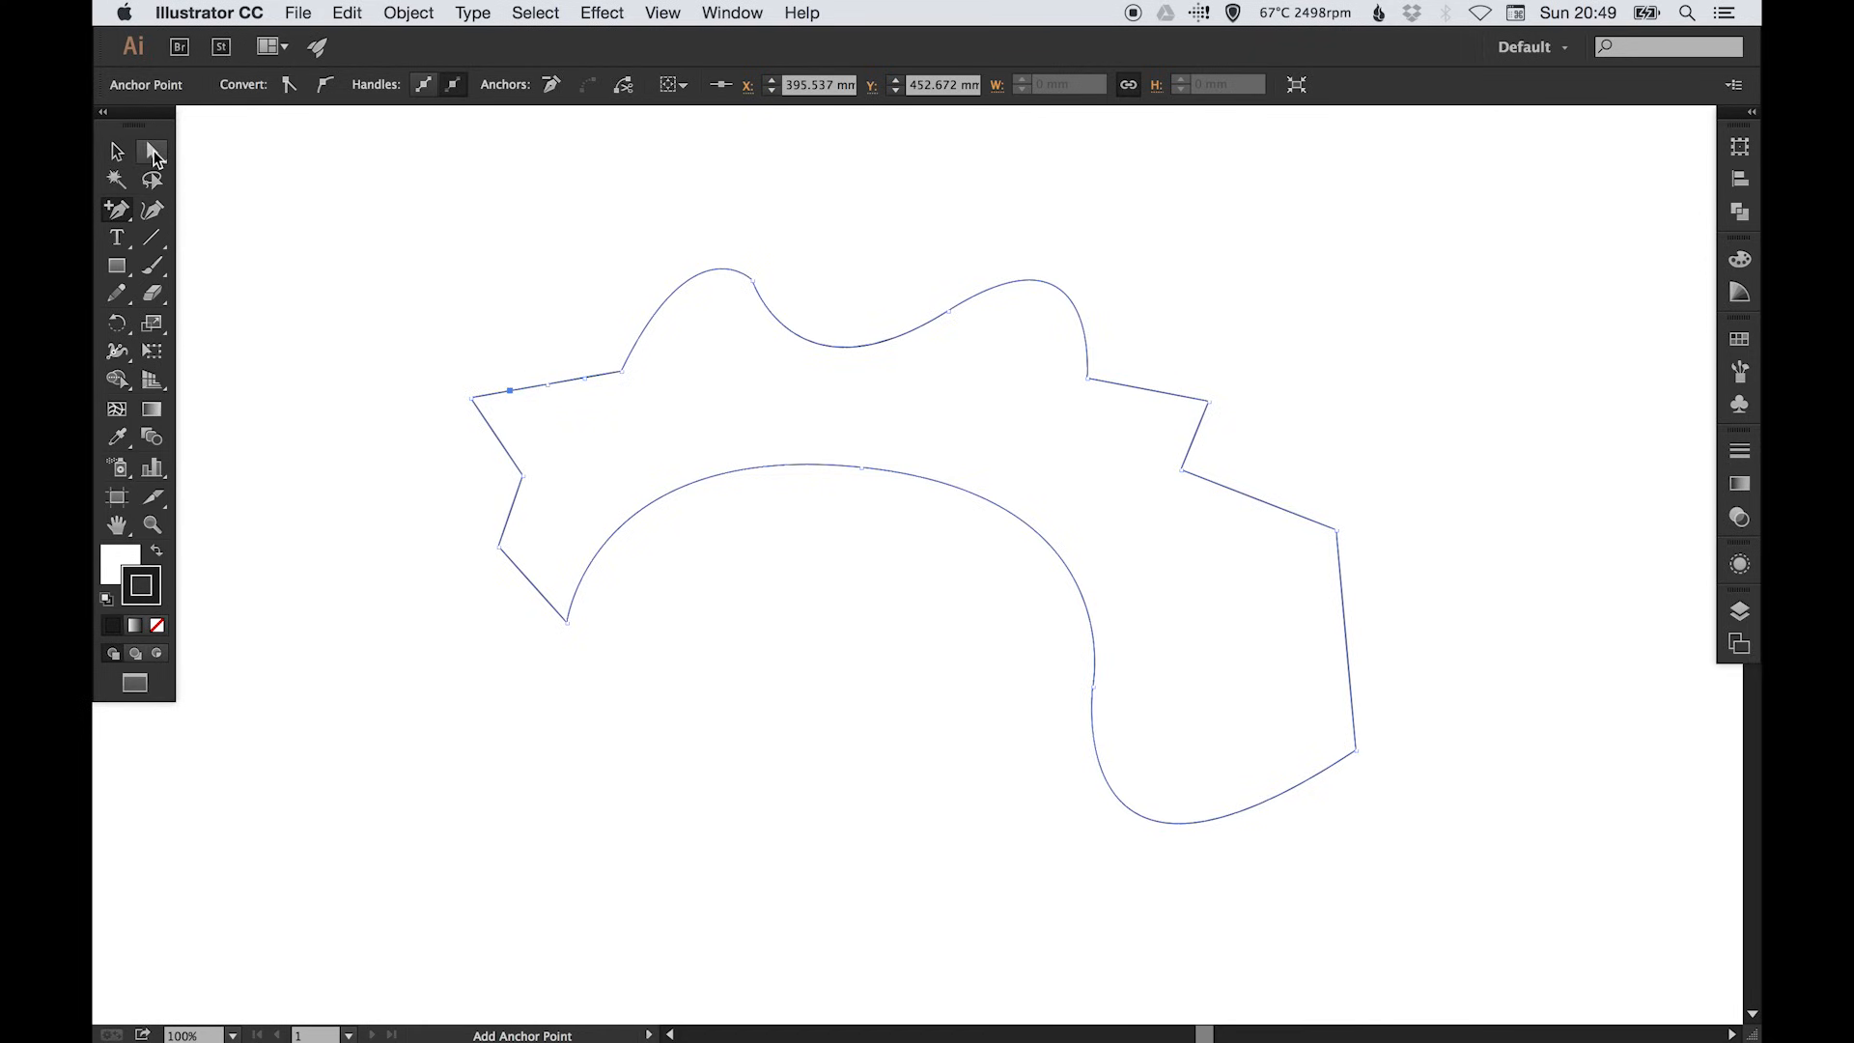
mouse_move(153, 151)
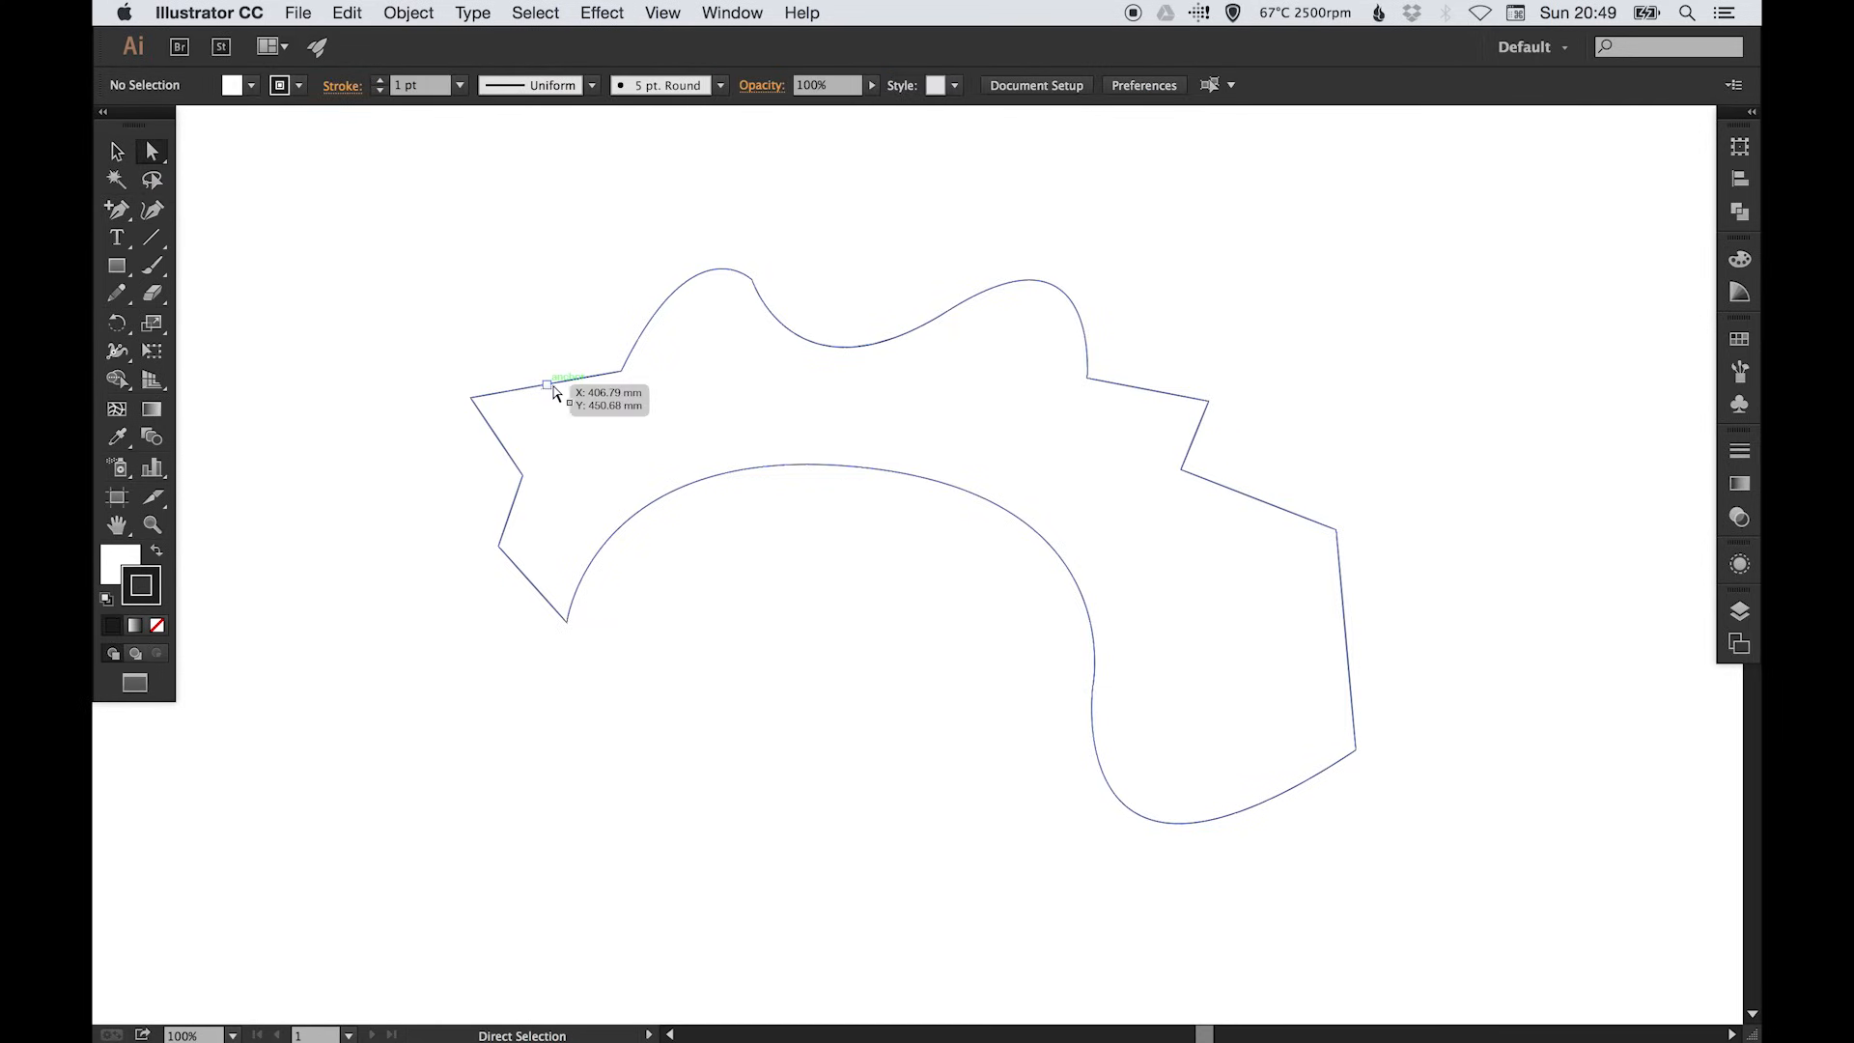
click(544, 384)
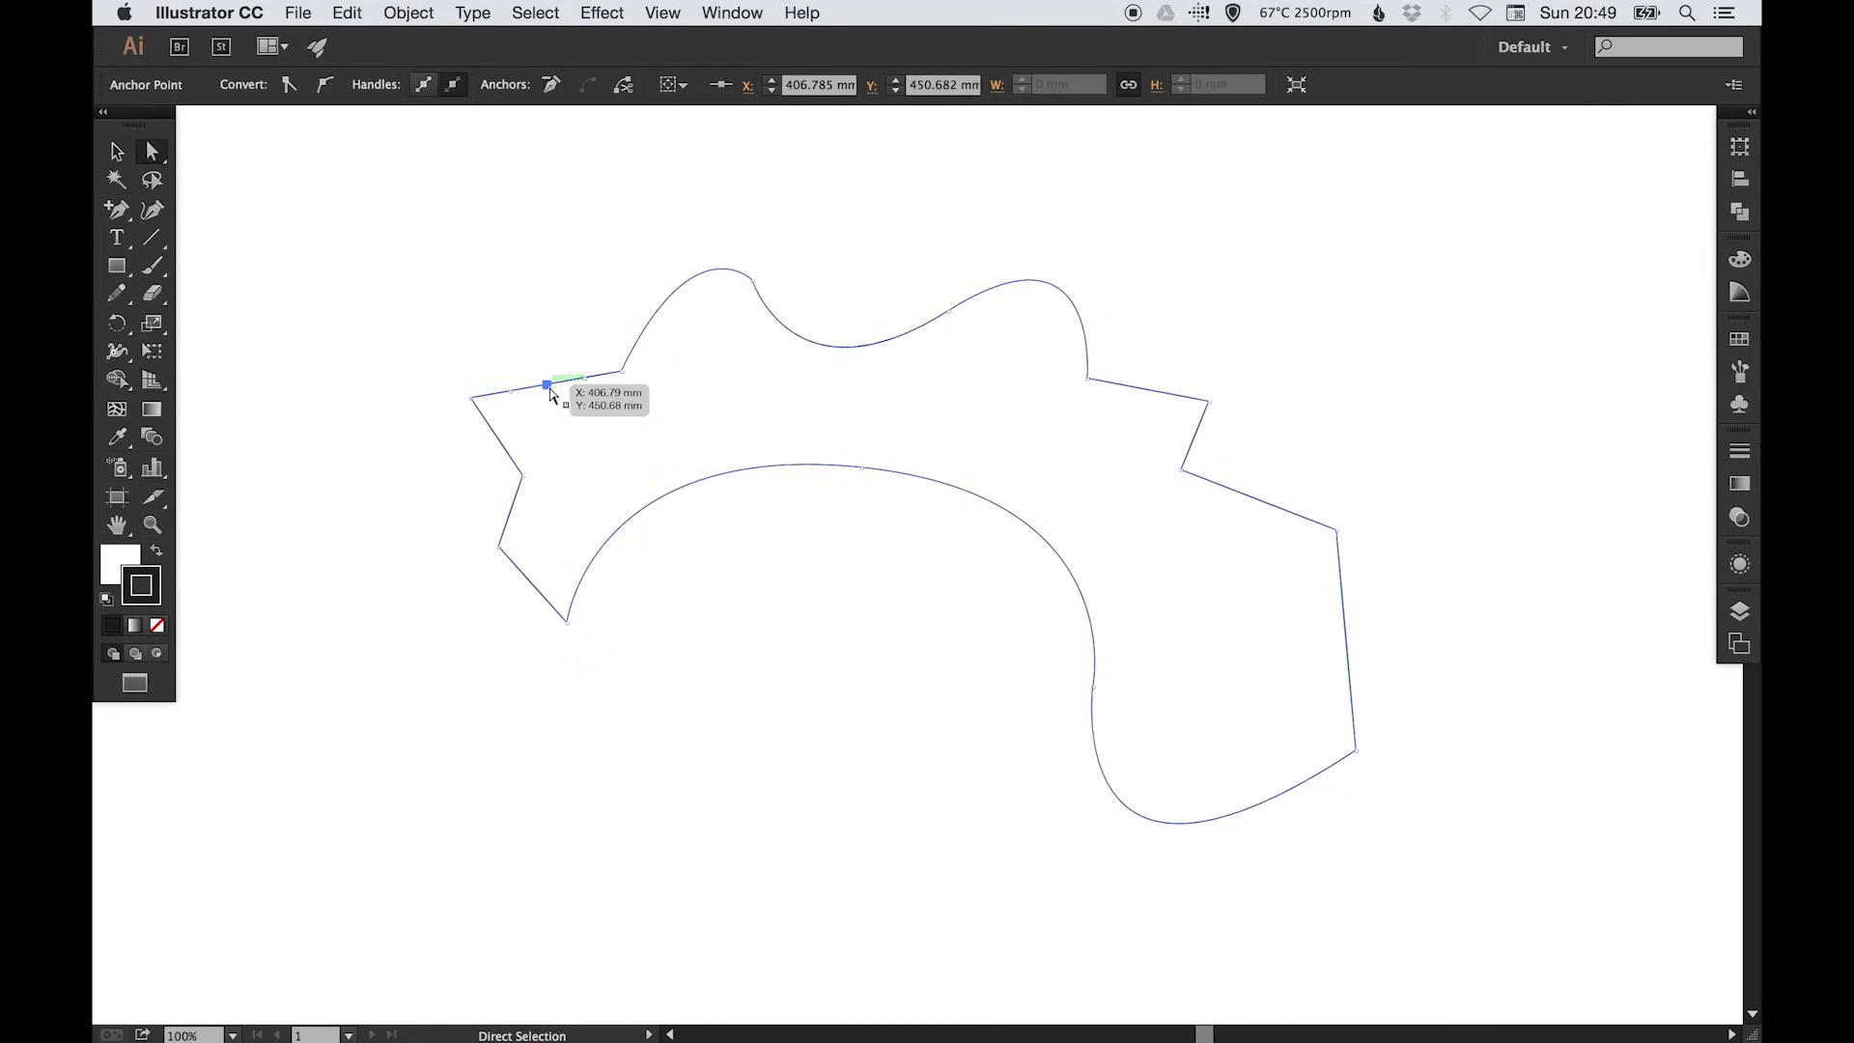
drag(547, 386, 527, 306)
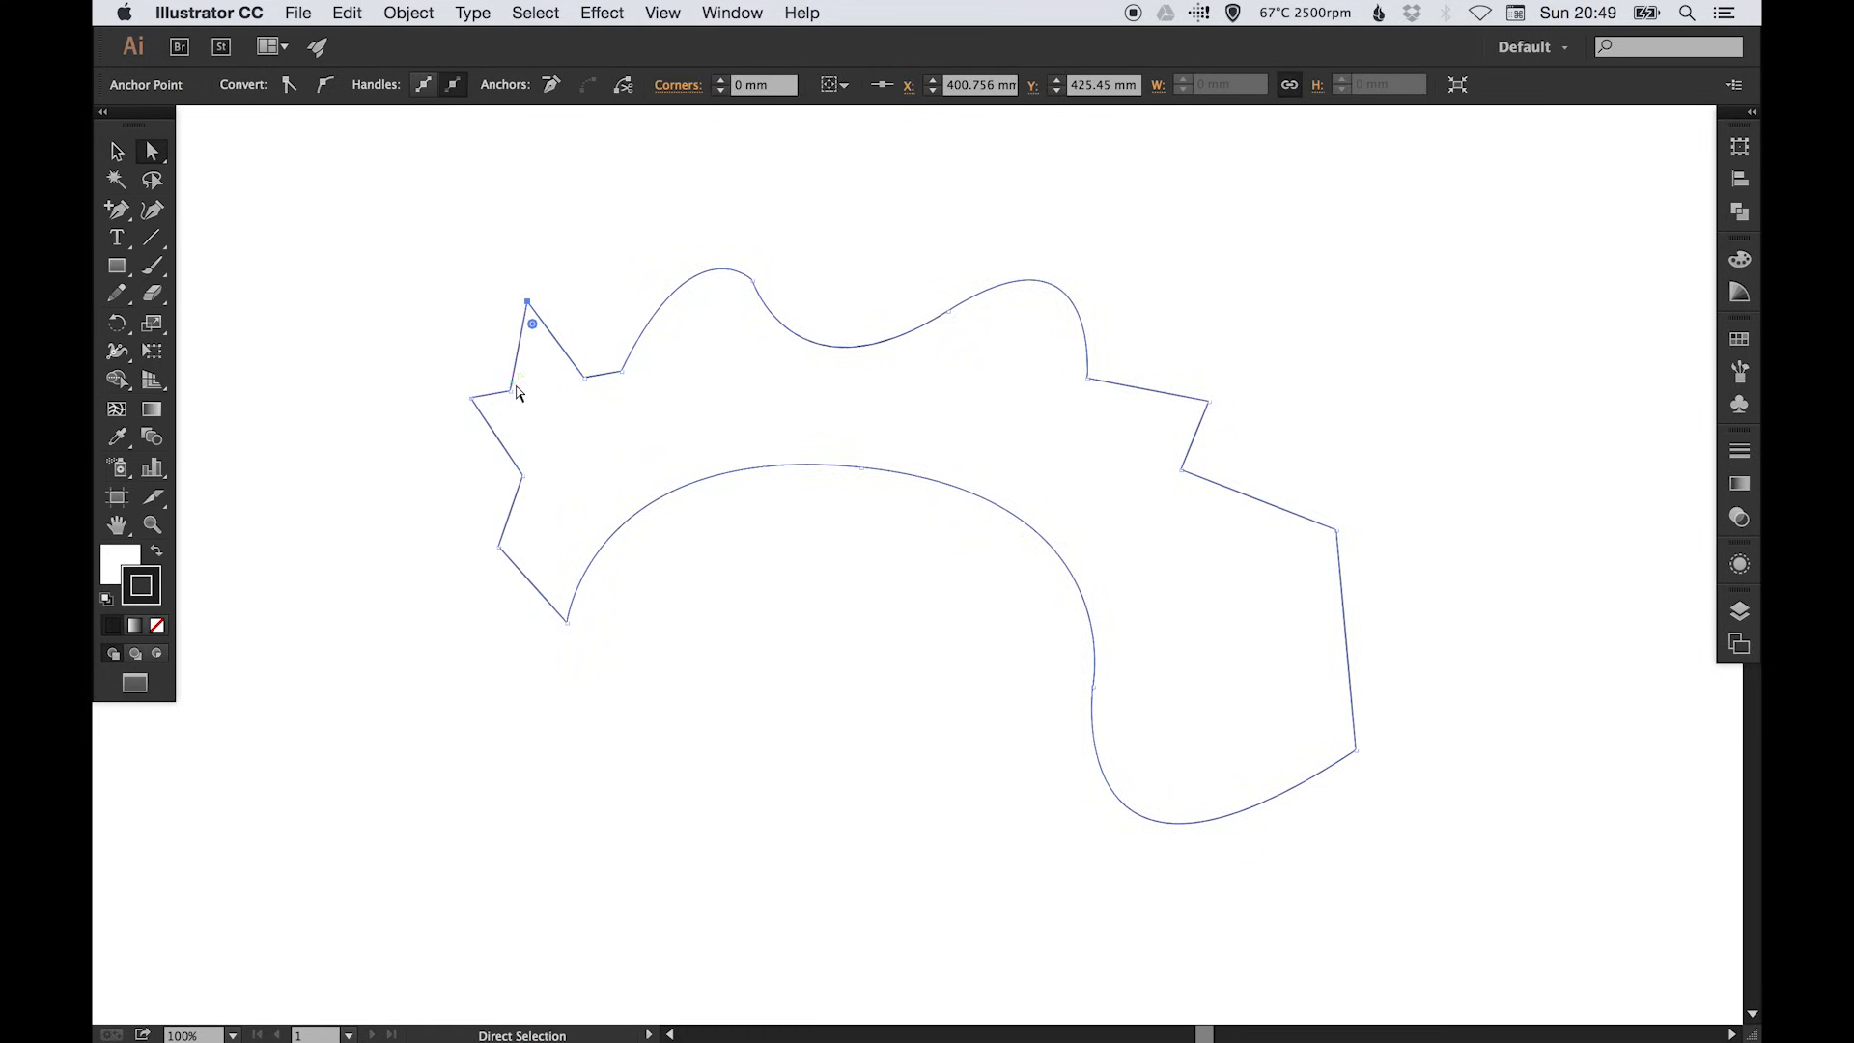
drag(528, 305, 498, 353)
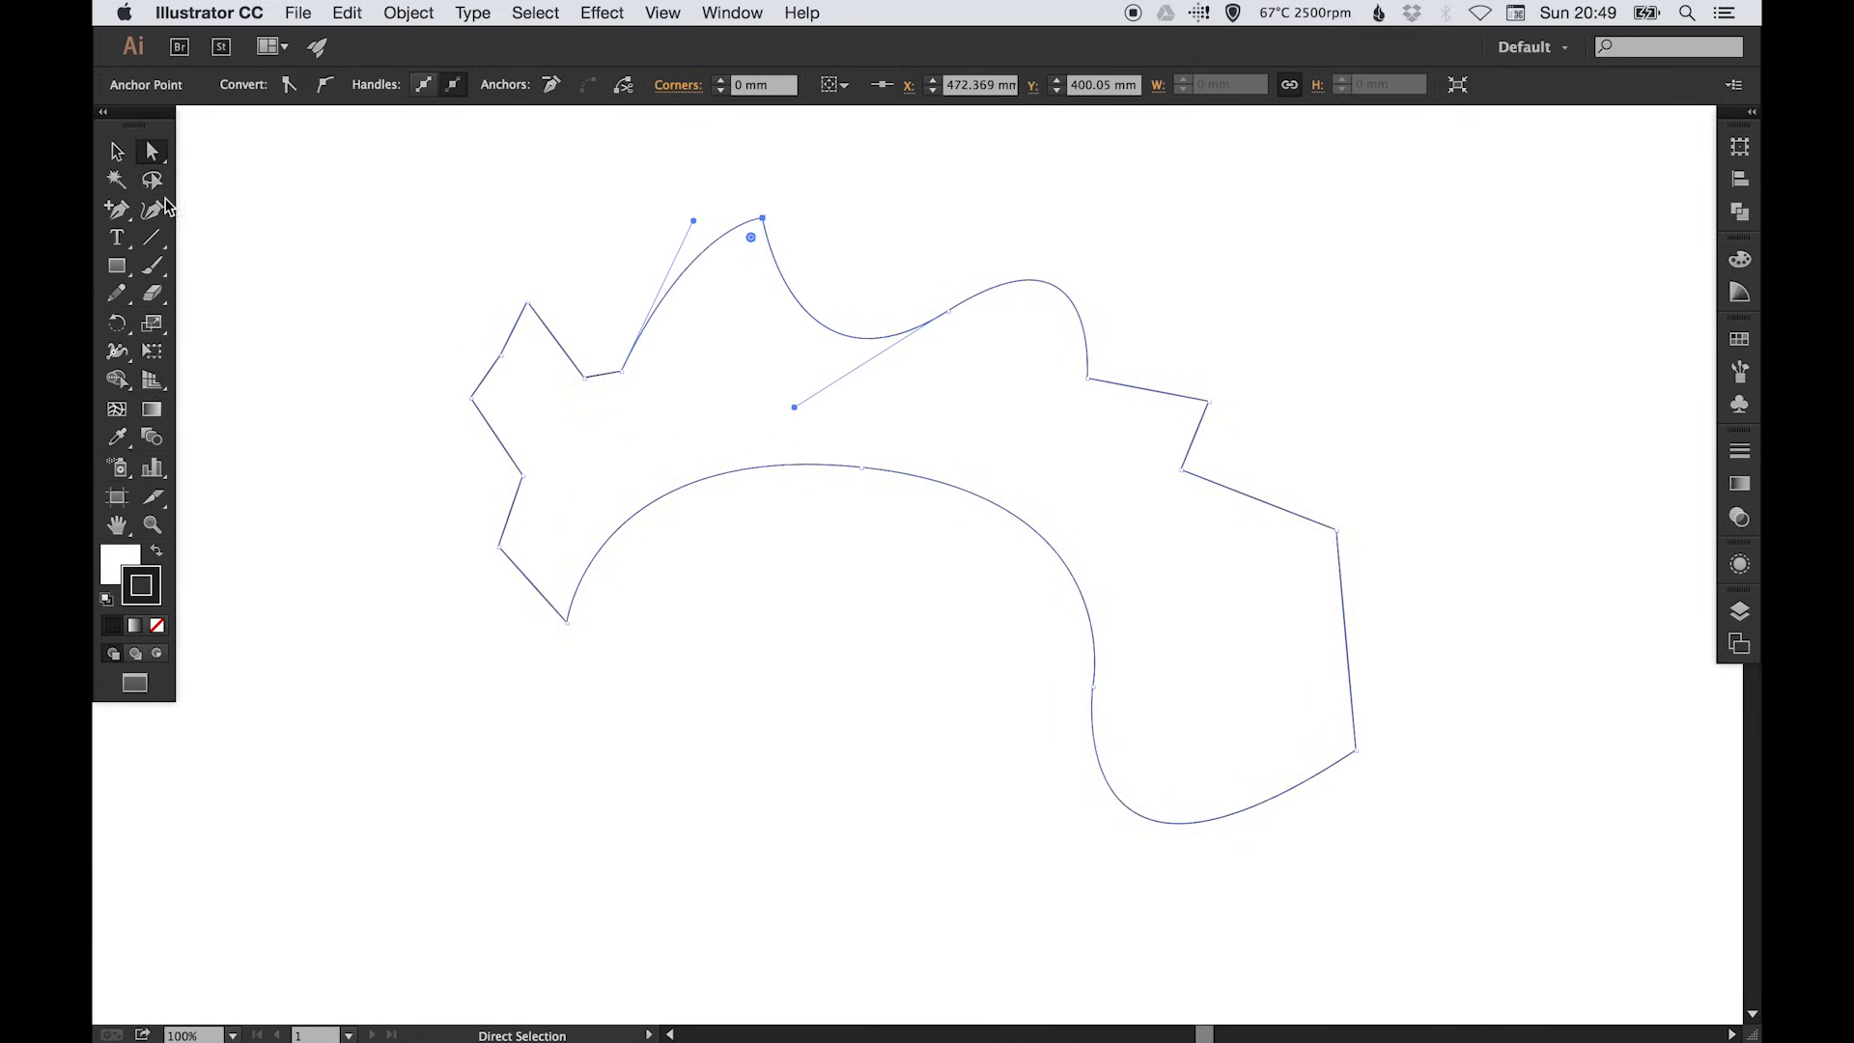
click(113, 206)
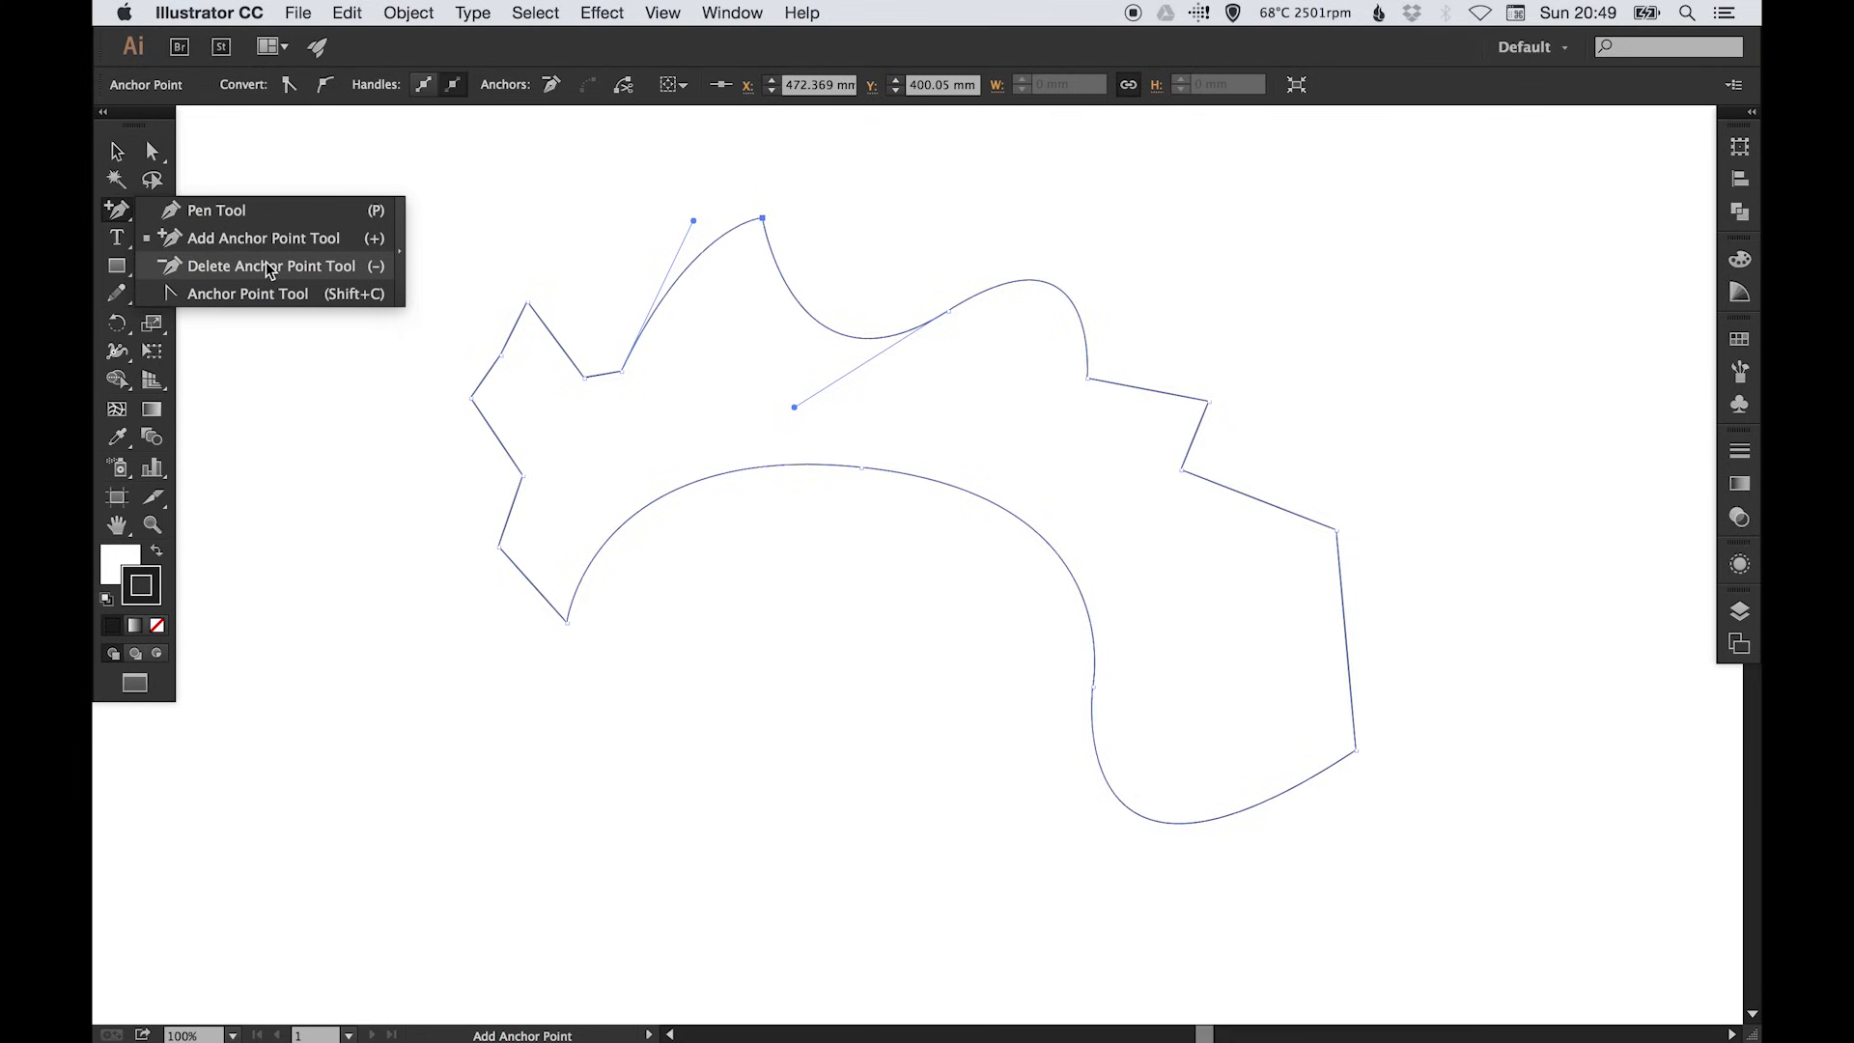
- Delete the extra anchor on the upper-left edge with the Delete Anchor Point Tool
click(273, 265)
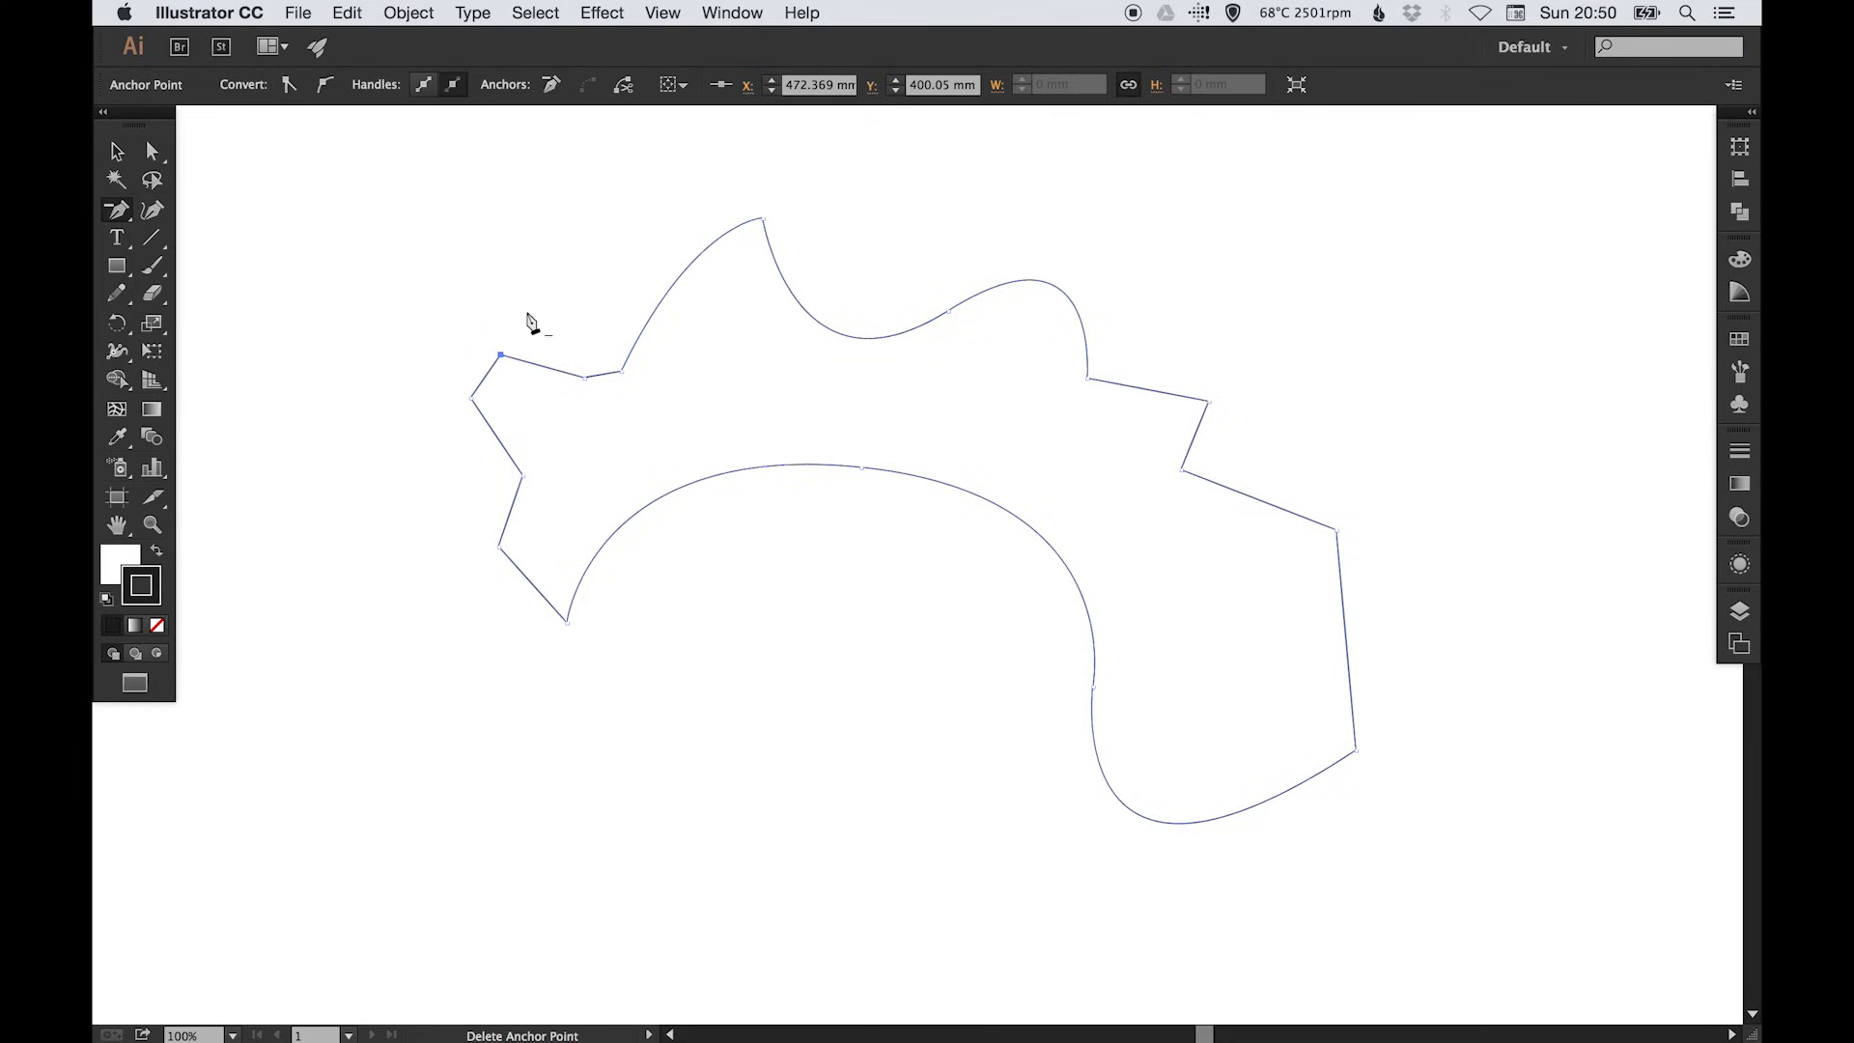
click(585, 375)
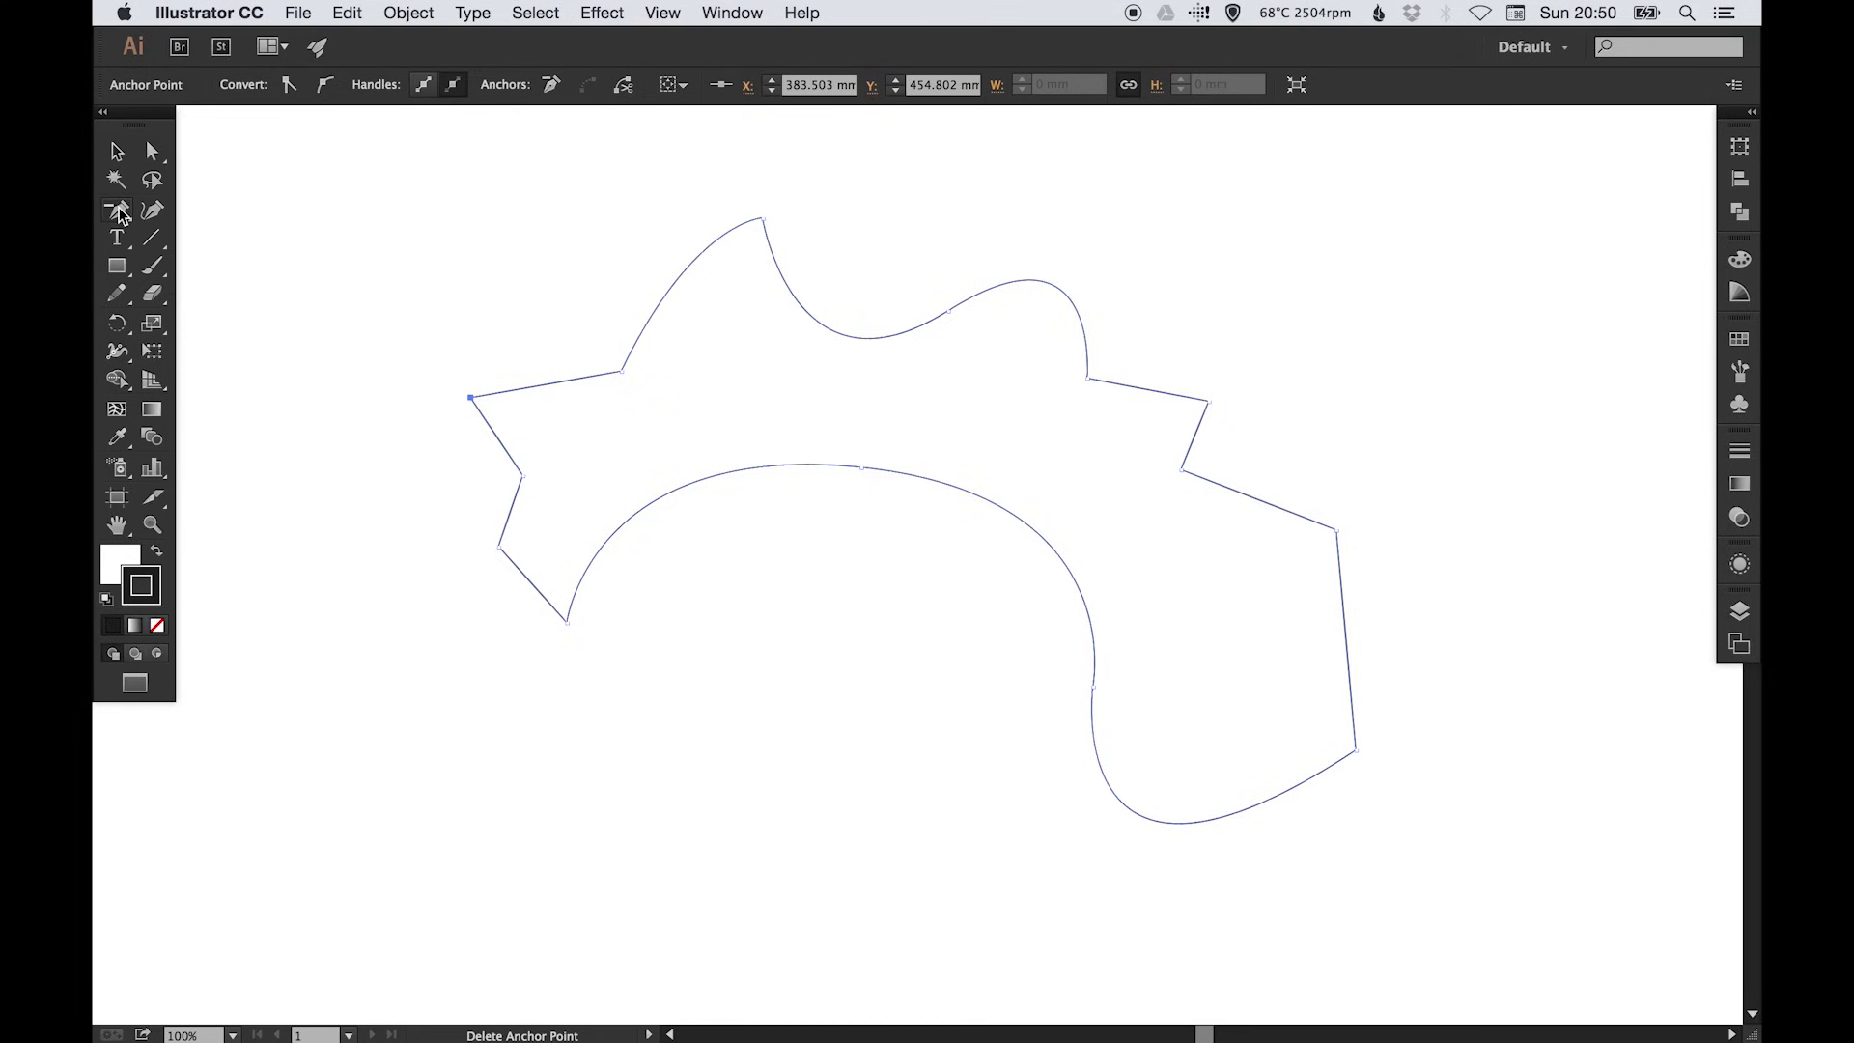
- Convert the upper-right smooth anchors to corners with the Anchor Point Tool (Shift+C)
click(115, 204)
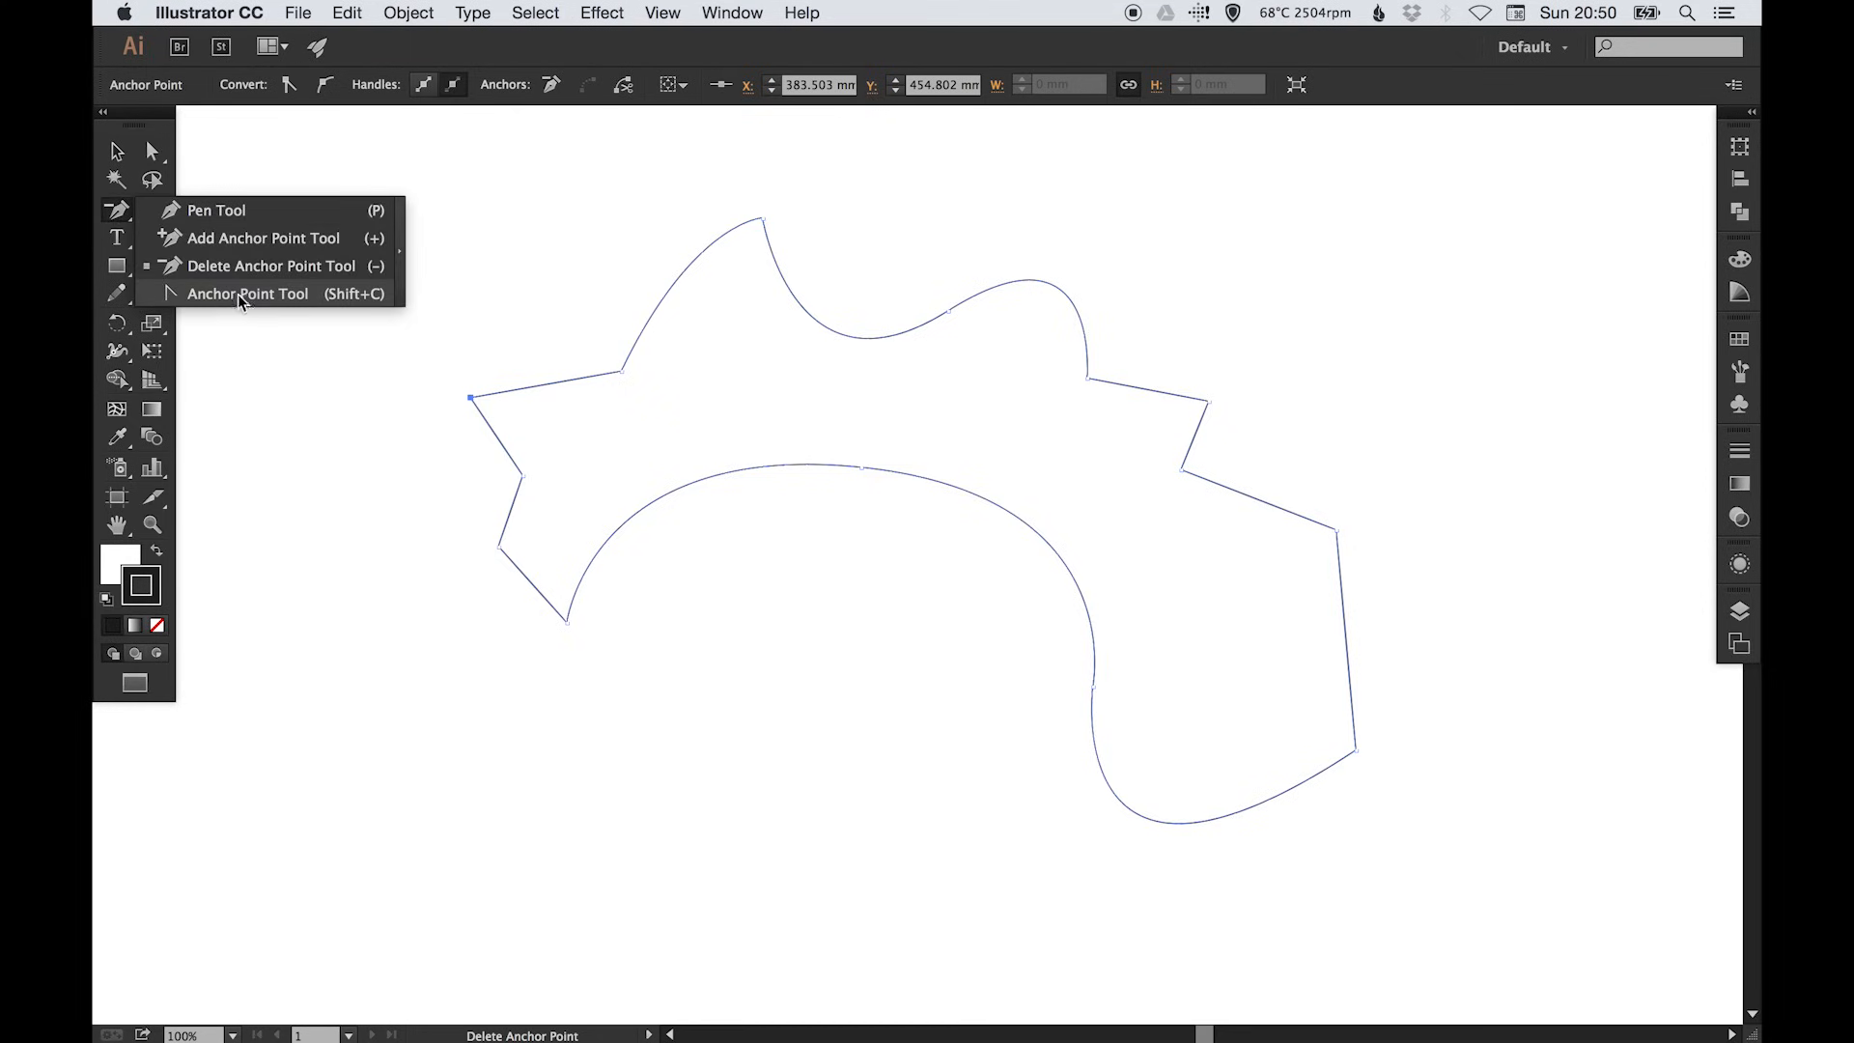
mouse_move(263, 301)
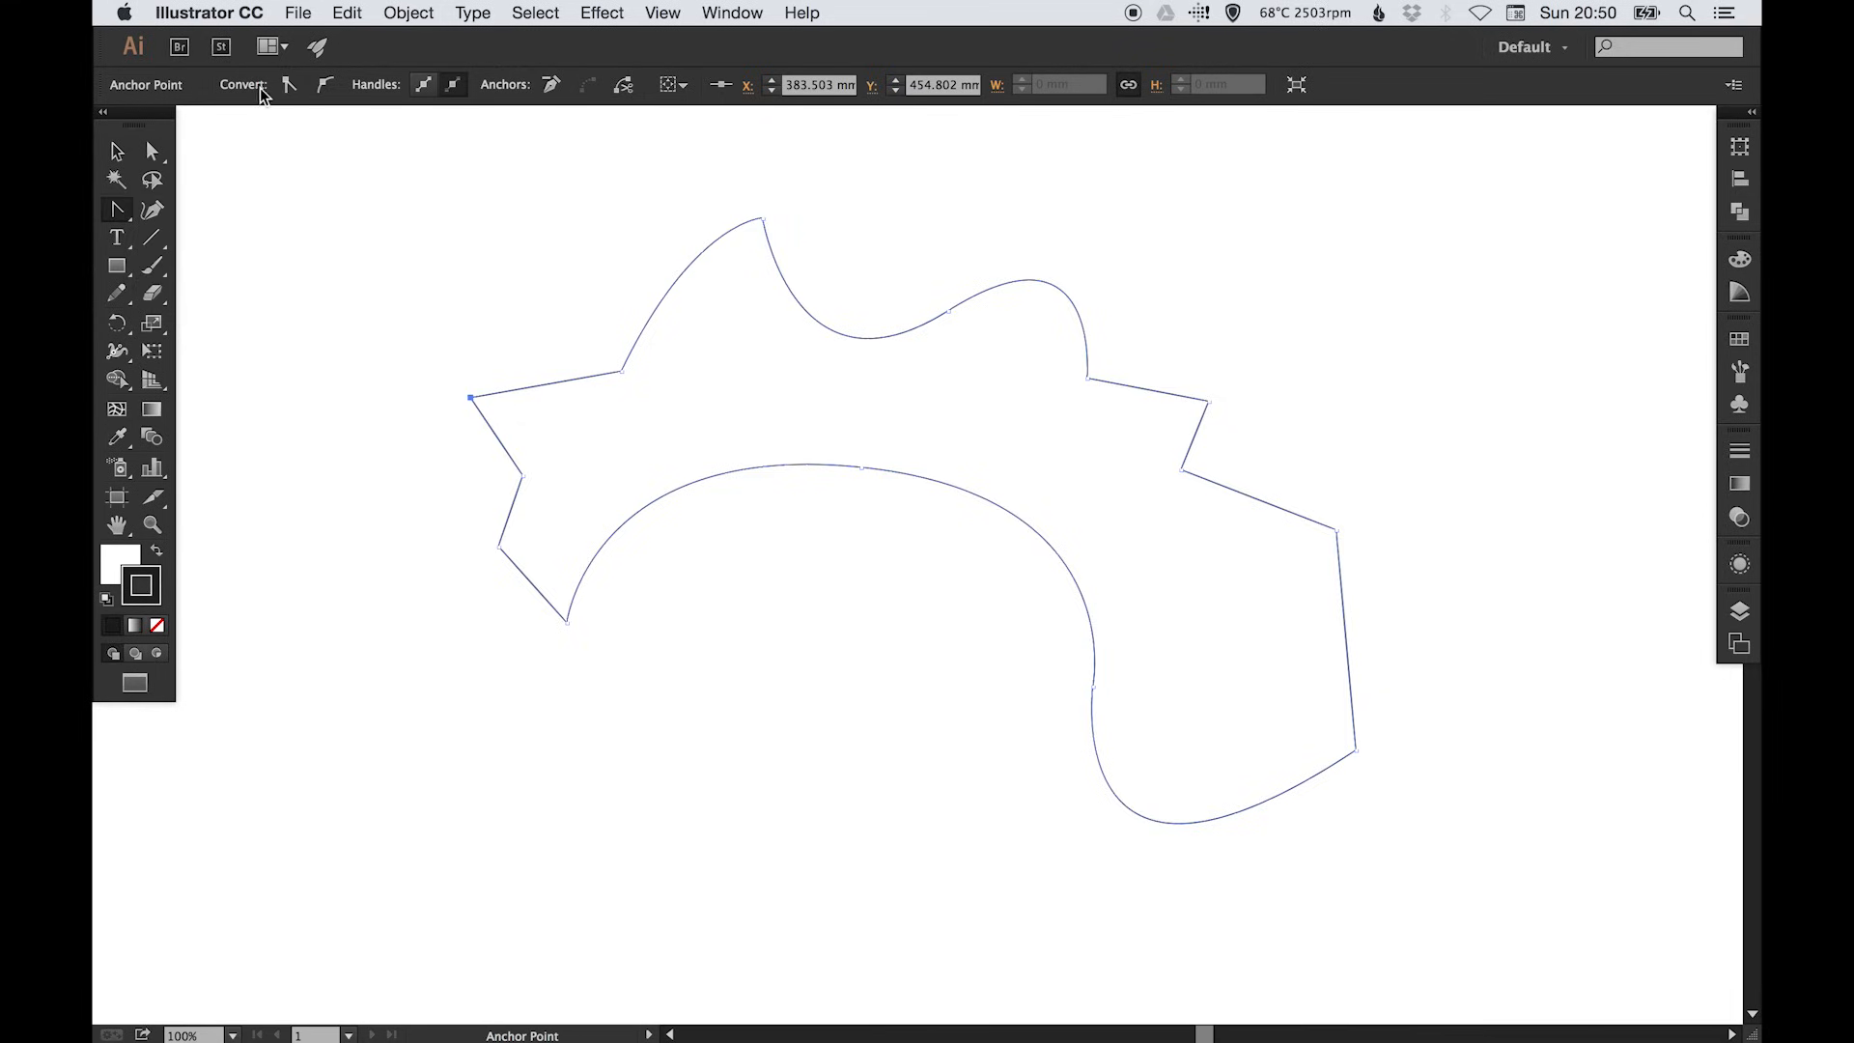
mouse_move(758, 218)
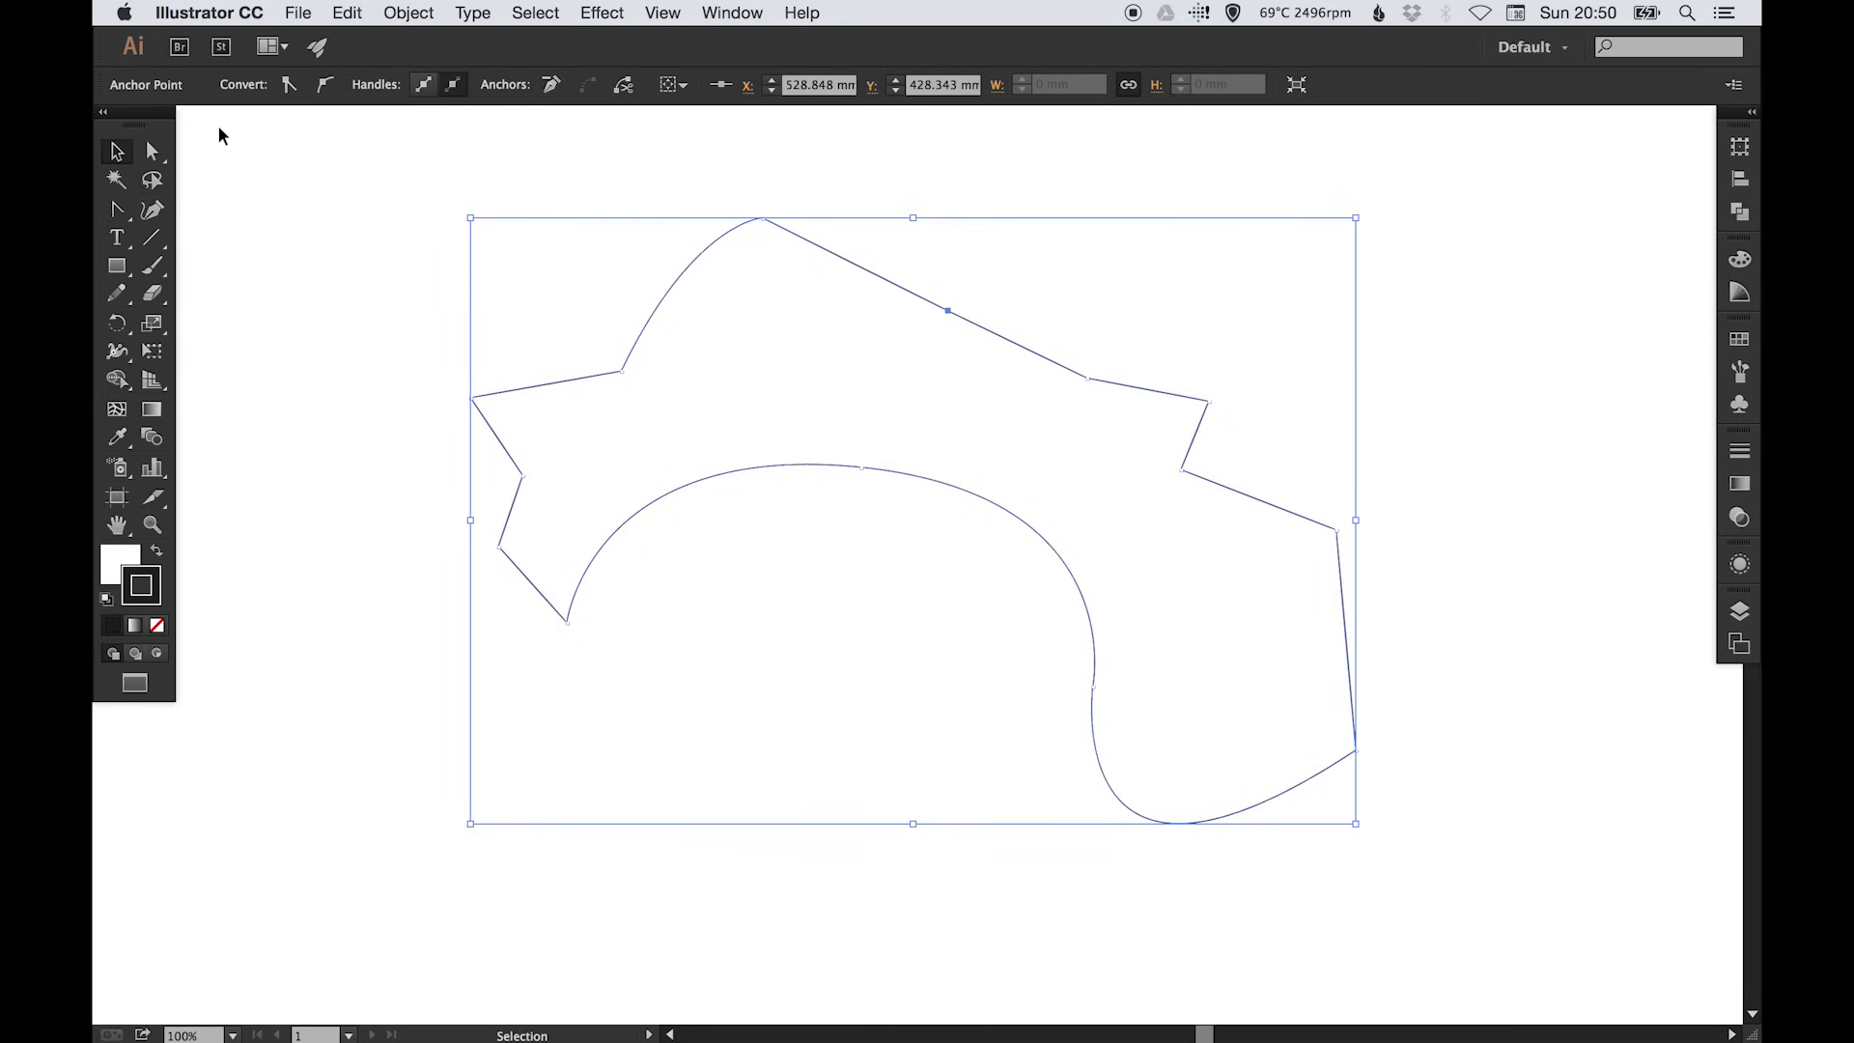
click(926, 207)
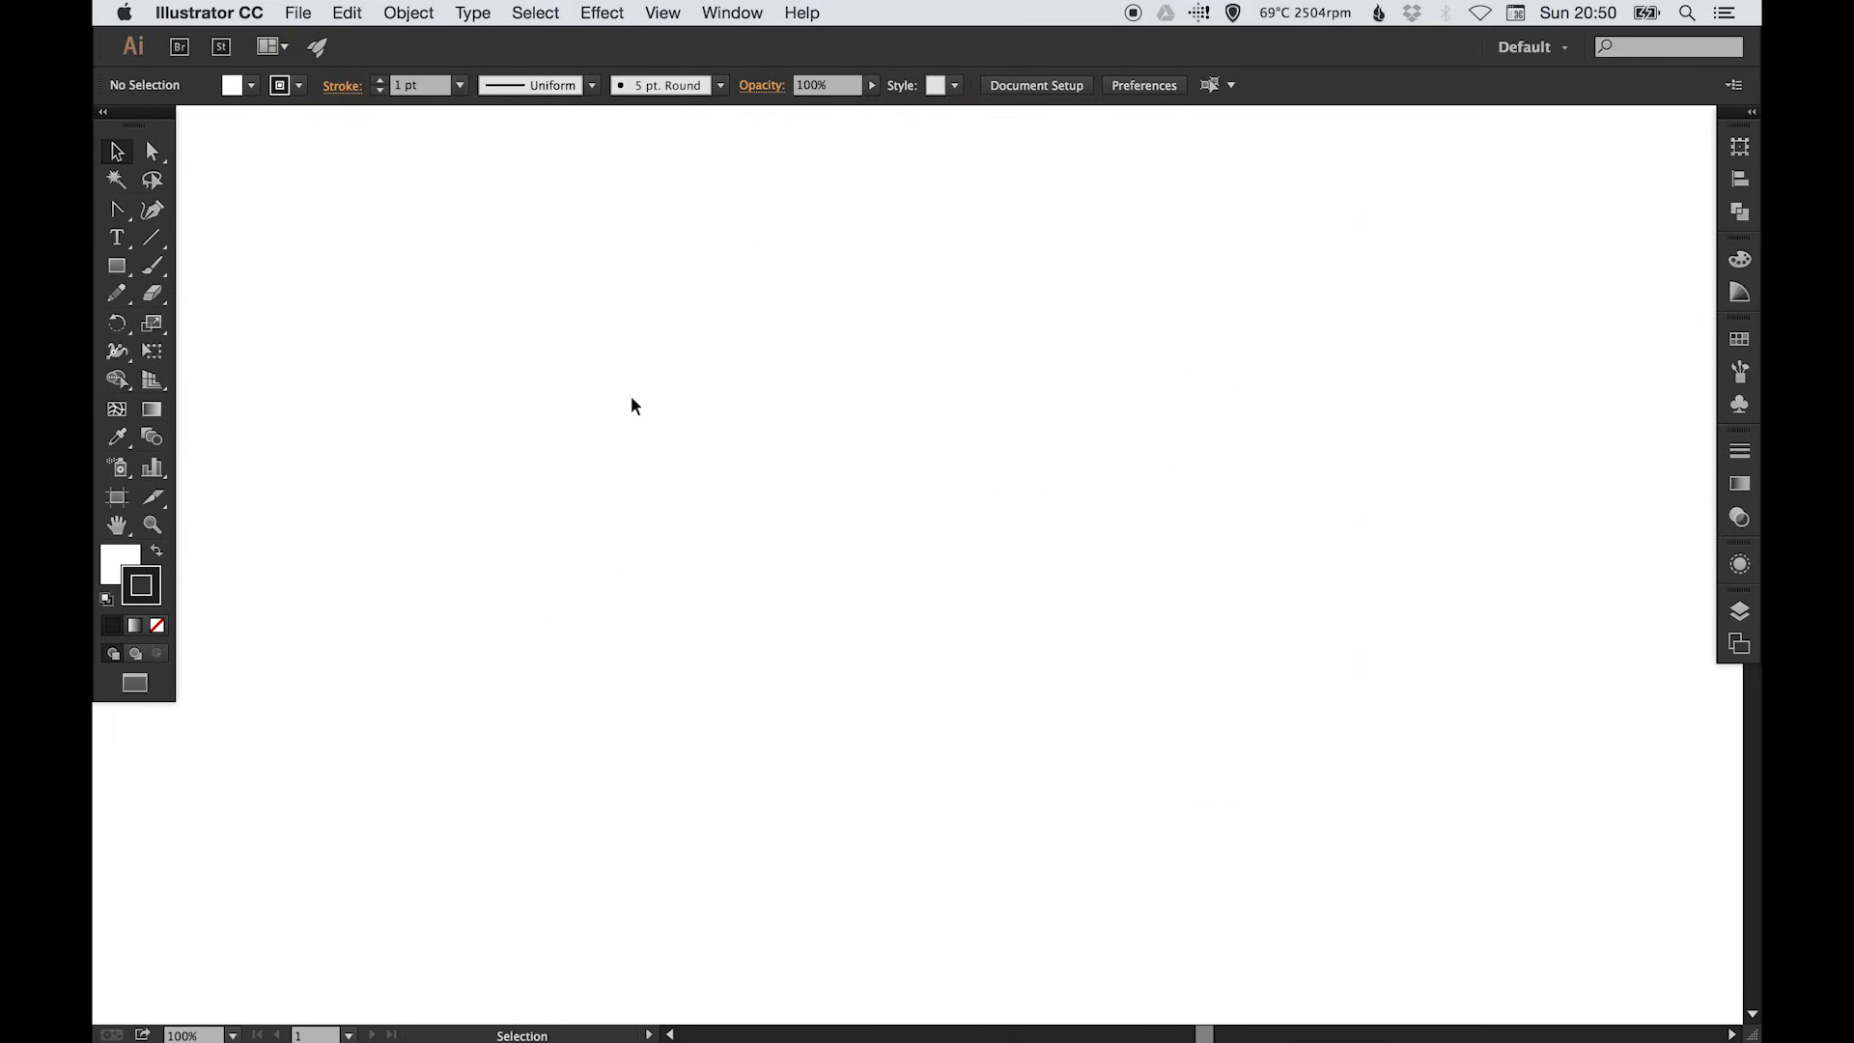
- Draw a new outline with the Pen Tool, closing it back at the first anchor
click(116, 208)
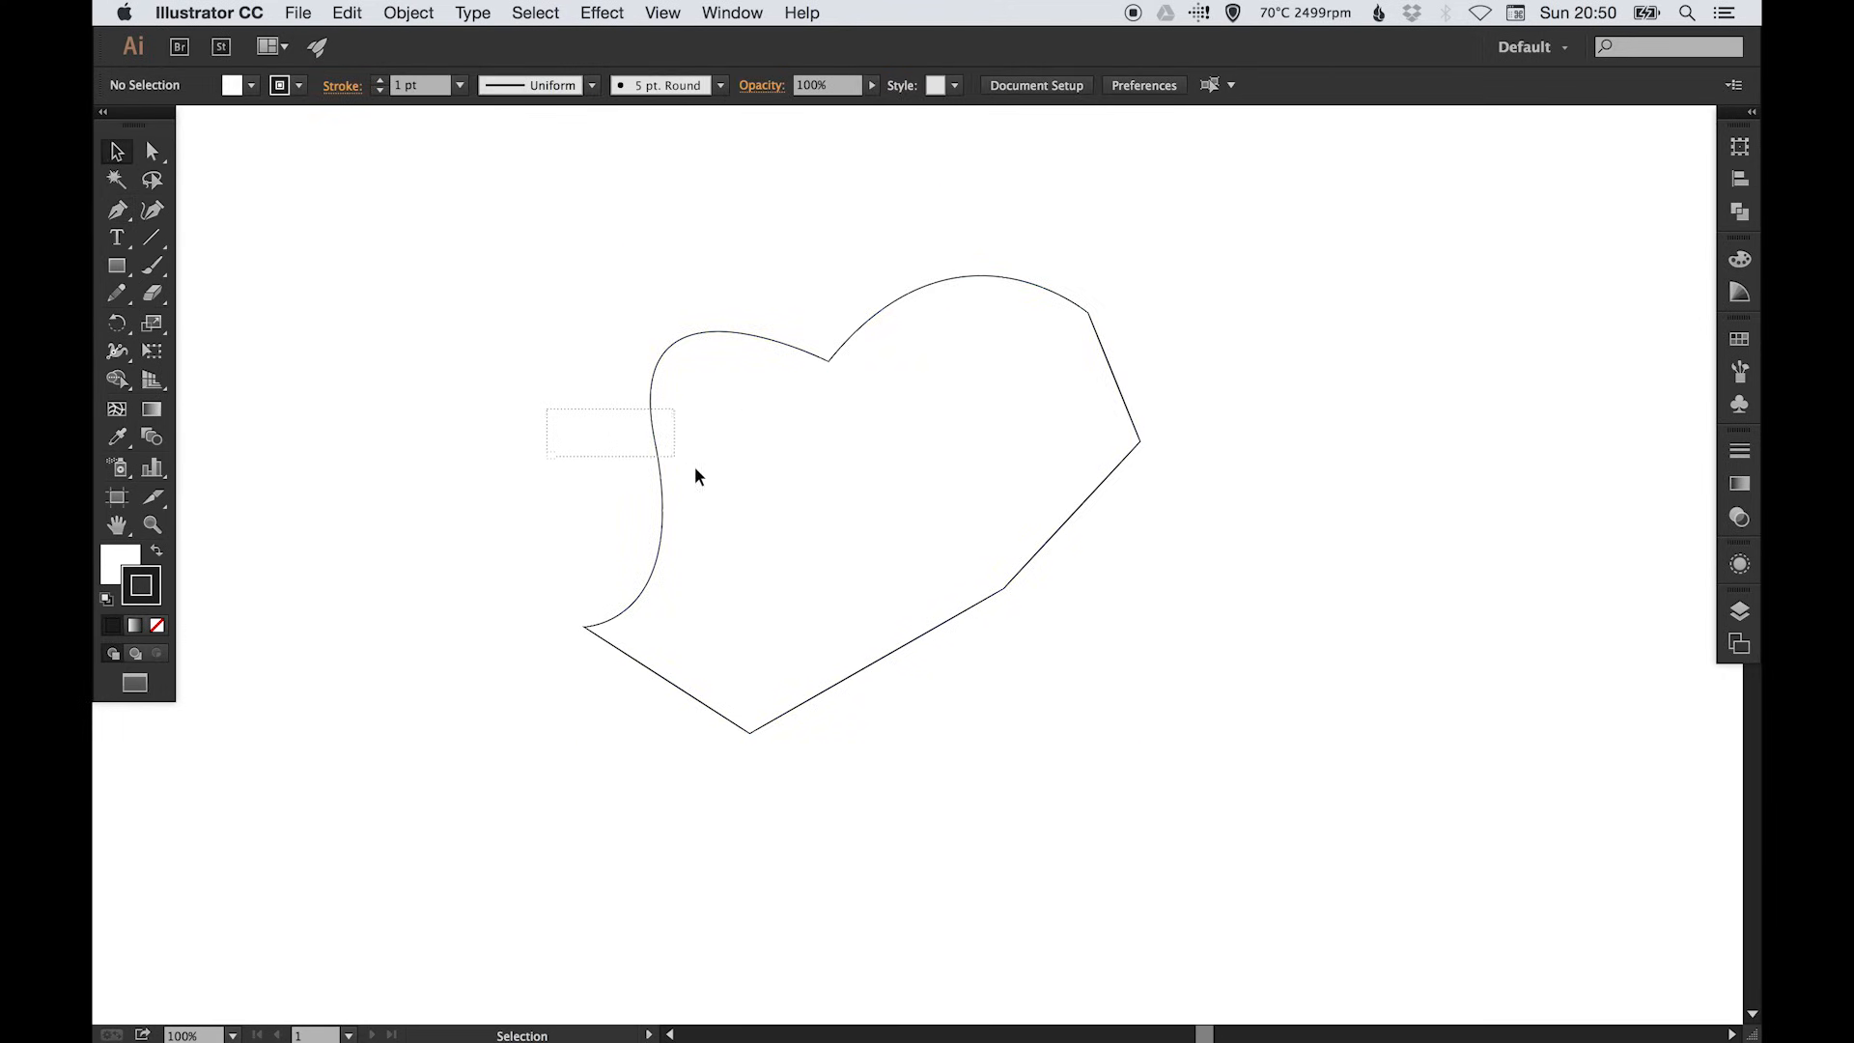
click(700, 478)
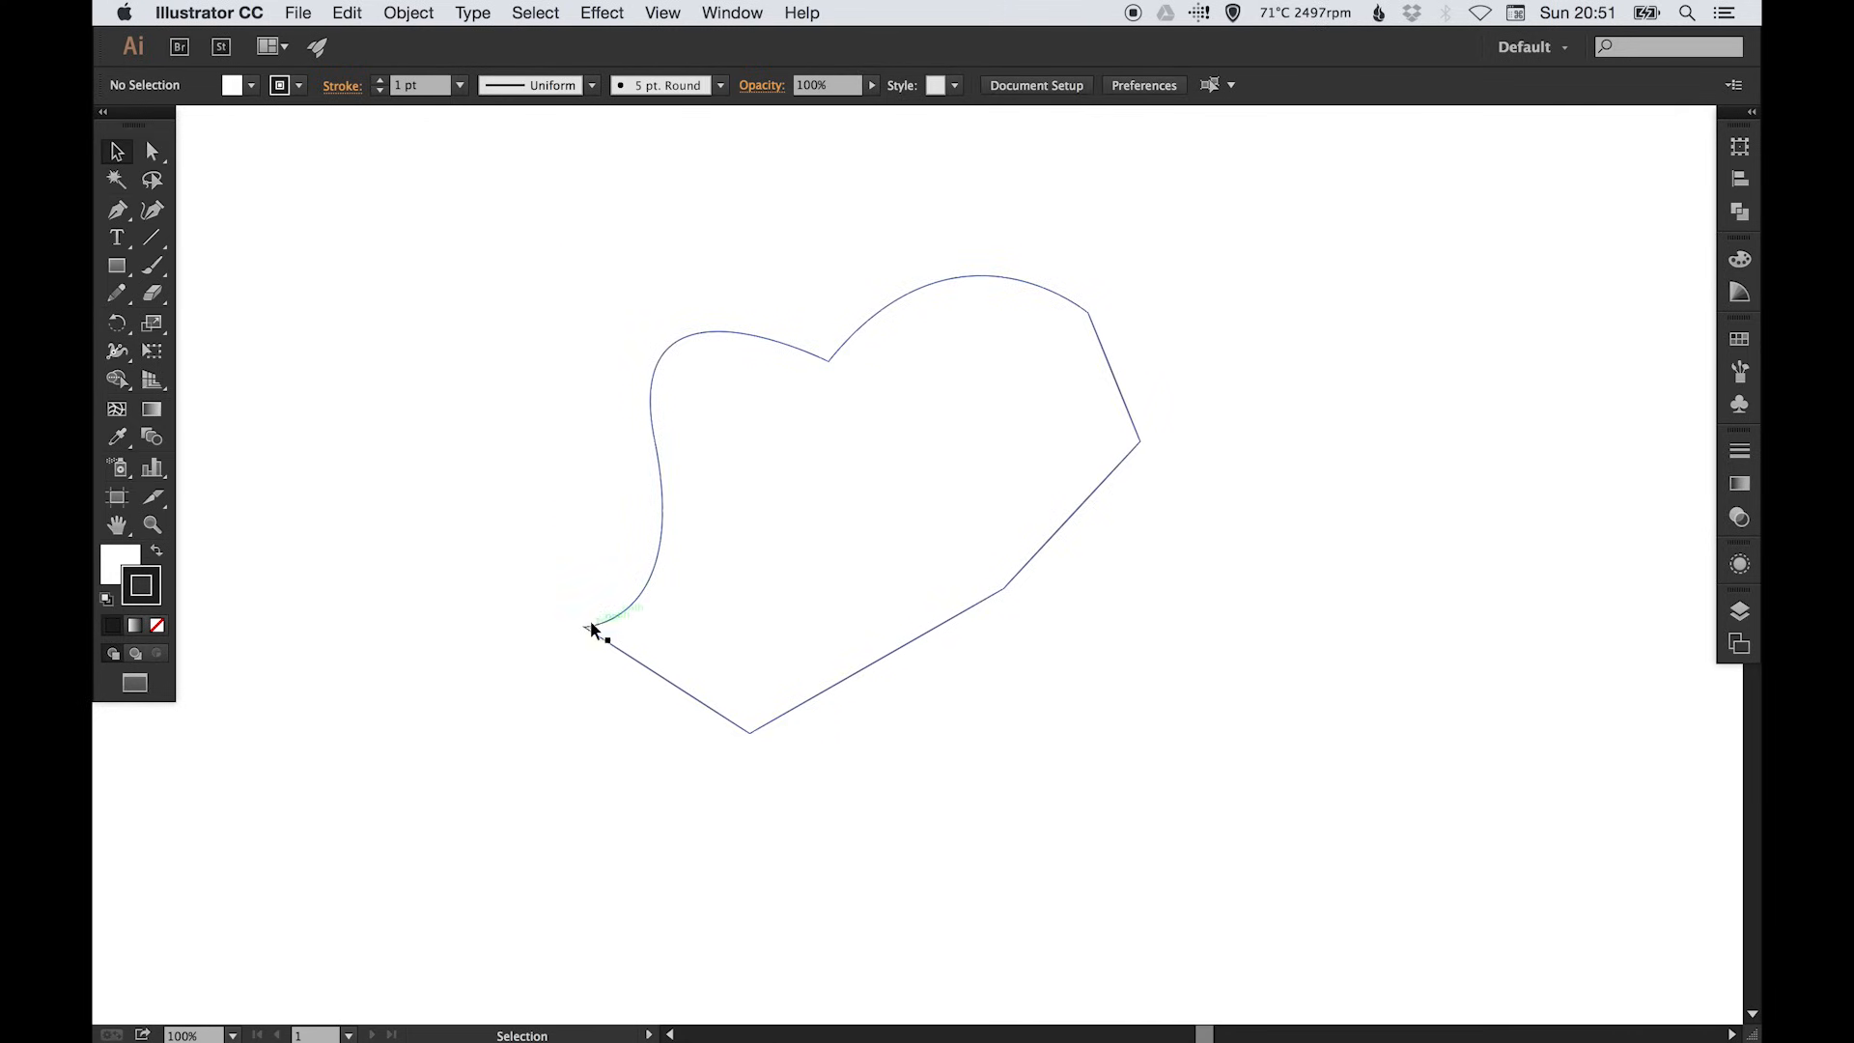
click(590, 633)
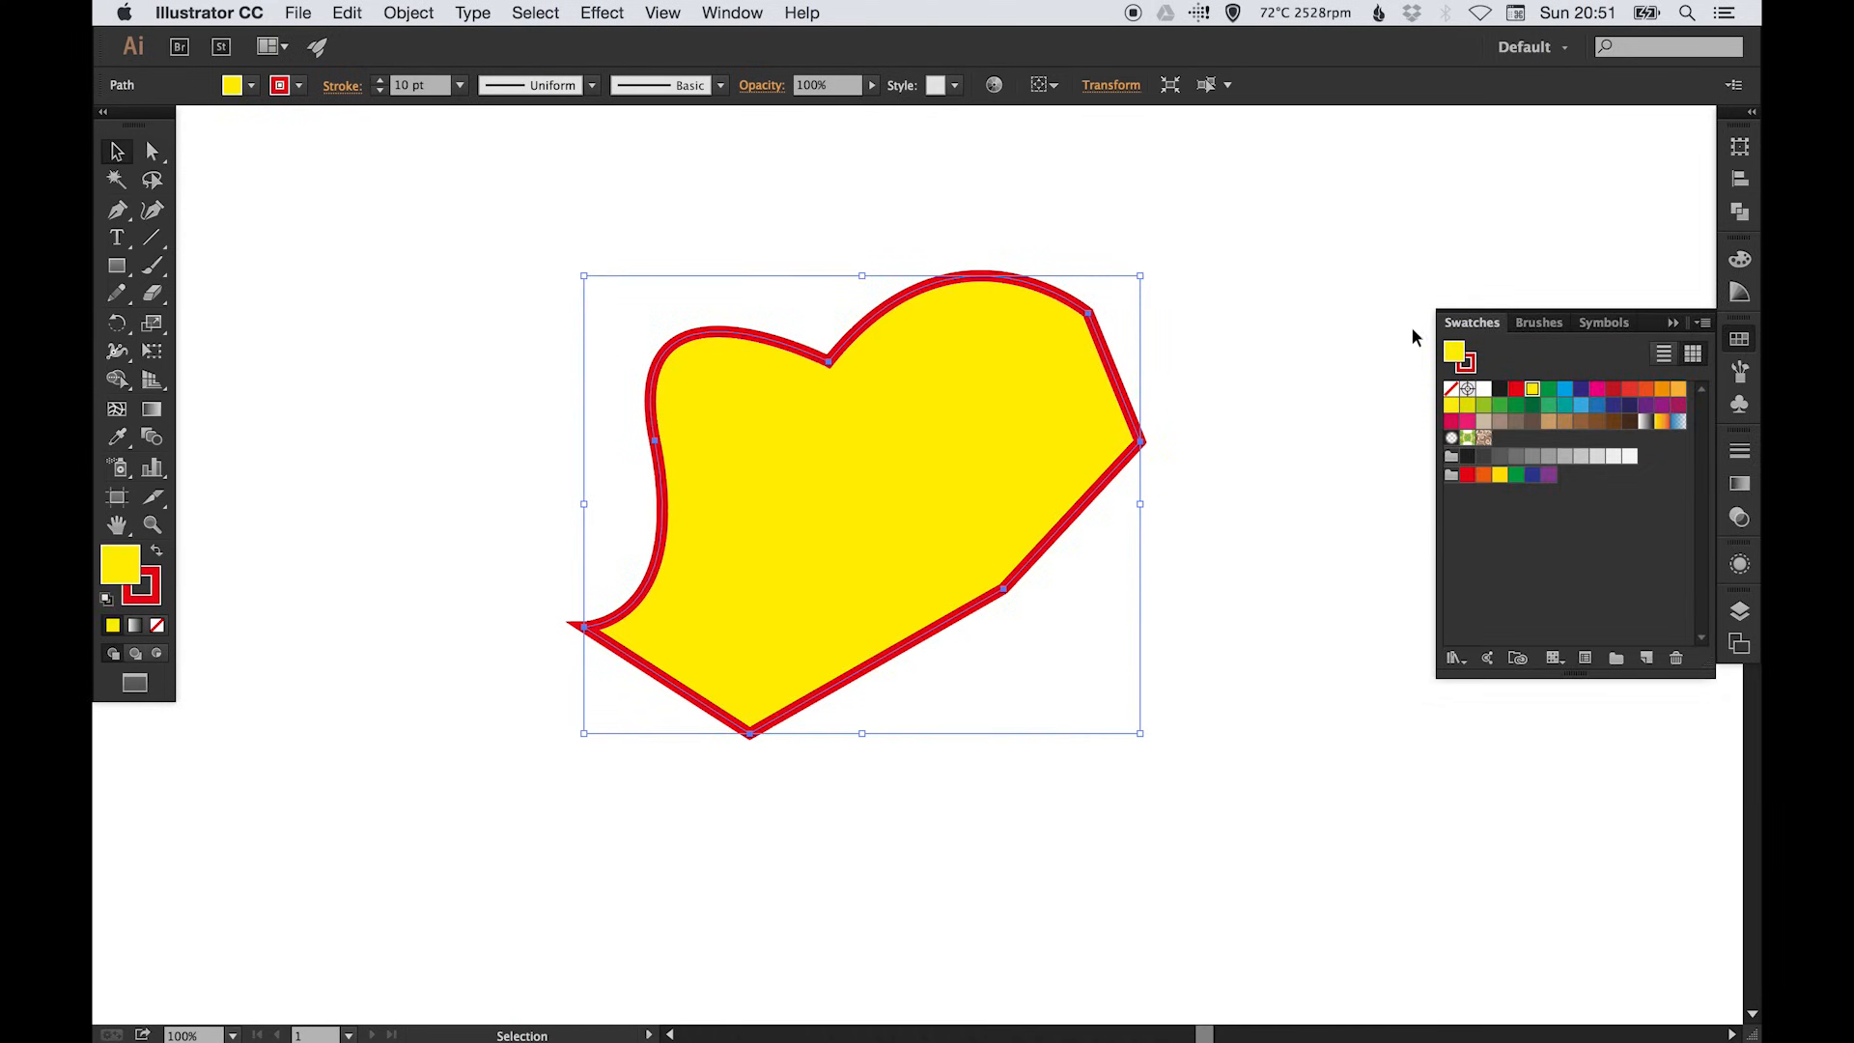
- Deselect the finished yellow shape with its 10 pt red outline
click(989, 455)
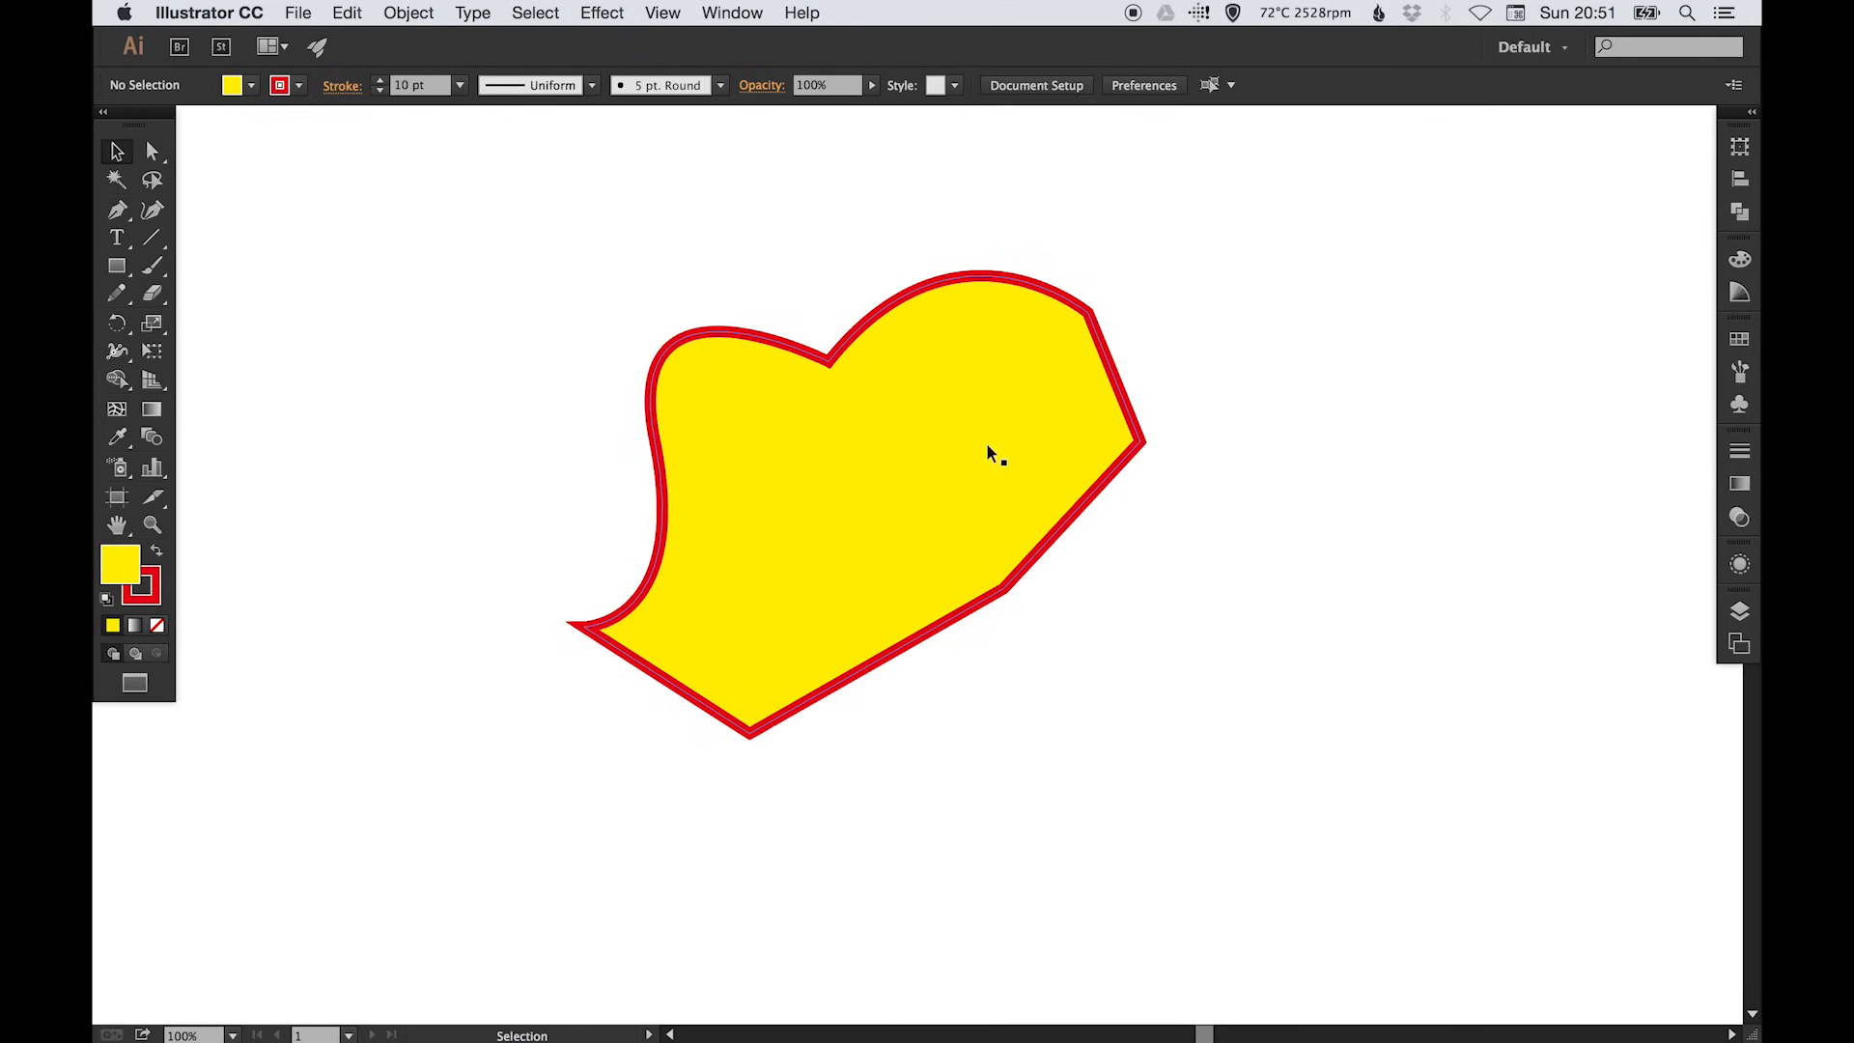
mouse_move(966, 465)
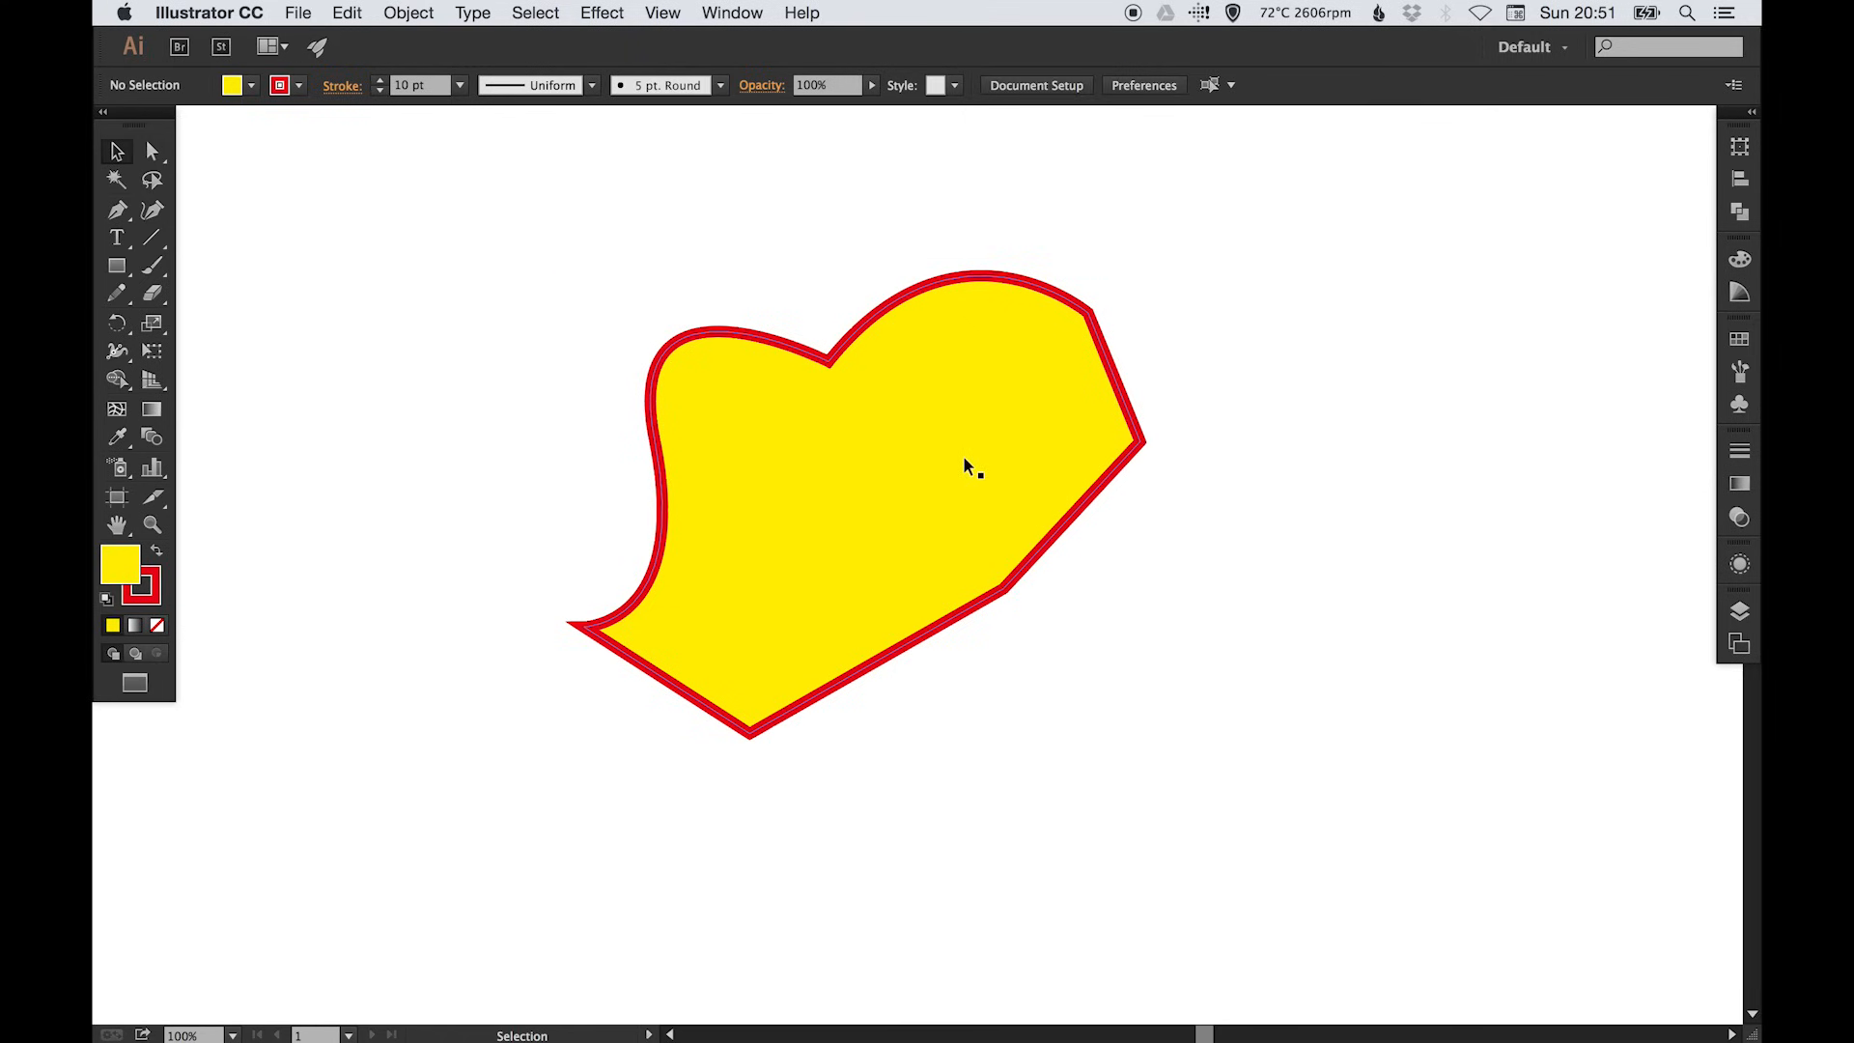